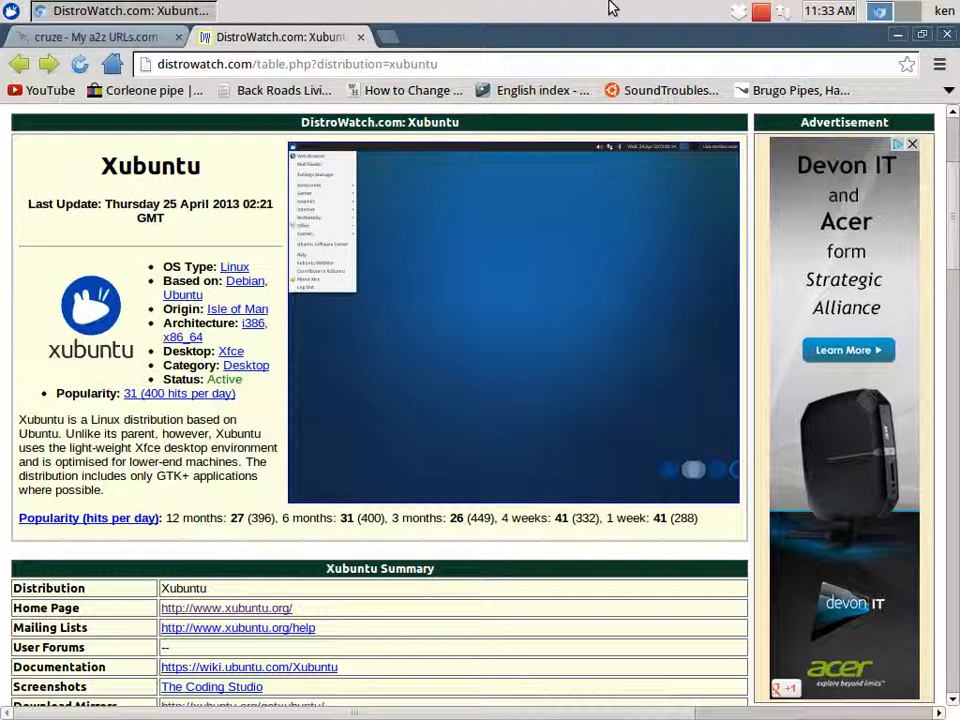
{"action": "mouse_move", "coordinate": [178, 221]}
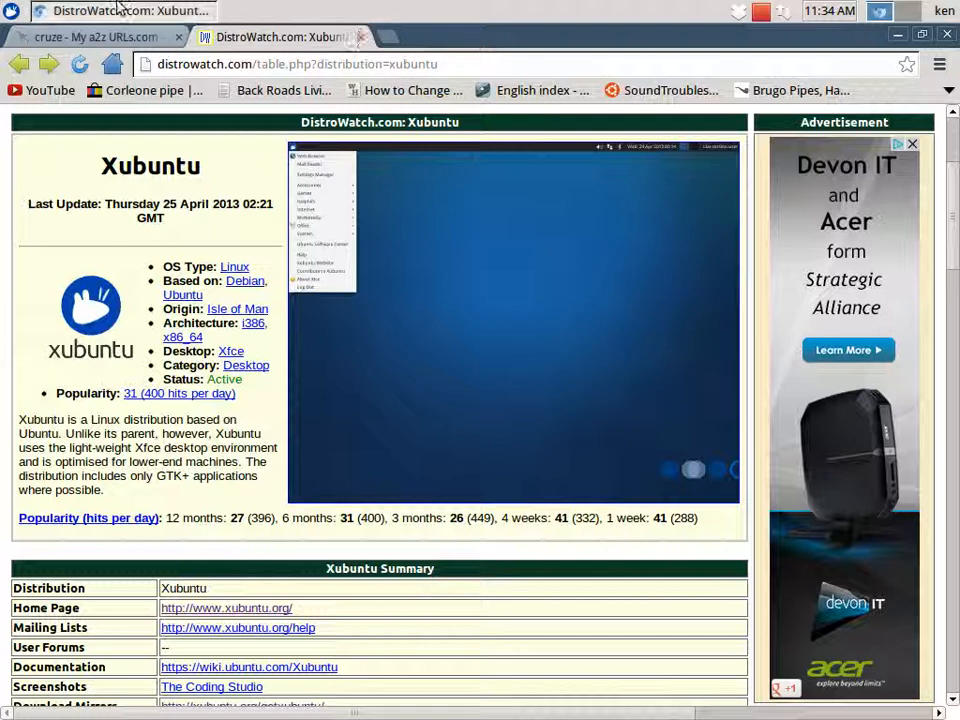
{"action": "mouse_move", "coordinate": [130, 20]}
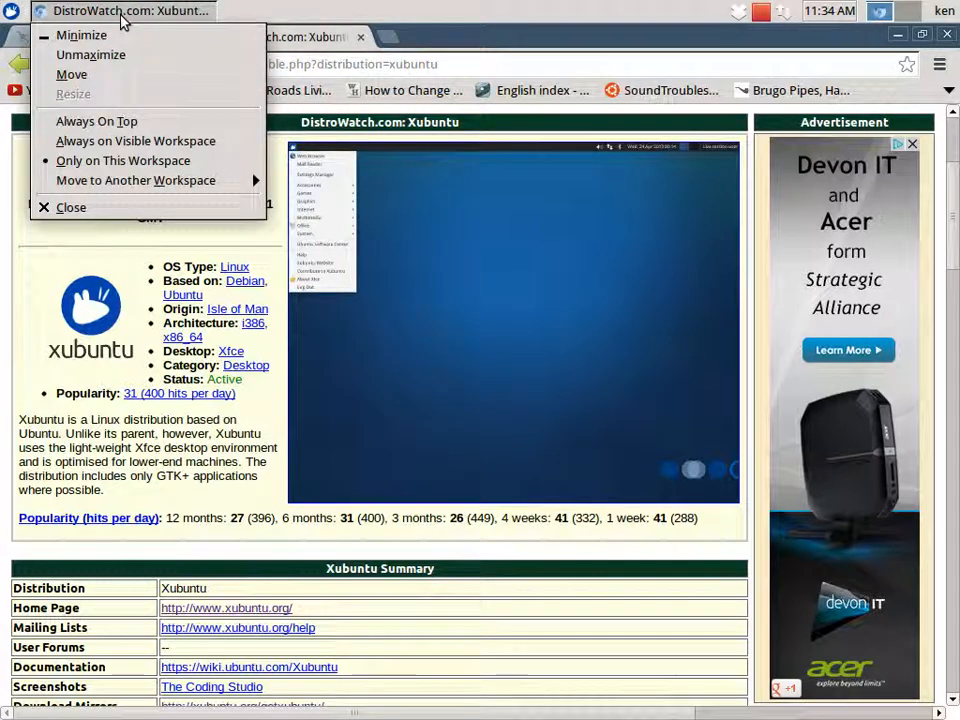
{"action": "mouse_move", "coordinate": [135, 180]}
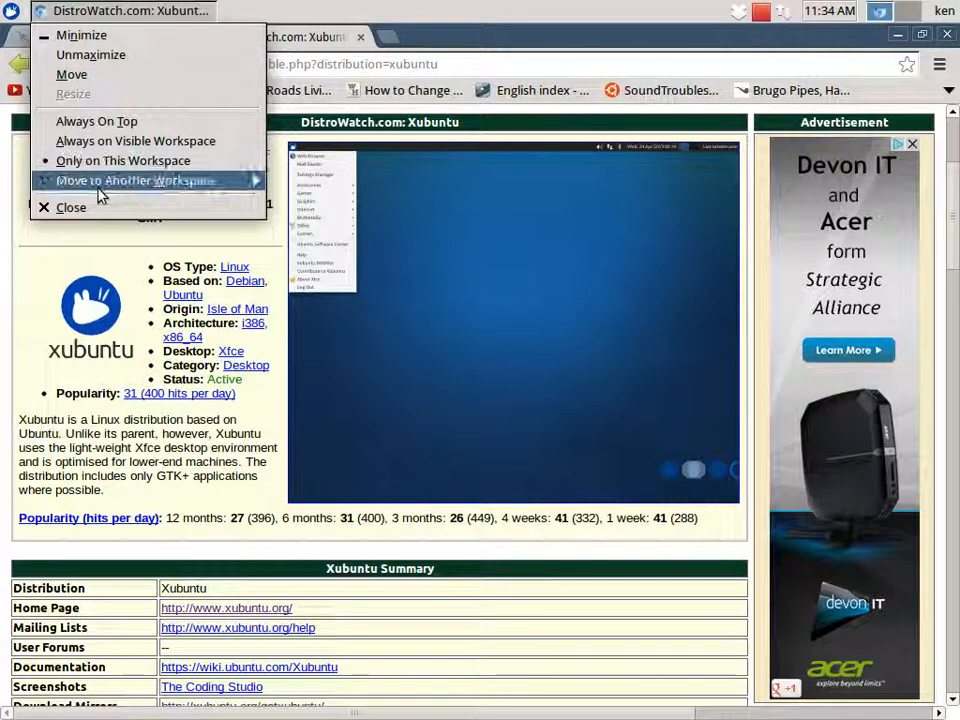
{"action": "mouse_move", "coordinate": [95, 214]}
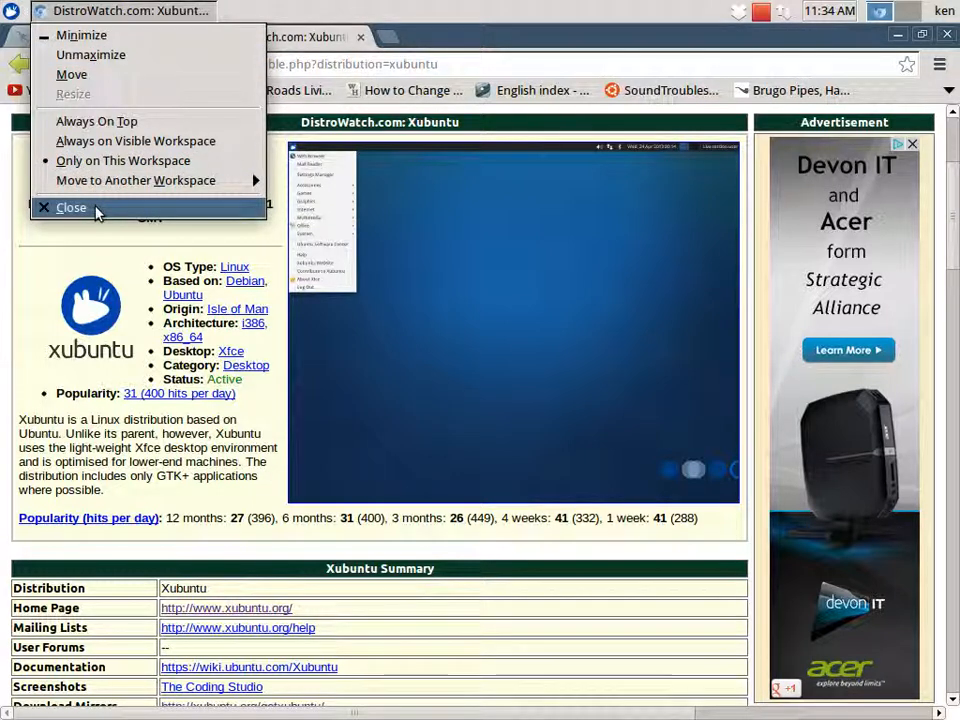
Step: Close the DistroWatch browser window and open the Xfce Settings Manager
{"action": "left_click", "coordinate": [70, 207]}
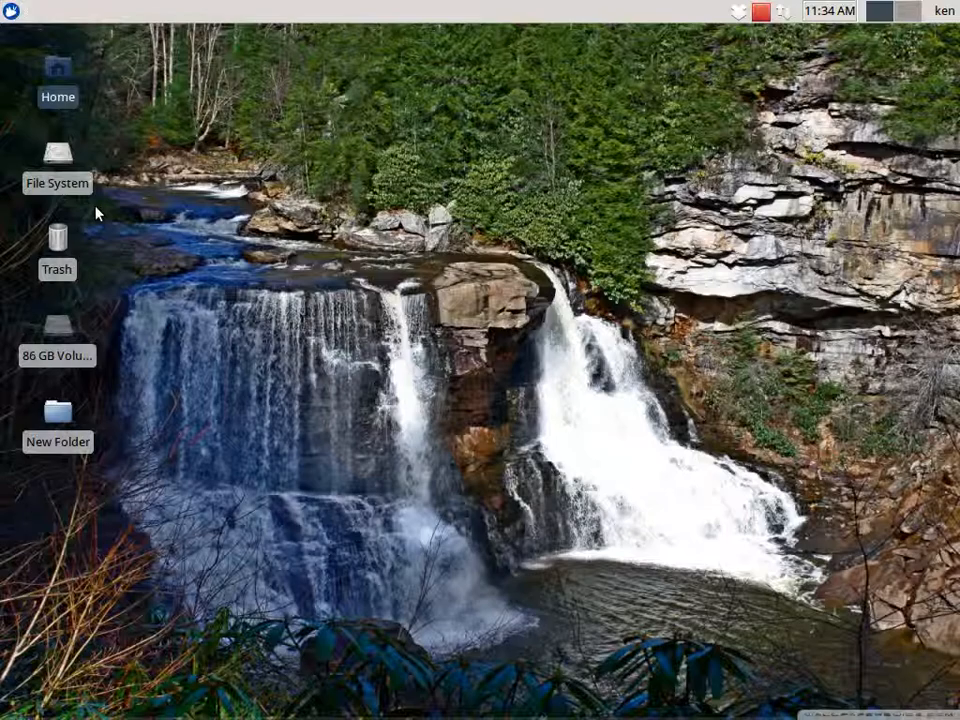
{"action": "left_click", "coordinate": [13, 11]}
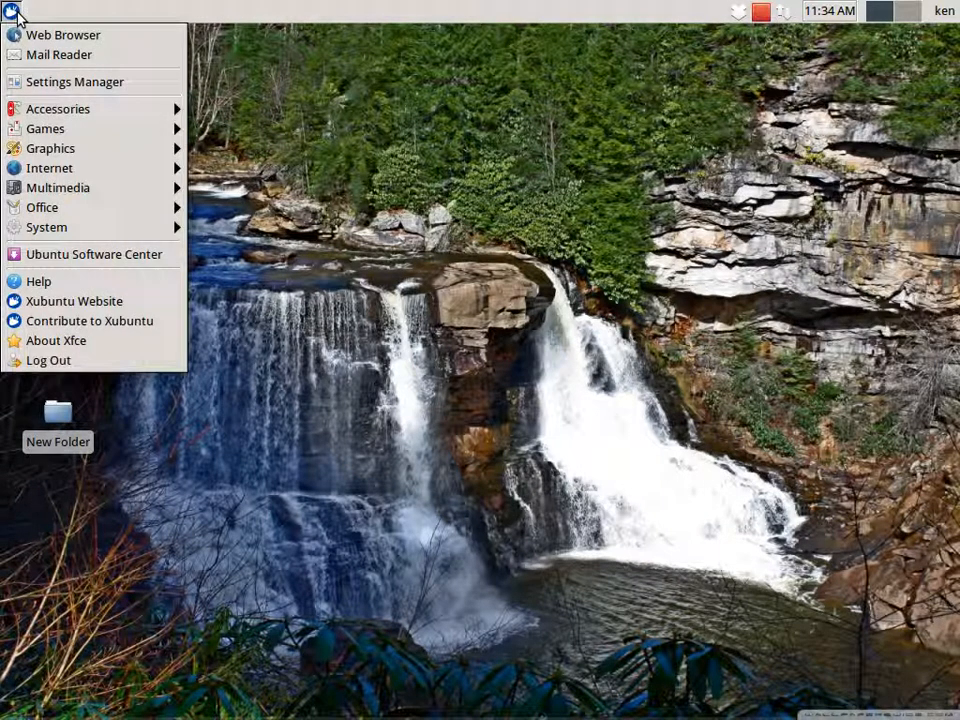
{"action": "mouse_move", "coordinate": [75, 81]}
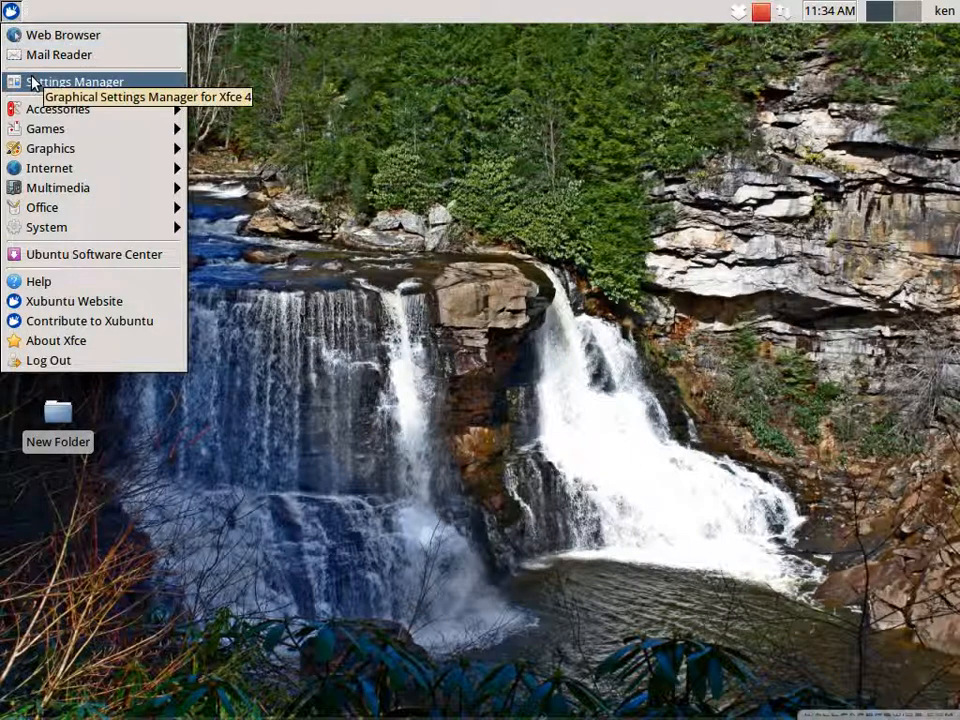
{"action": "left_click", "coordinate": [77, 81]}
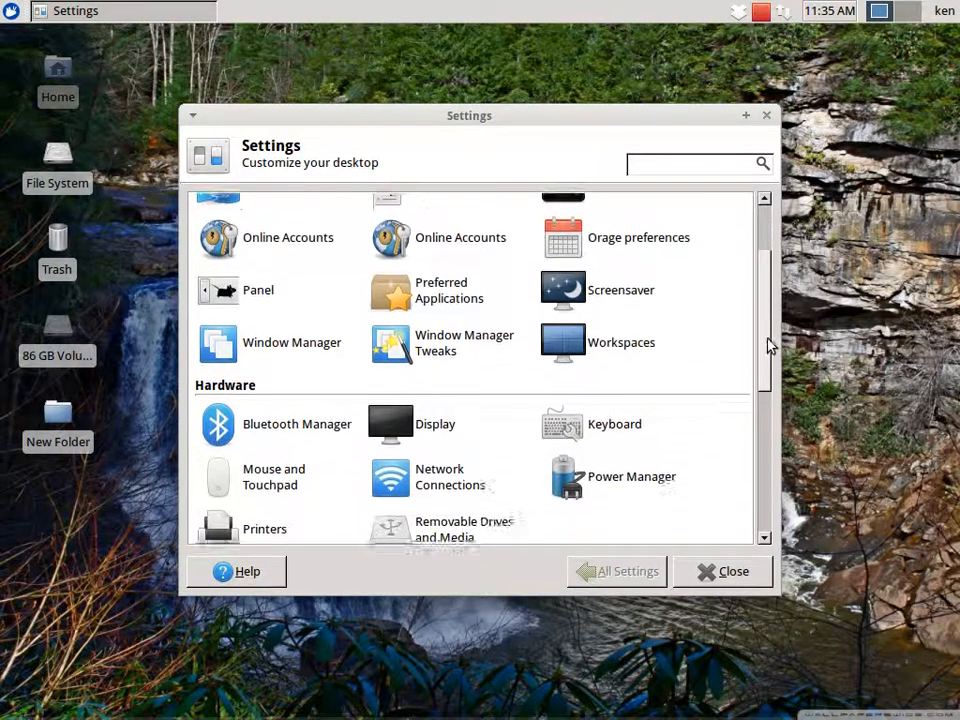
Step: Scroll through the Personal, Hardware and System categories, then close Settings Manager
{"action": "scroll", "scroll_direction": "down", "scroll_amount": 3}
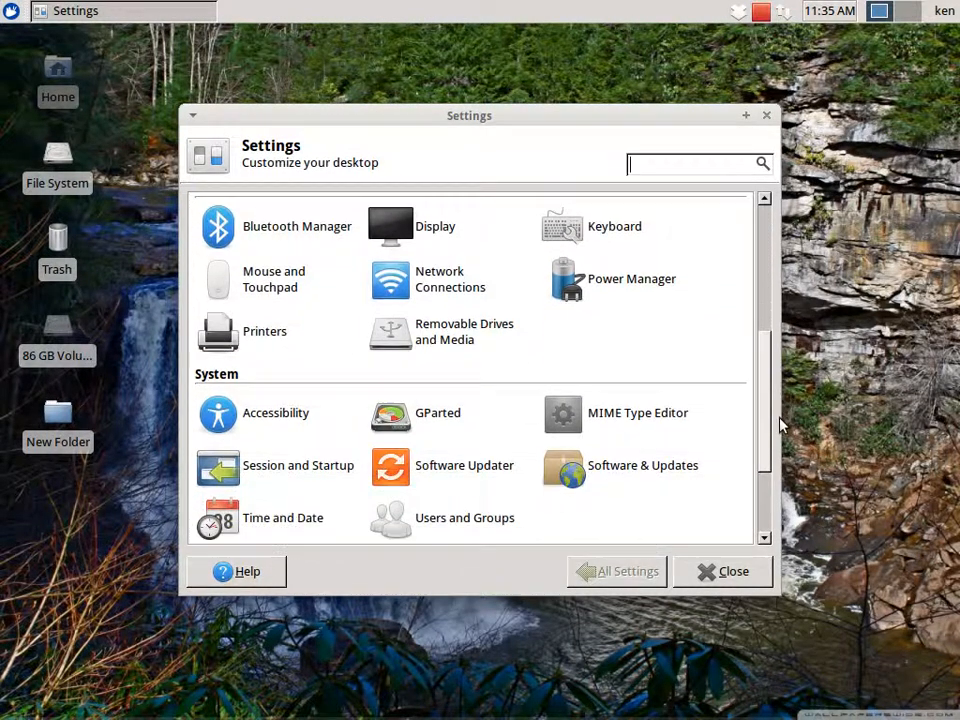
{"action": "scroll", "scroll_direction": "down", "scroll_amount": 3}
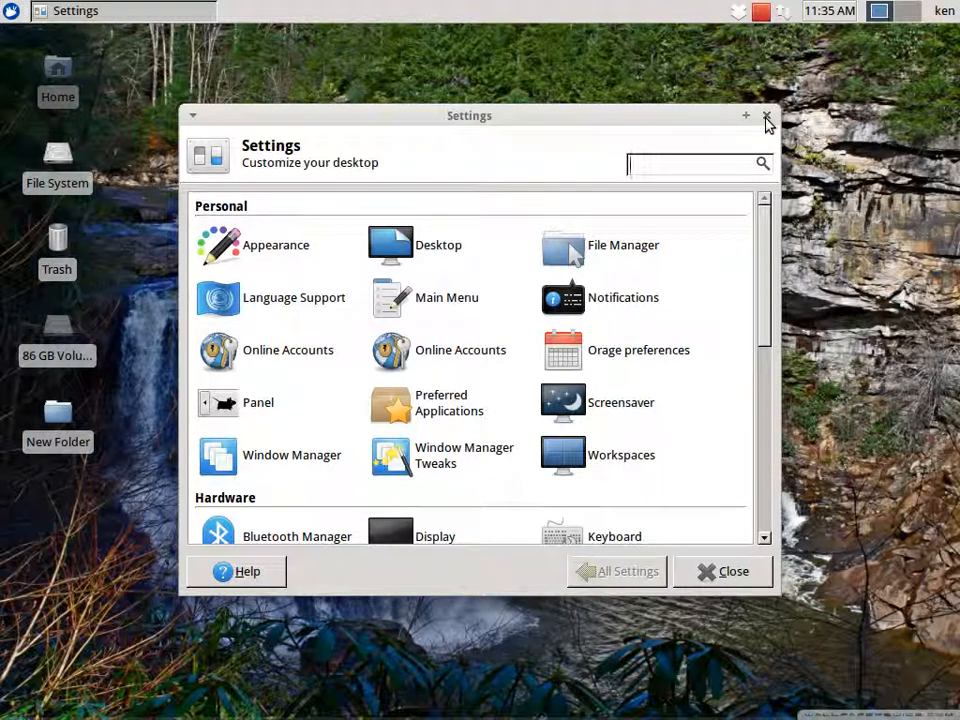
{"action": "left_click", "coordinate": [766, 118]}
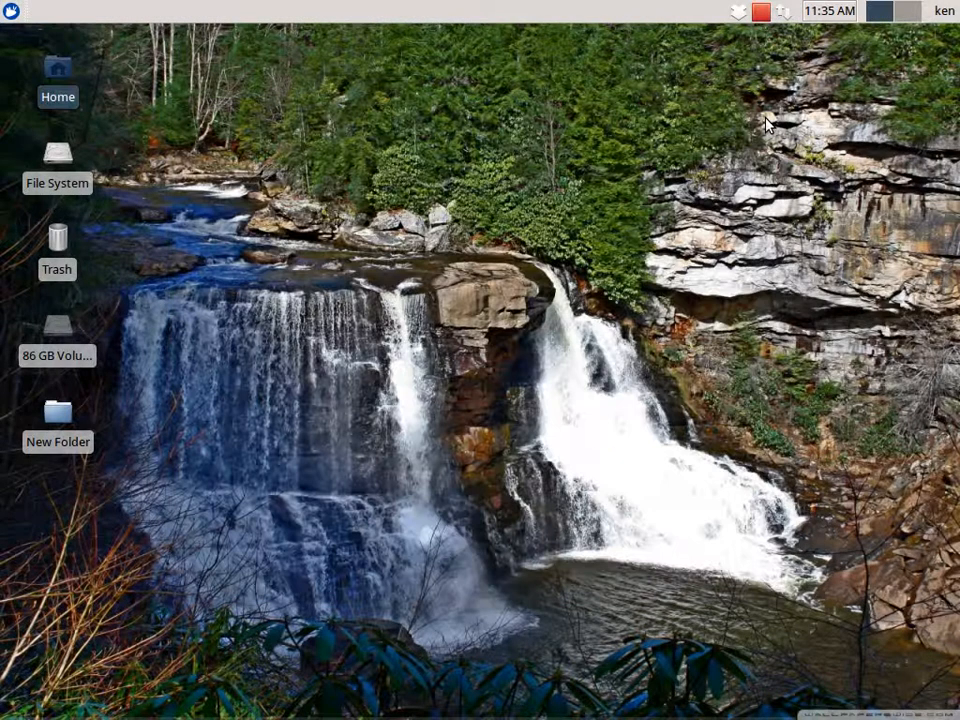
{"action": "mouse_move", "coordinate": [258, 125]}
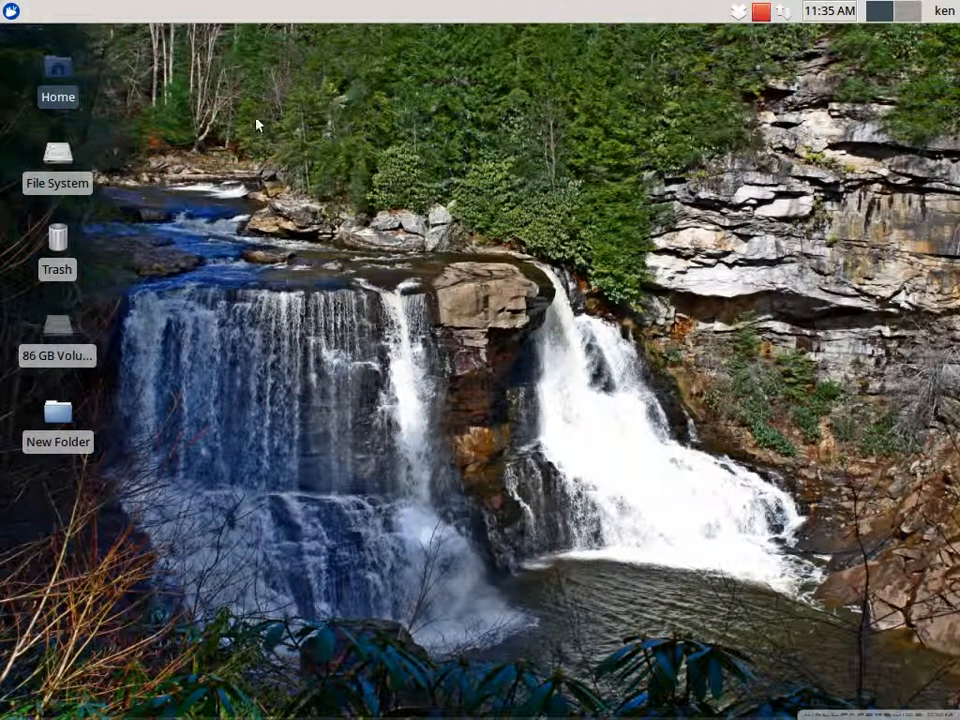
{"action": "mouse_move", "coordinate": [505, 390]}
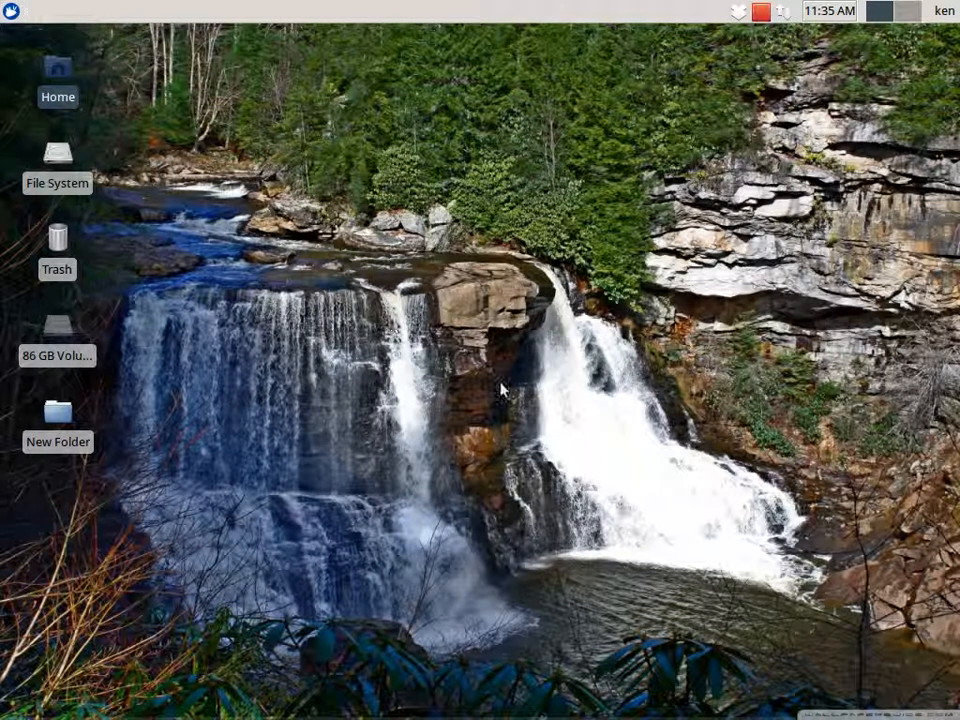
{"action": "mouse_move", "coordinate": [255, 50]}
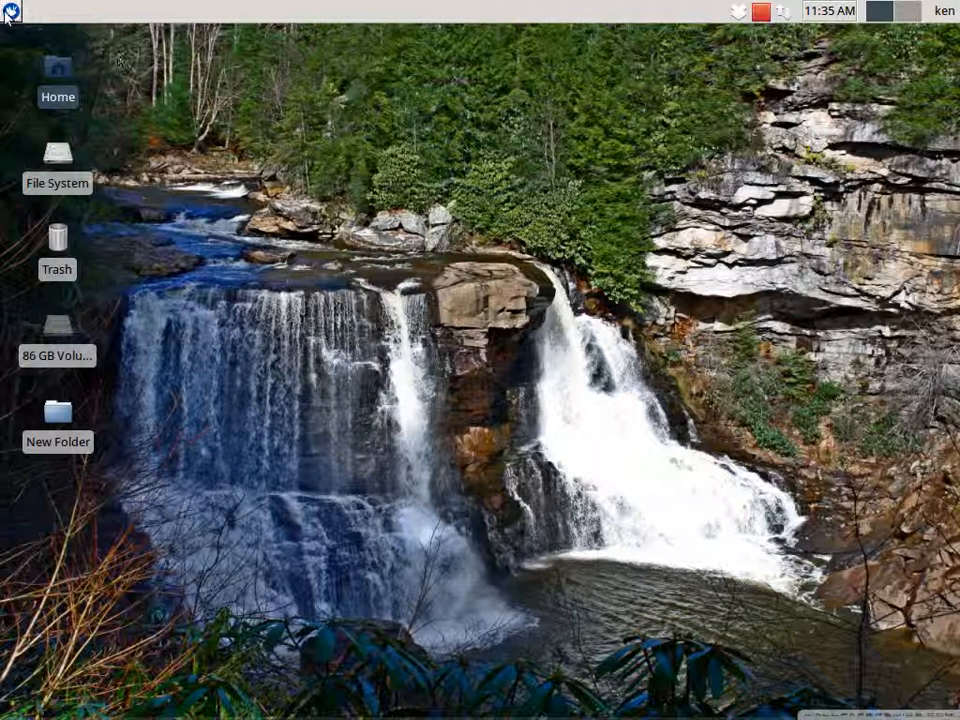
{"action": "mouse_move", "coordinate": [10, 10]}
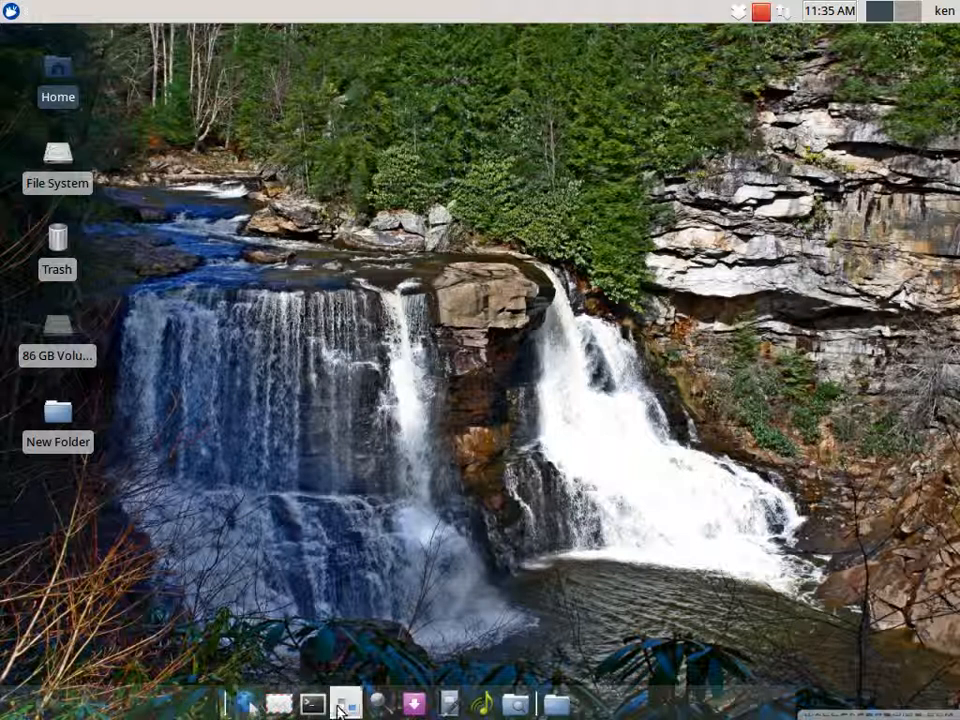
{"action": "mouse_move", "coordinate": [330, 648]}
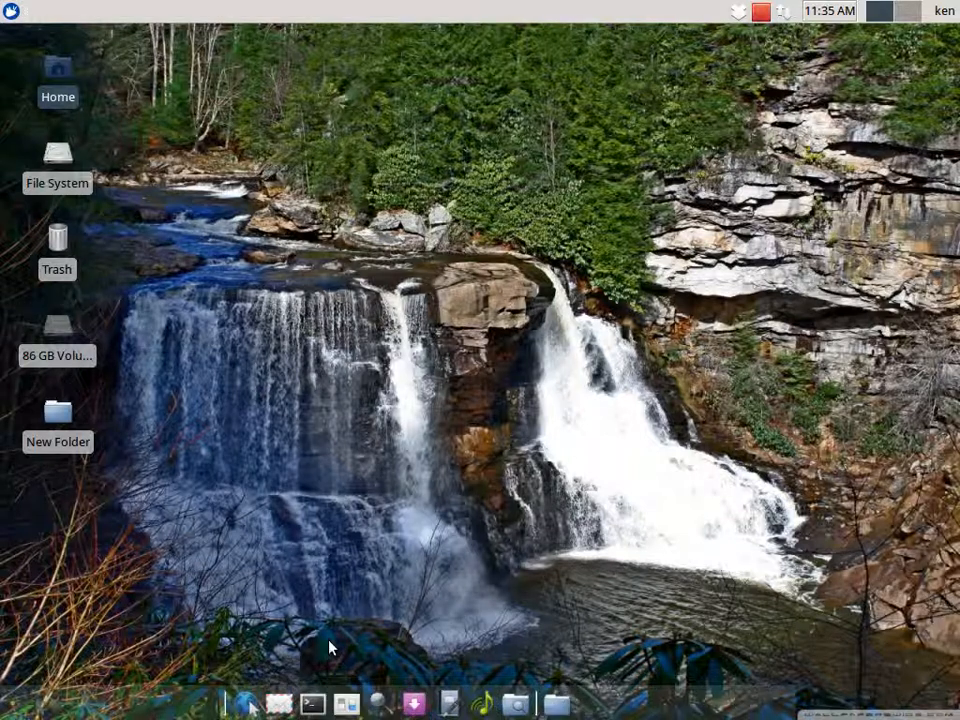
Step: Open the applications menu to browse the Accessories, Internet and Games submenus
{"action": "left_click", "coordinate": [11, 11]}
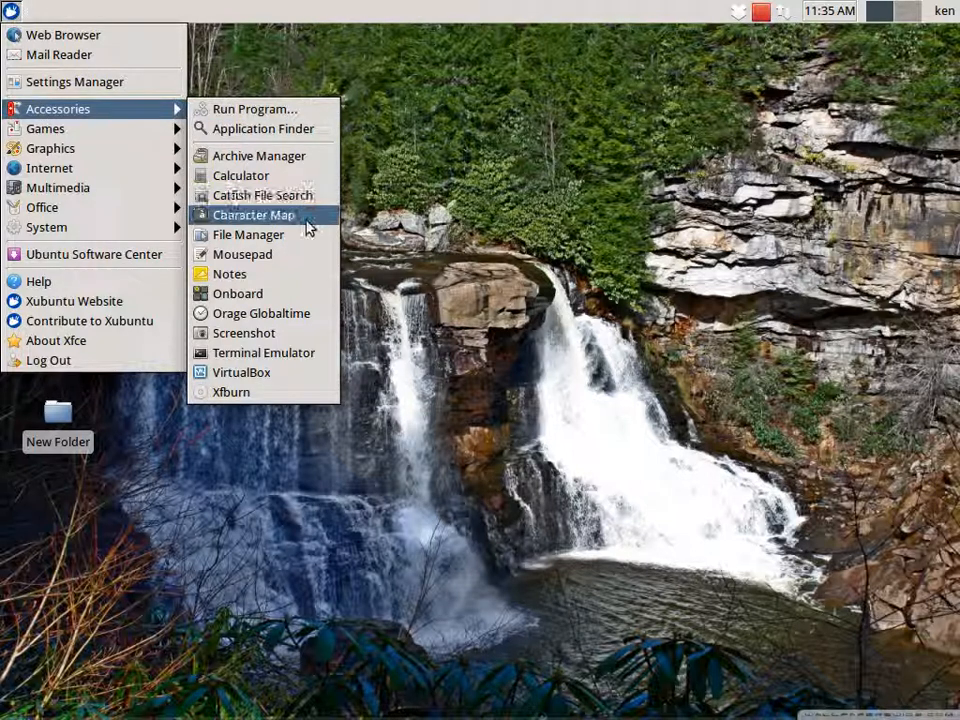
{"action": "mouse_move", "coordinate": [248, 234]}
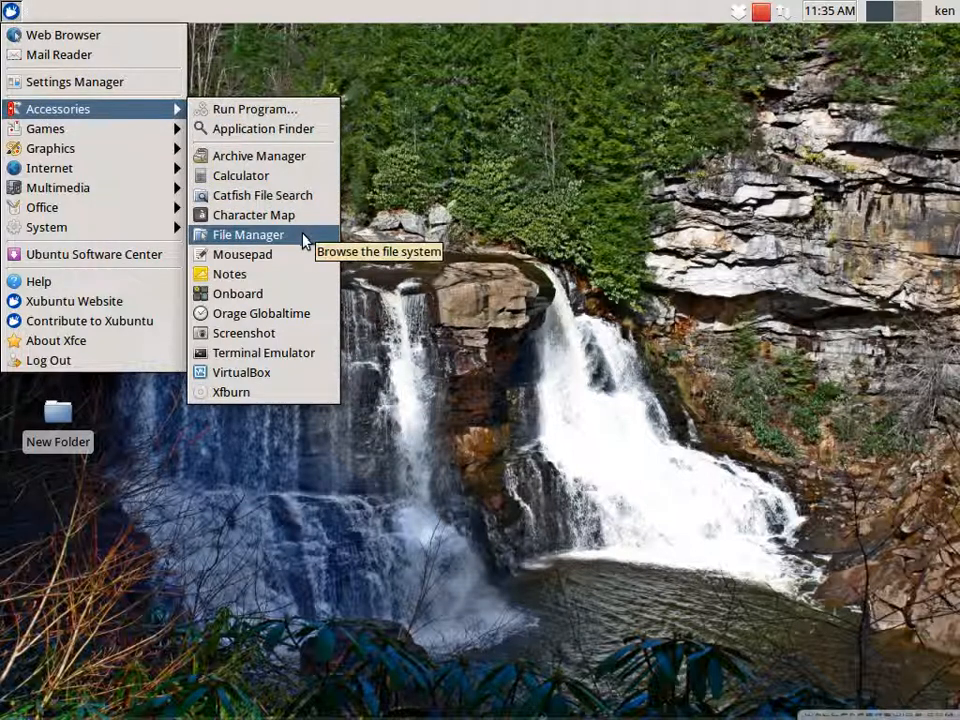
{"action": "mouse_move", "coordinate": [229, 273]}
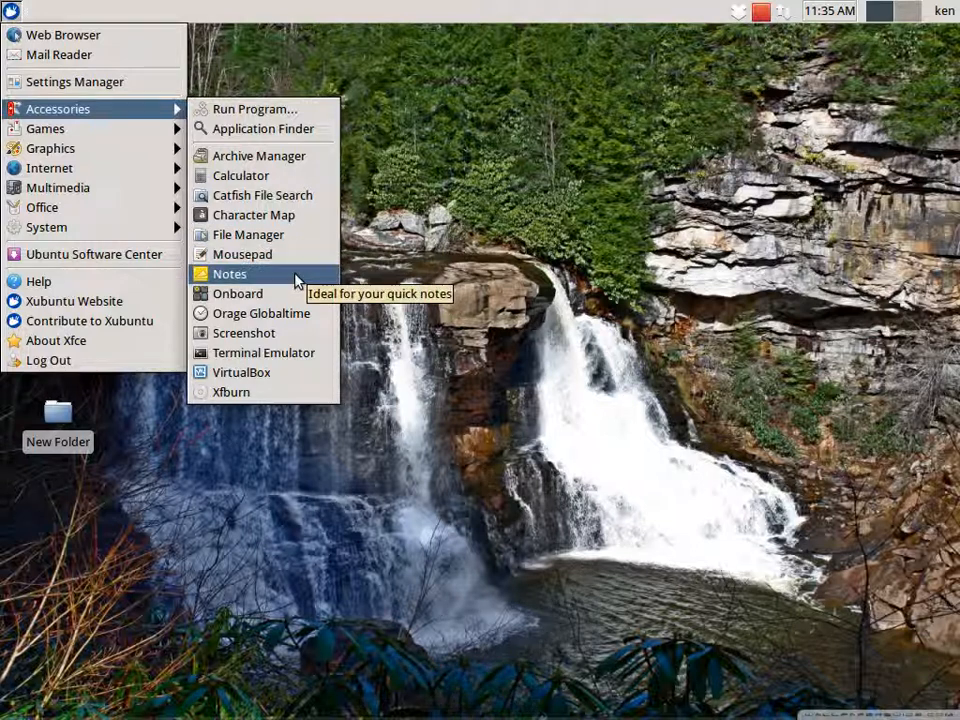
{"action": "mouse_move", "coordinate": [244, 332]}
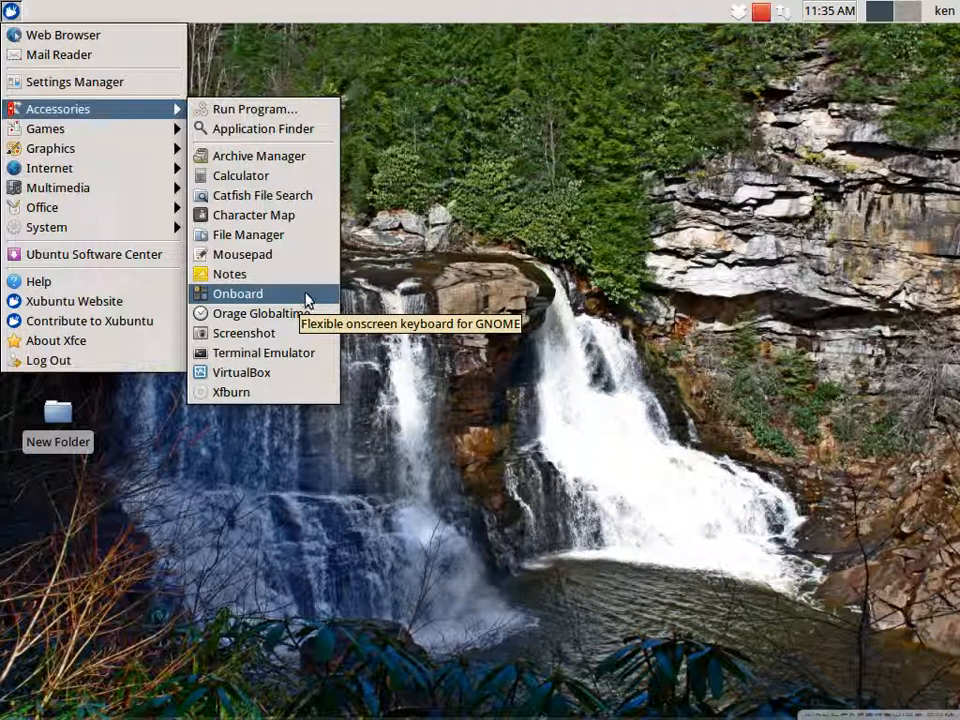
{"action": "mouse_move", "coordinate": [244, 333]}
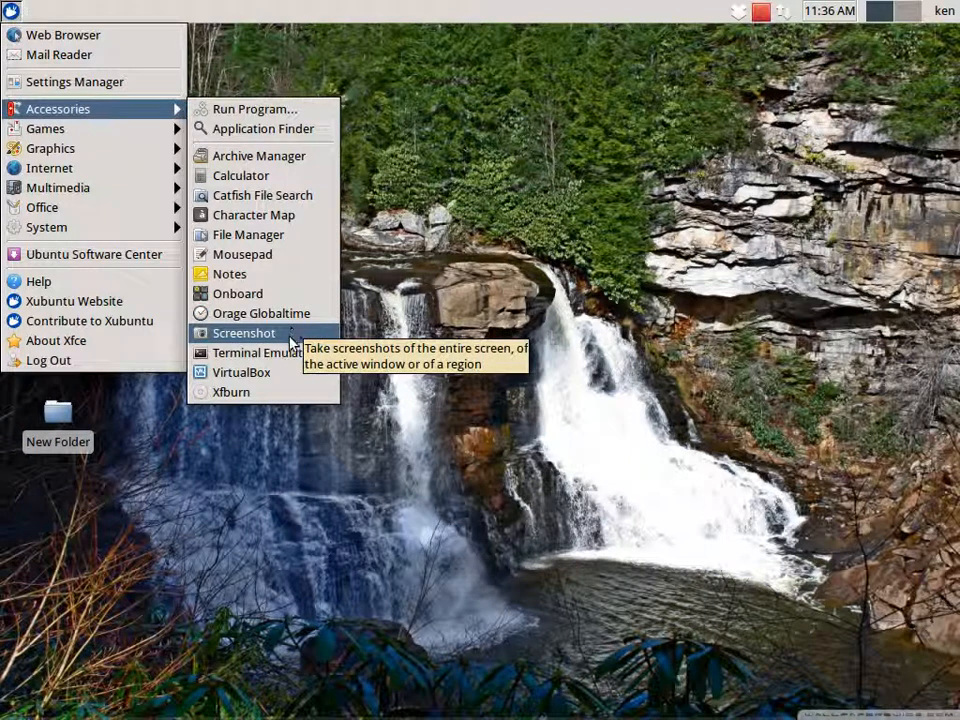
{"action": "mouse_move", "coordinate": [242, 372]}
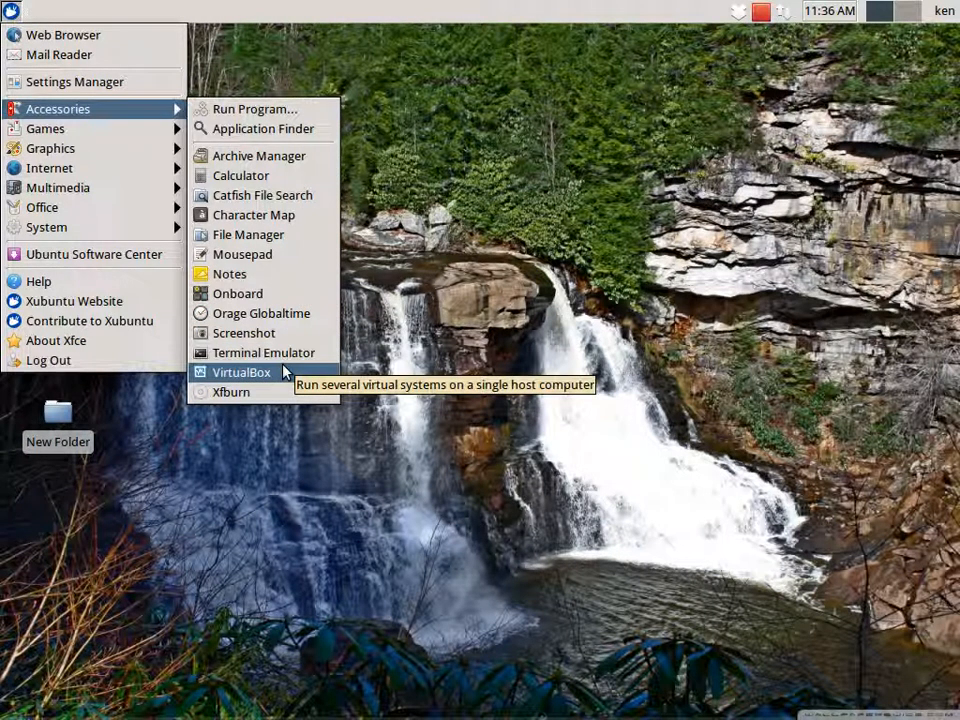
{"action": "mouse_move", "coordinate": [281, 375]}
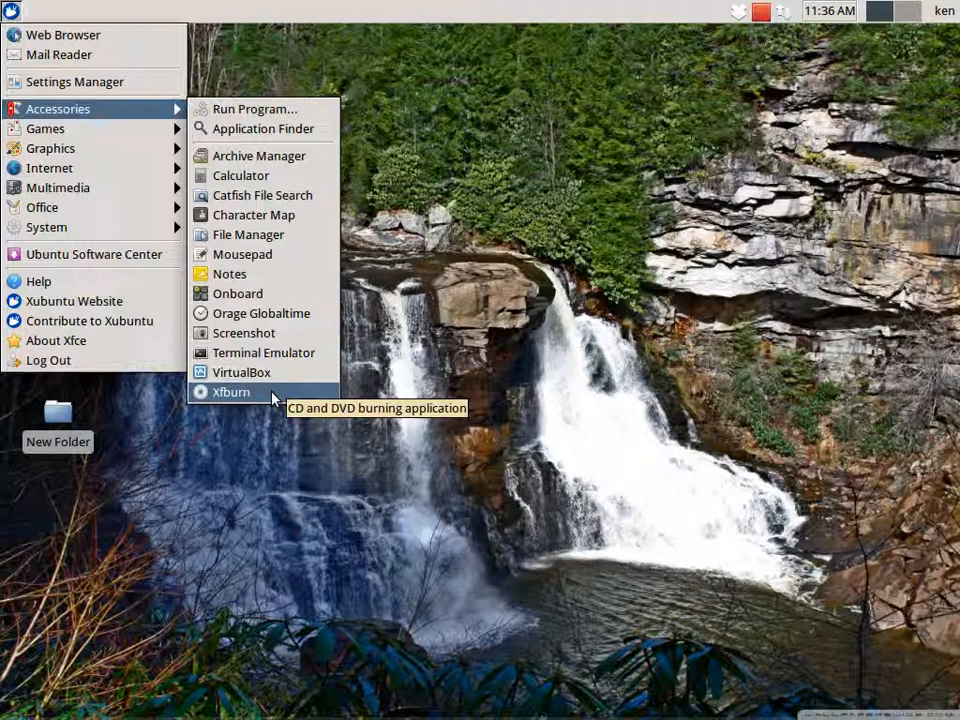
{"action": "mouse_move", "coordinate": [240, 372]}
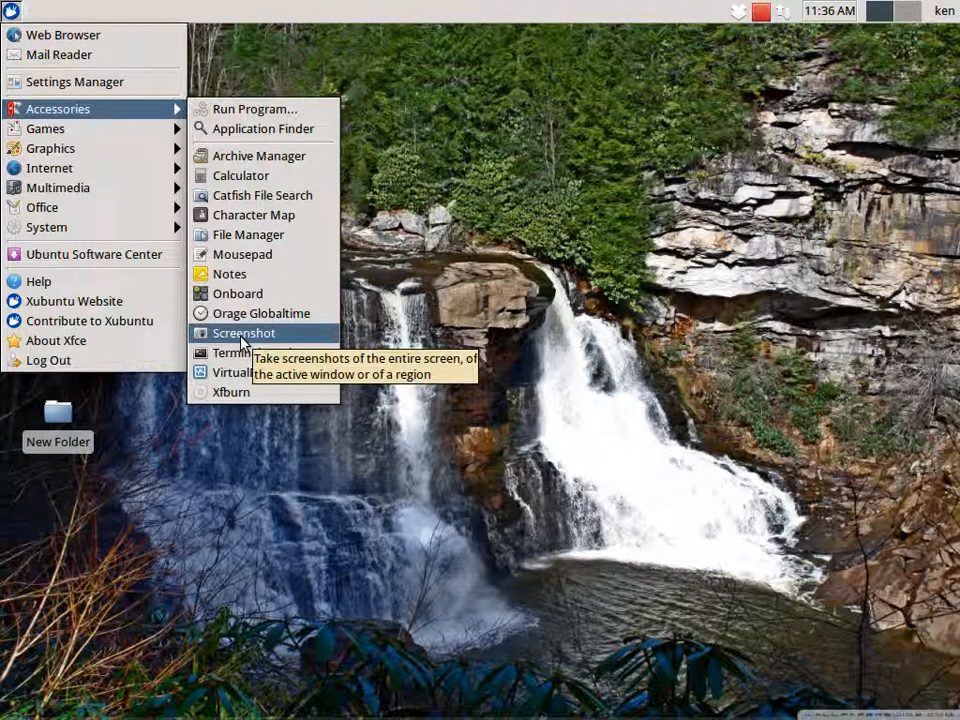
{"action": "mouse_move", "coordinate": [49, 168]}
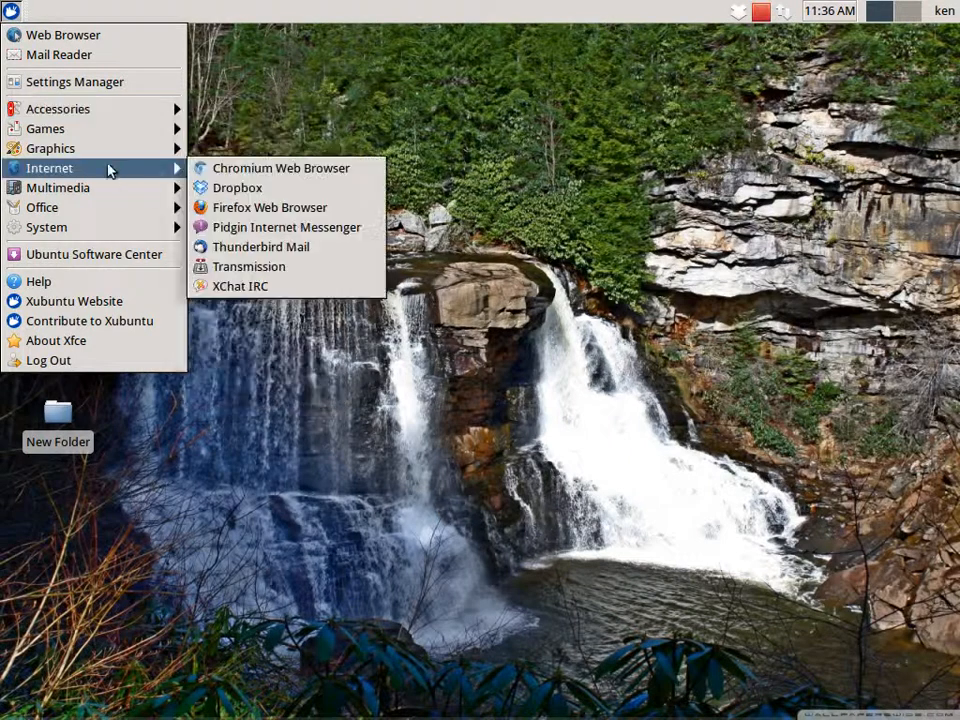
{"action": "mouse_move", "coordinate": [45, 128]}
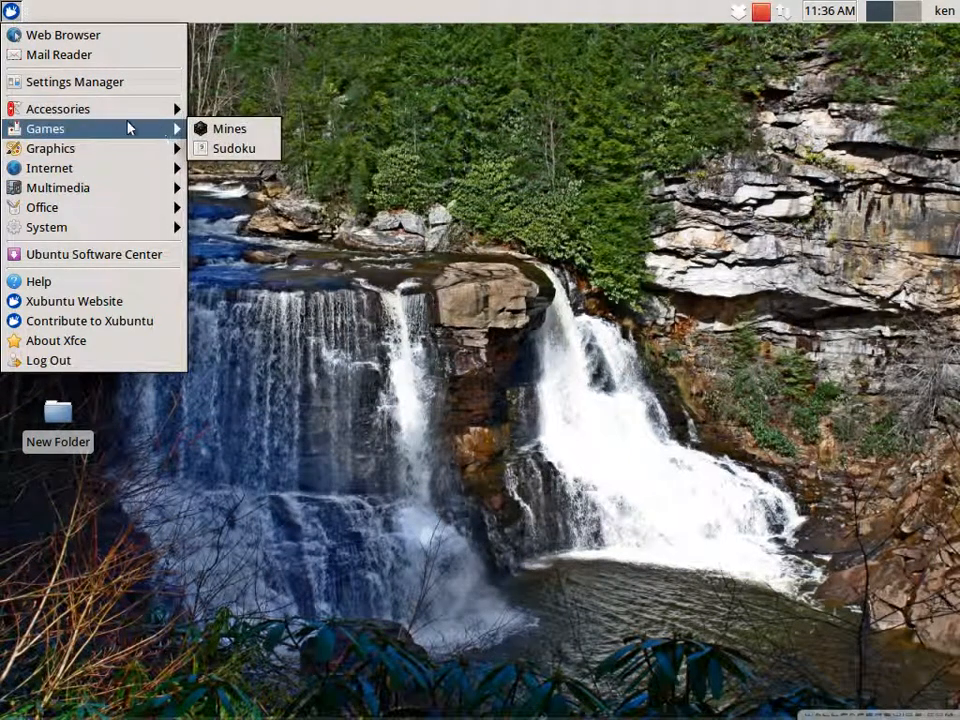
{"action": "mouse_move", "coordinate": [108, 132]}
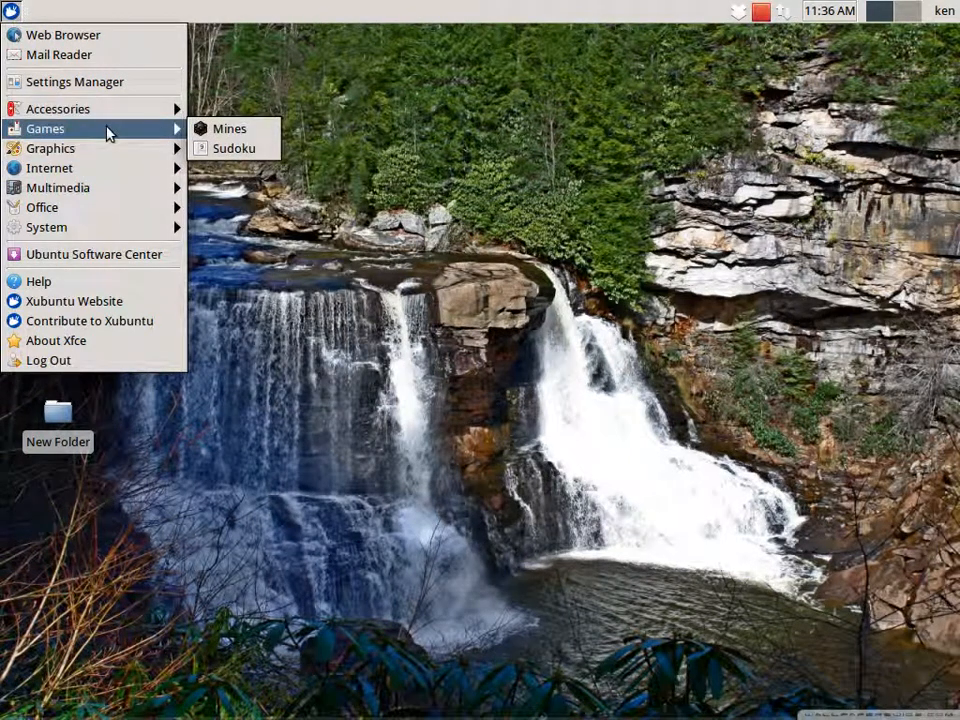
Step: Launch Mines from the Games submenu, then close it
{"action": "left_click", "coordinate": [229, 128]}
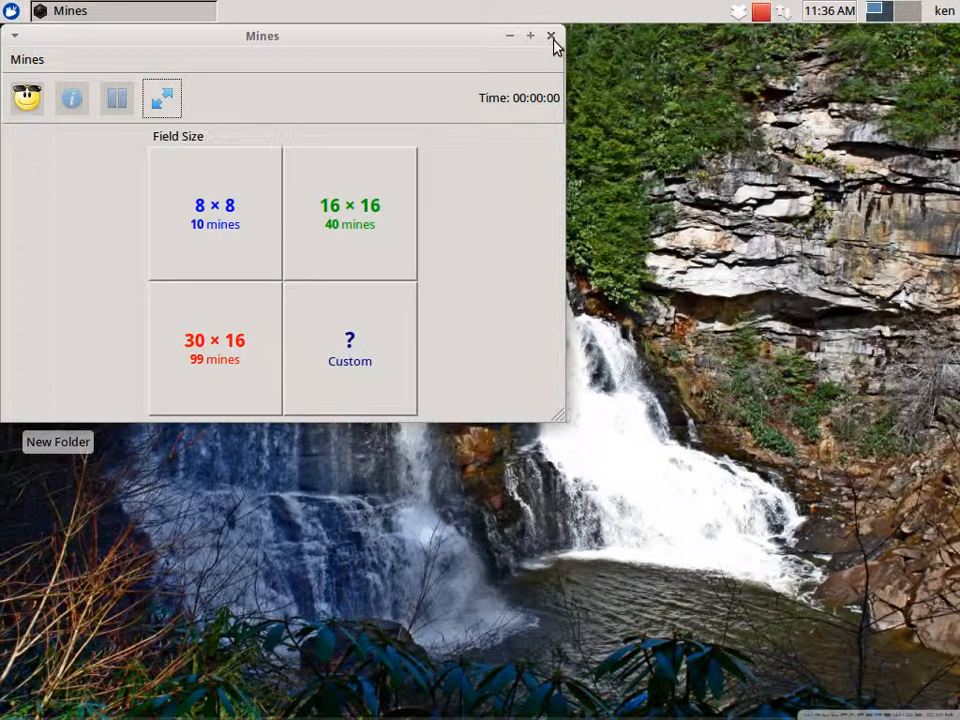
{"action": "left_click", "coordinate": [550, 36]}
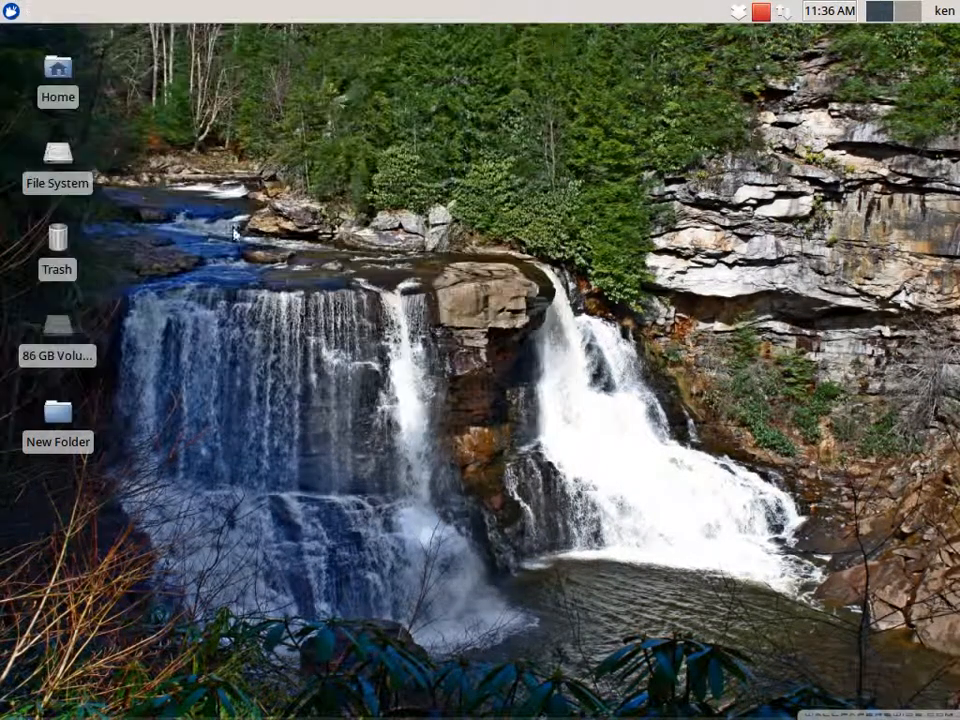
{"action": "mouse_move", "coordinate": [345, 295]}
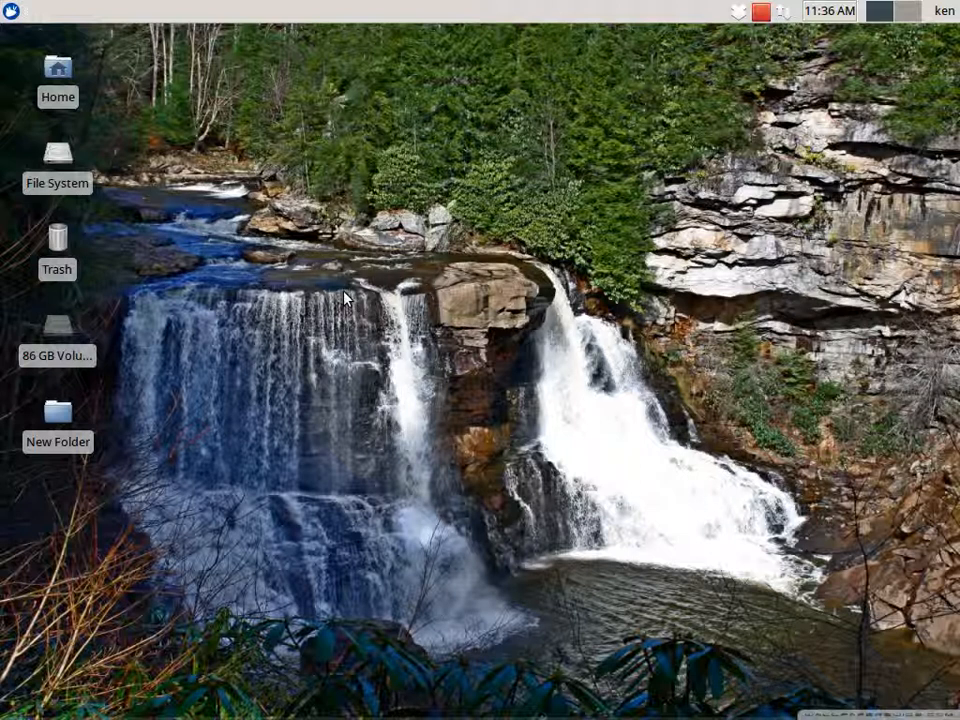
{"action": "mouse_move", "coordinate": [532, 200]}
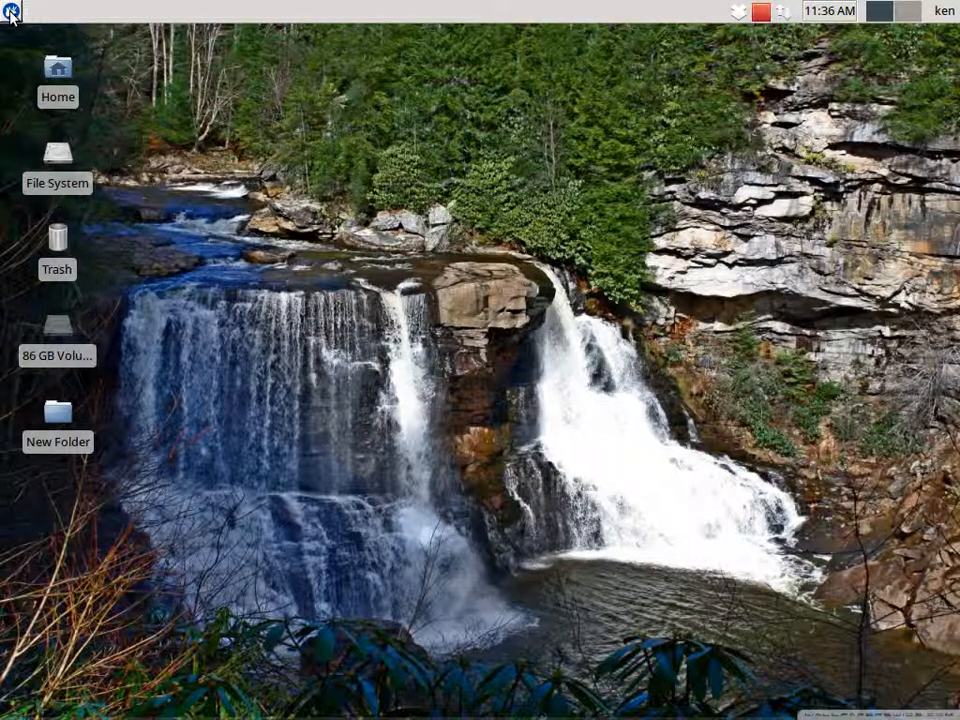
Step: Open the applications menu to show the Graphics and Internet submenus
{"action": "left_click", "coordinate": [12, 11]}
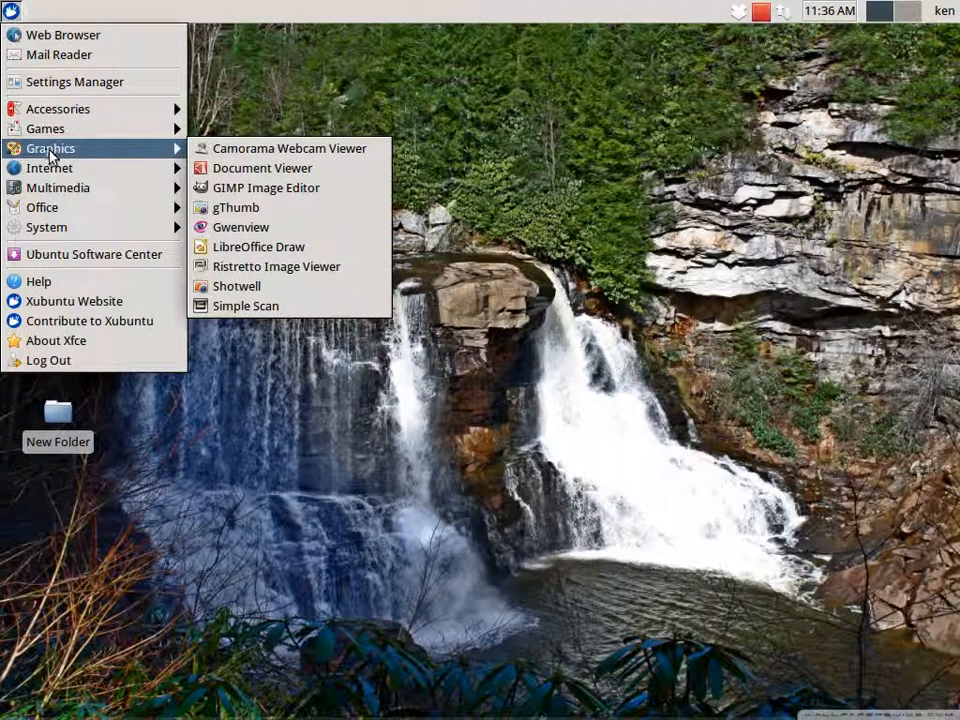
{"action": "mouse_move", "coordinate": [262, 167]}
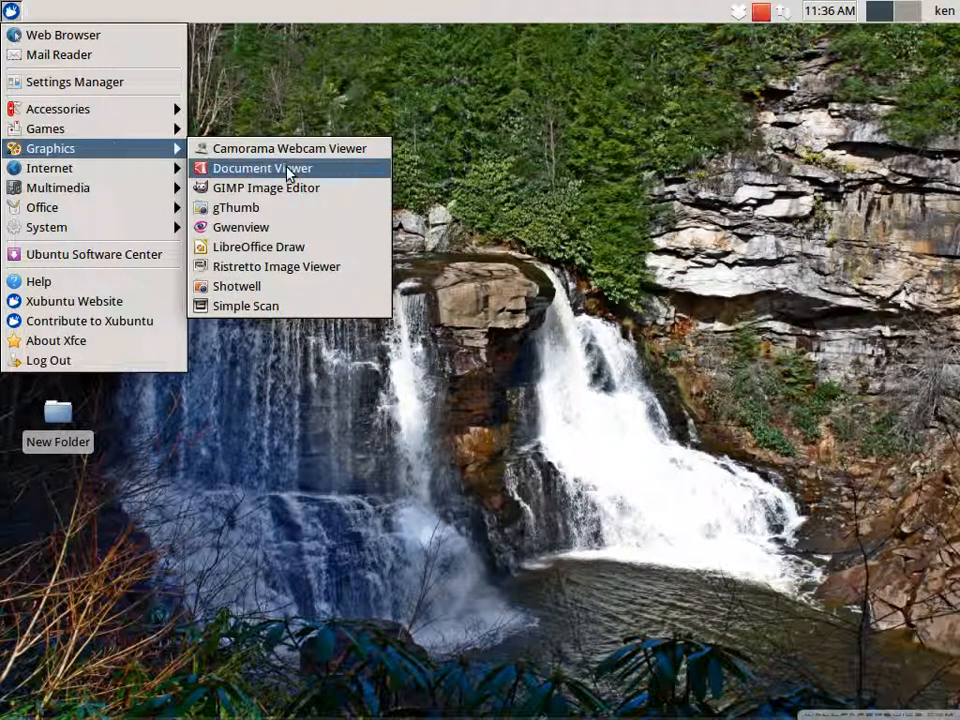
{"action": "mouse_move", "coordinate": [265, 188]}
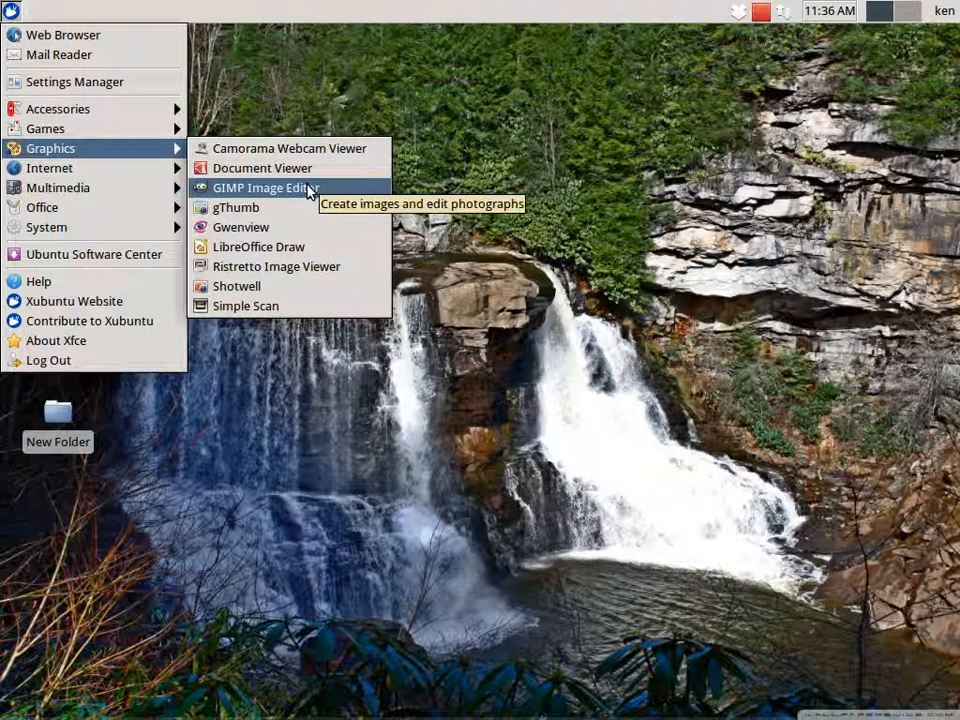
{"action": "mouse_move", "coordinate": [245, 305]}
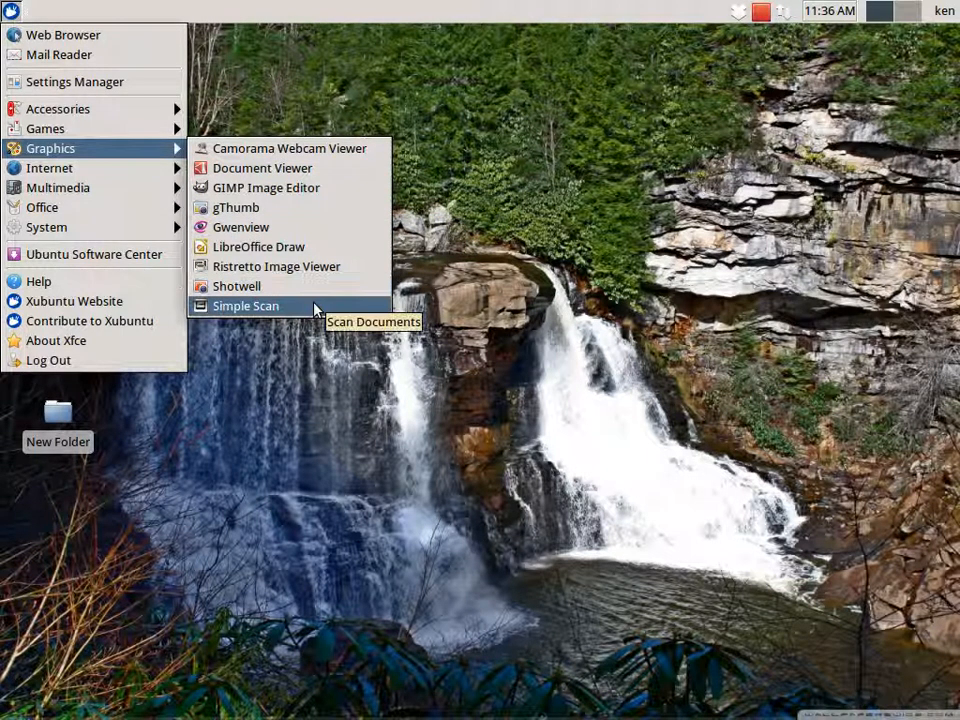
{"action": "mouse_move", "coordinate": [236, 207]}
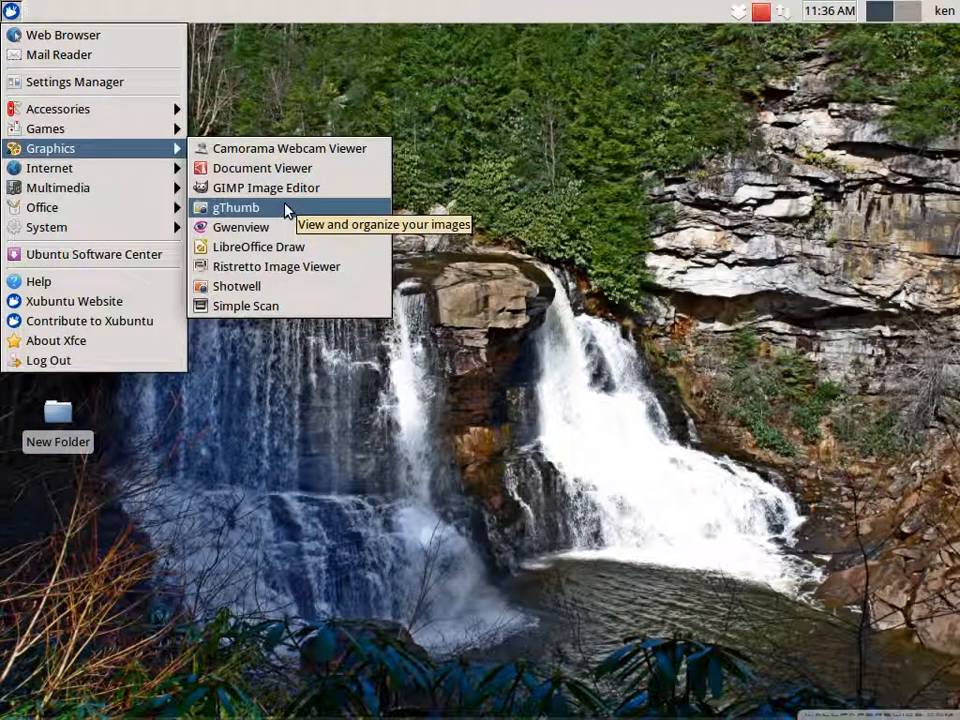
{"action": "mouse_move", "coordinate": [289, 148]}
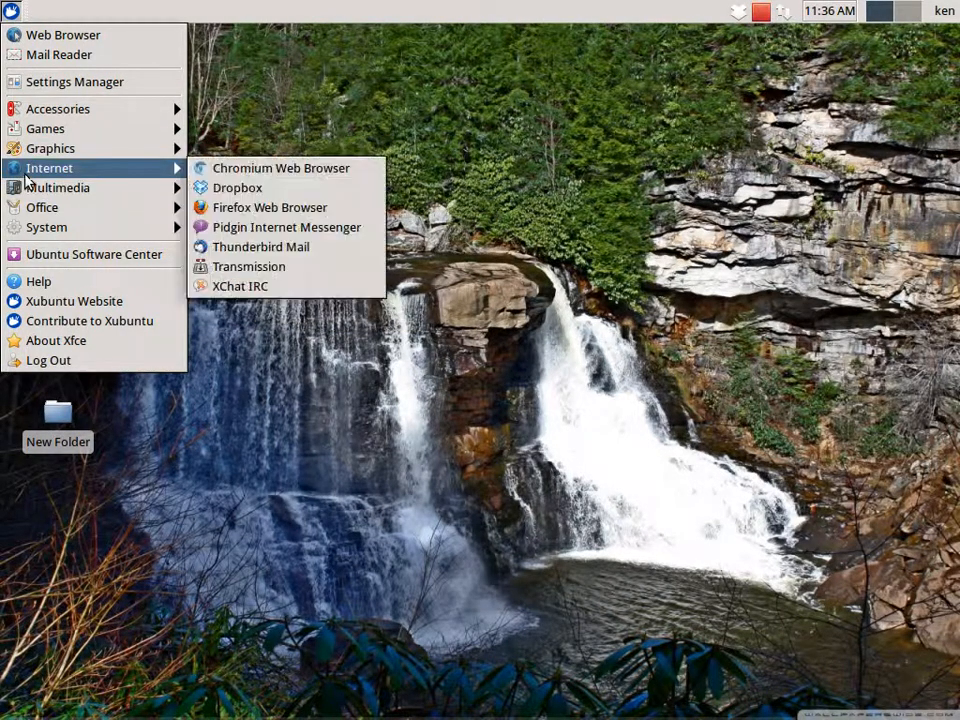
{"action": "mouse_move", "coordinate": [50, 148]}
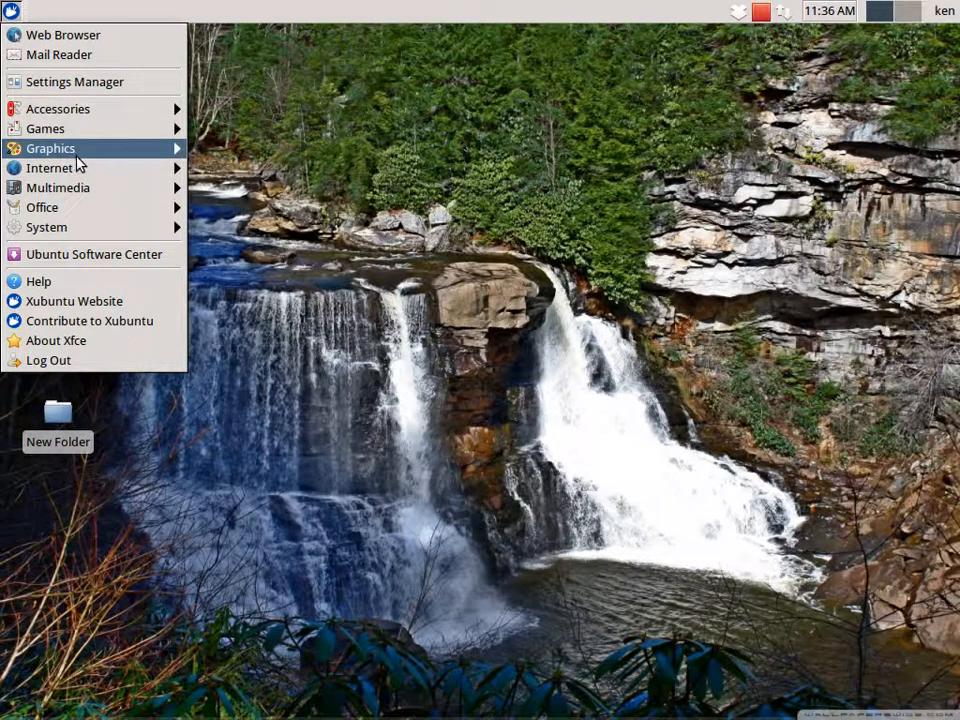
{"action": "mouse_move", "coordinate": [49, 167]}
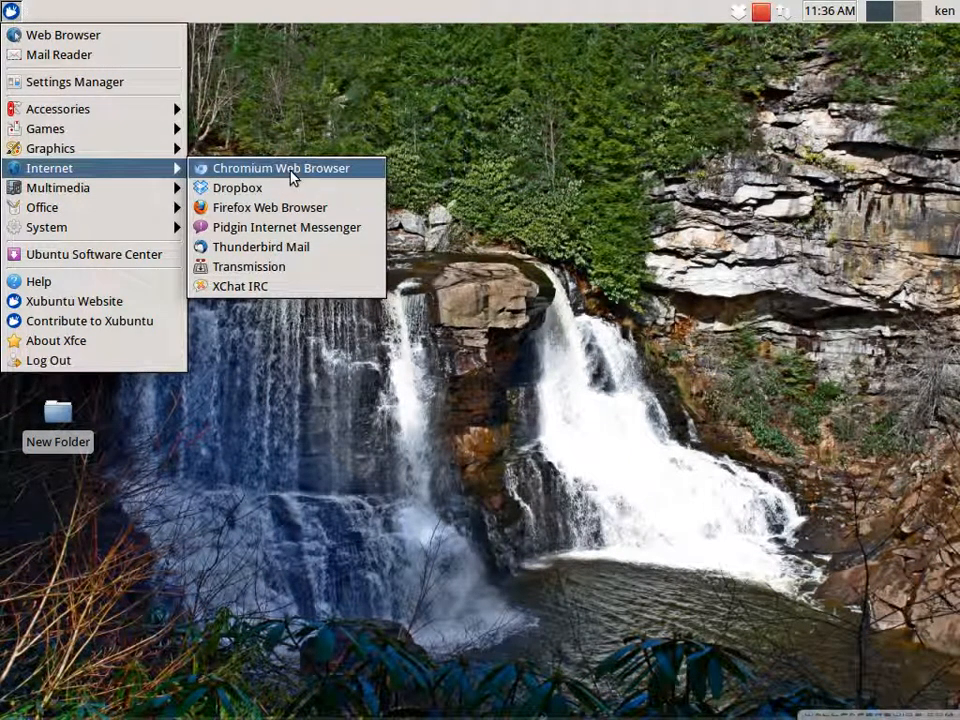
{"action": "mouse_move", "coordinate": [280, 168]}
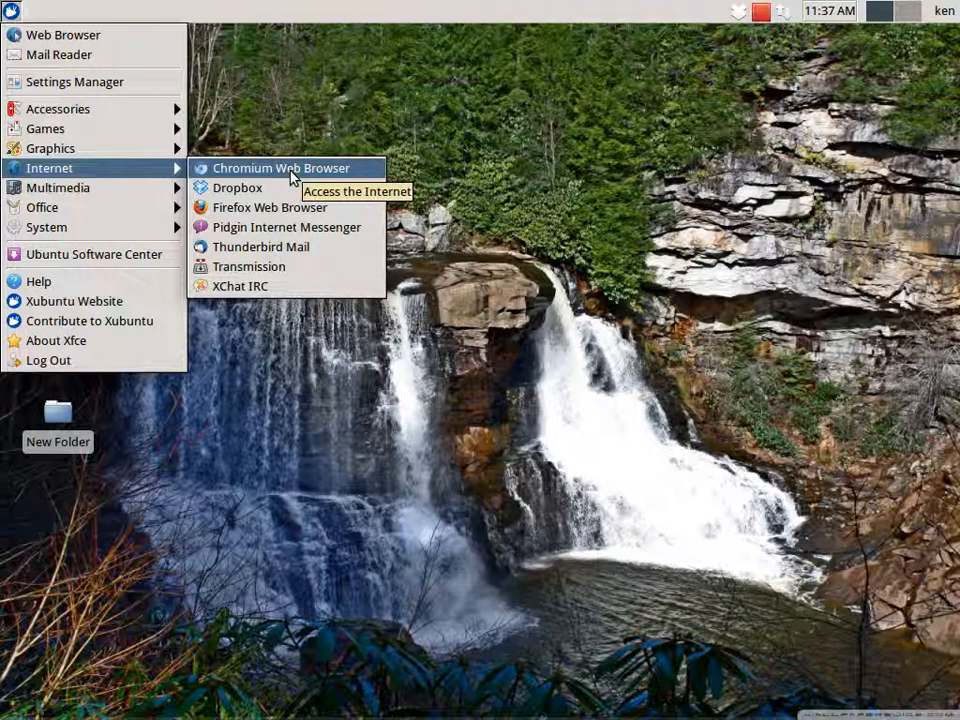
{"action": "mouse_move", "coordinate": [320, 168]}
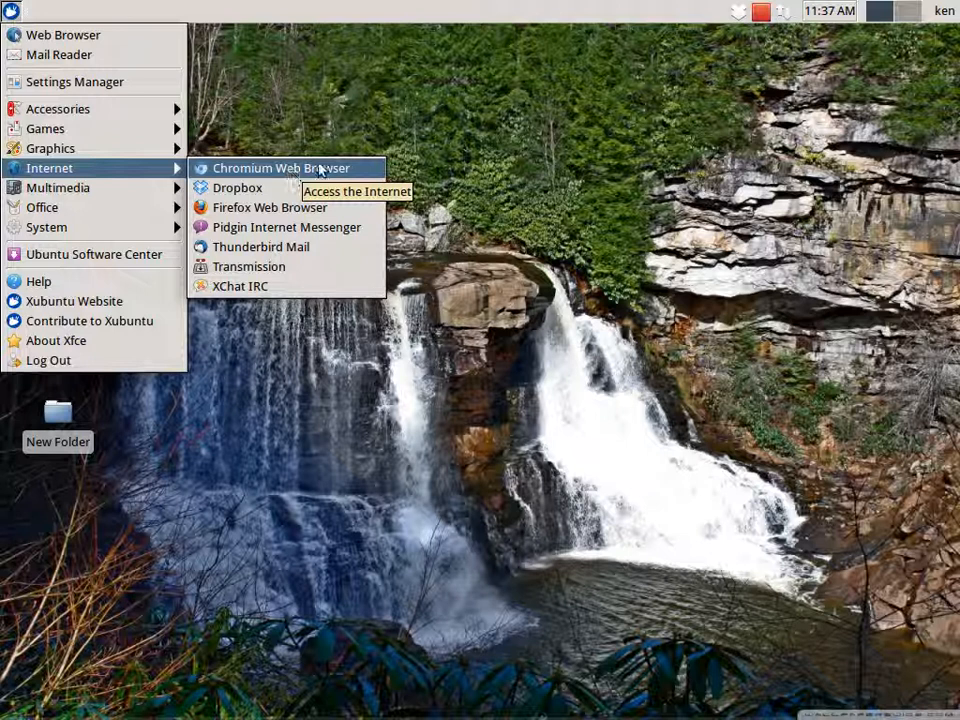
{"action": "mouse_move", "coordinate": [240, 168]}
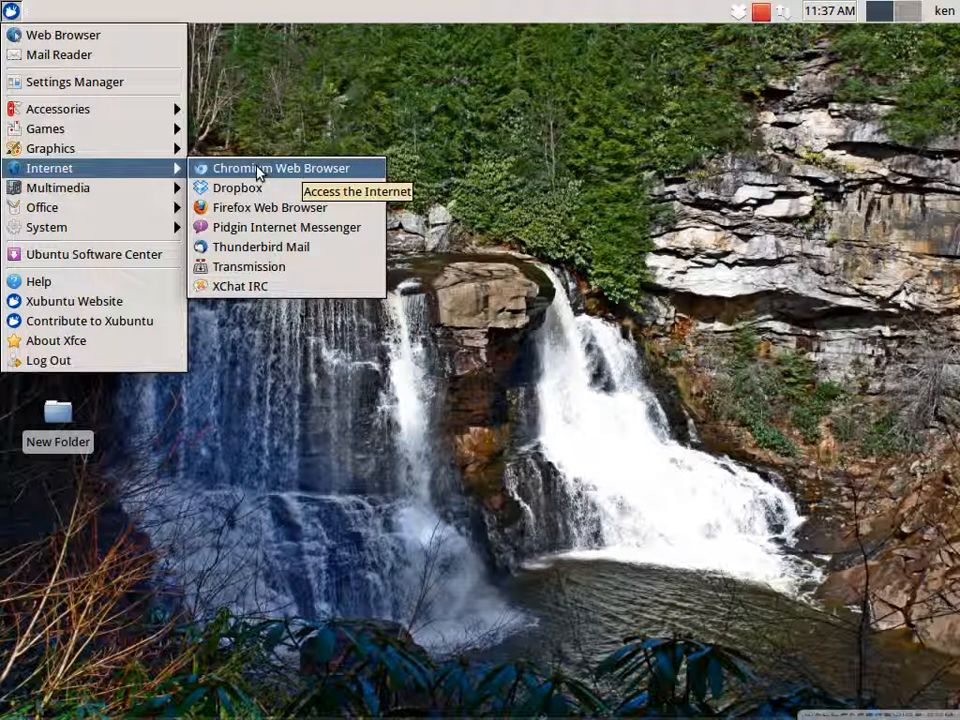
{"action": "mouse_move", "coordinate": [238, 188]}
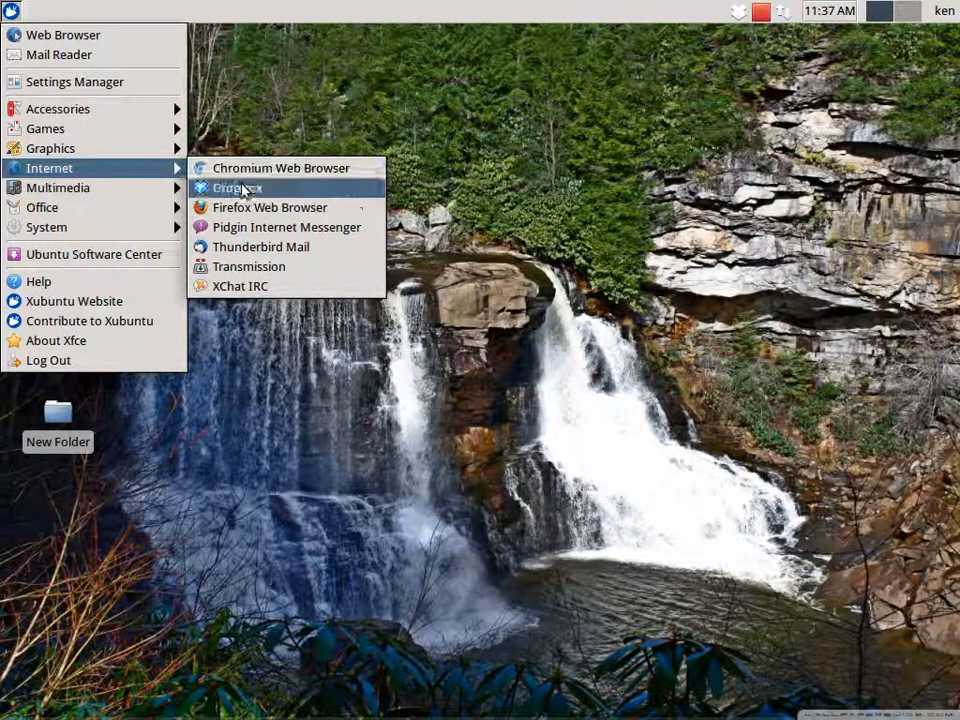
{"action": "mouse_move", "coordinate": [270, 207]}
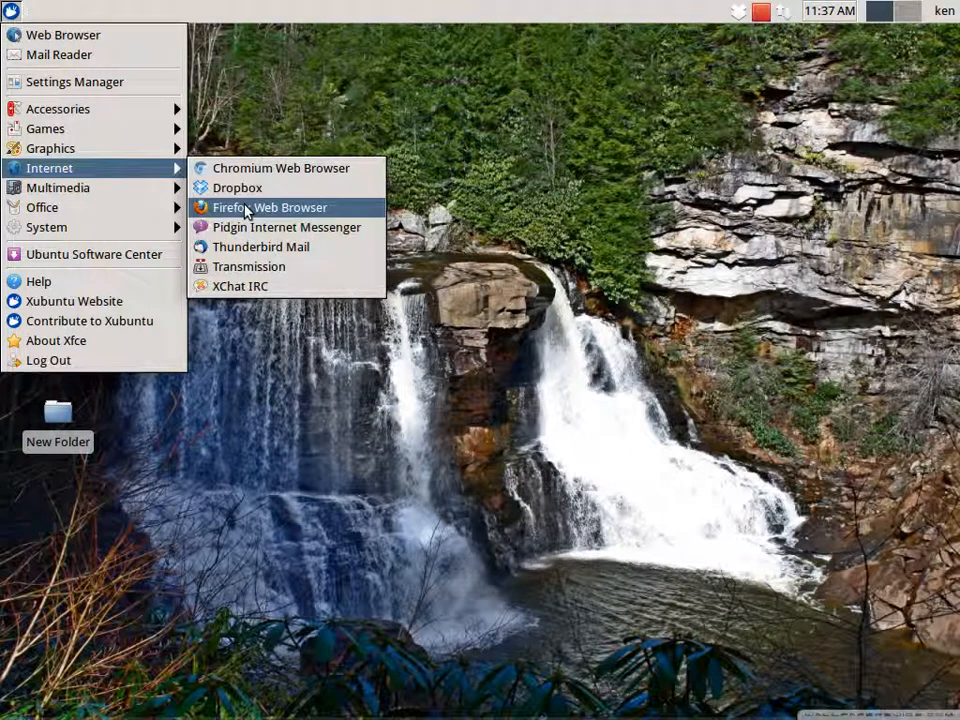
{"action": "mouse_move", "coordinate": [295, 217]}
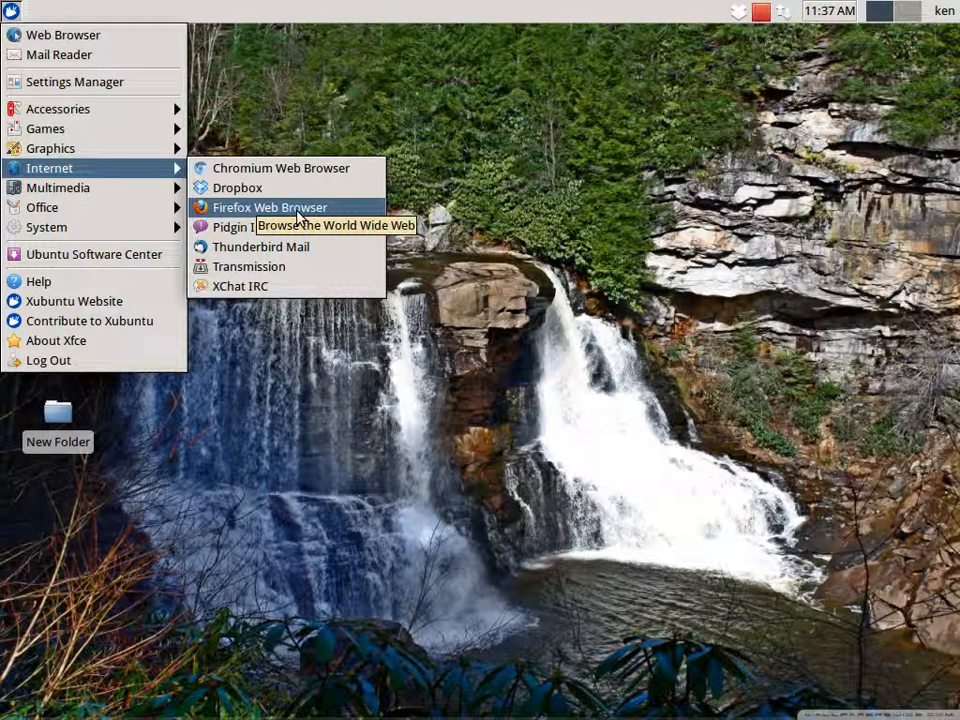
{"action": "mouse_move", "coordinate": [288, 227]}
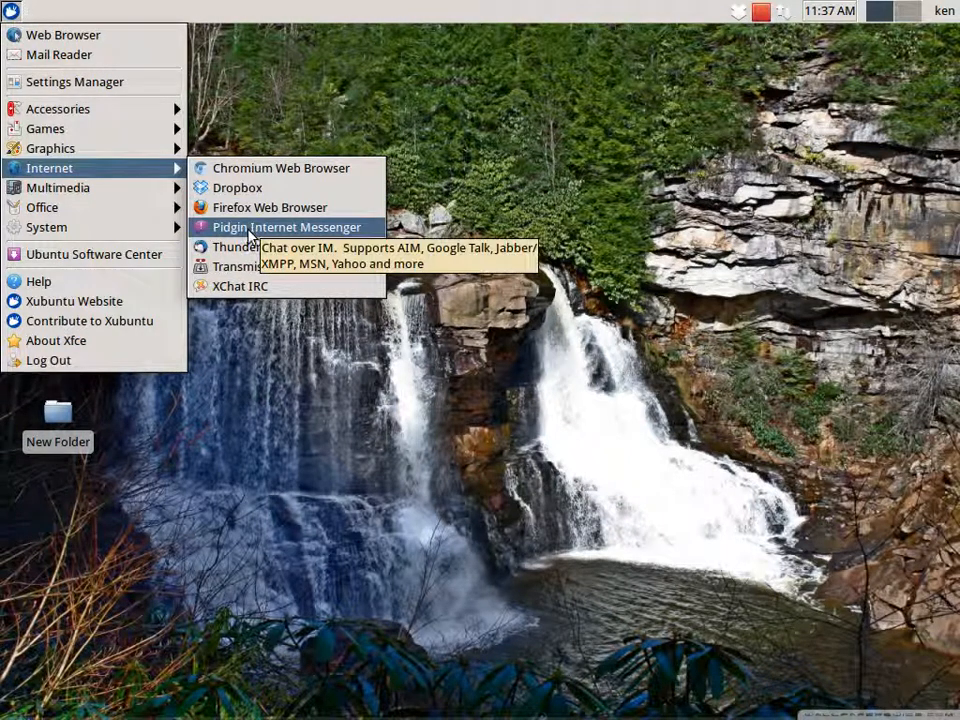
{"action": "mouse_move", "coordinate": [260, 247]}
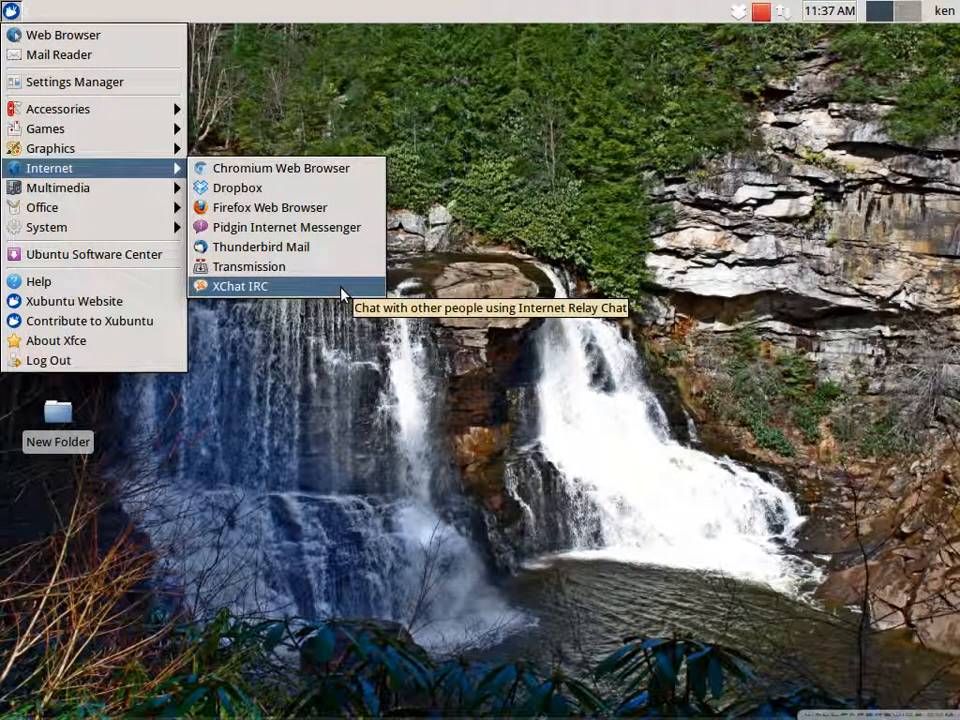
{"action": "mouse_move", "coordinate": [335, 293]}
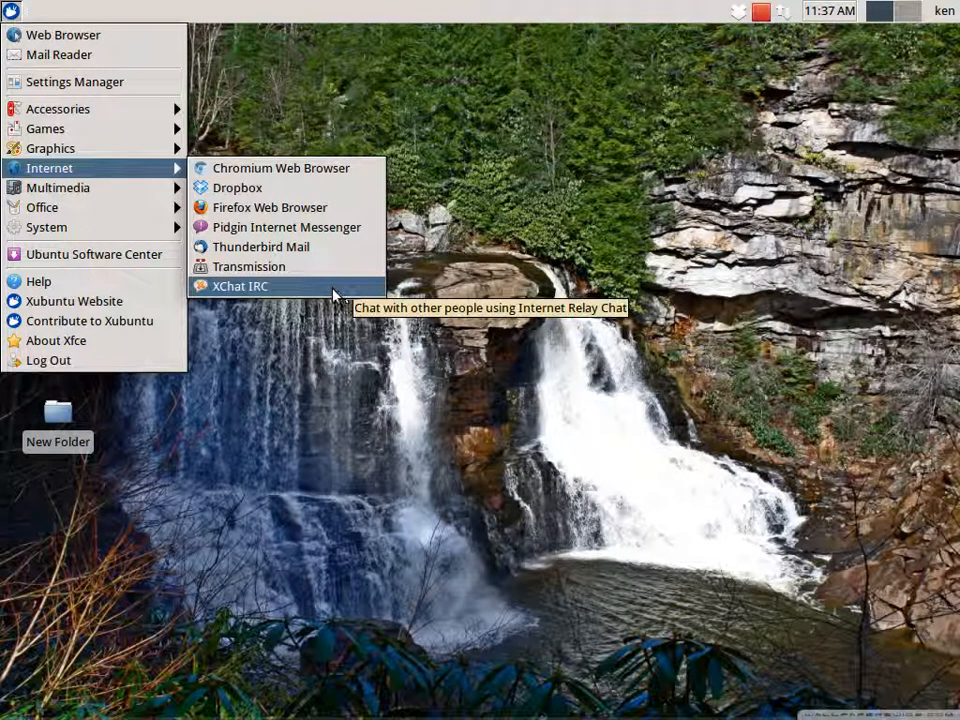
{"action": "mouse_move", "coordinate": [287, 227]}
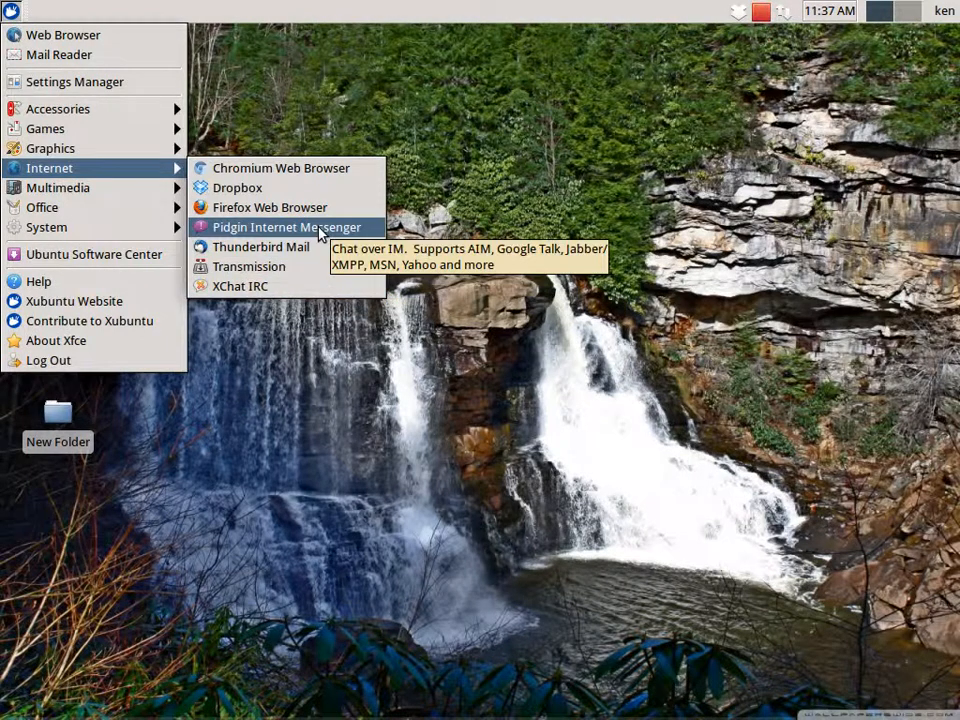
{"action": "mouse_move", "coordinate": [57, 187]}
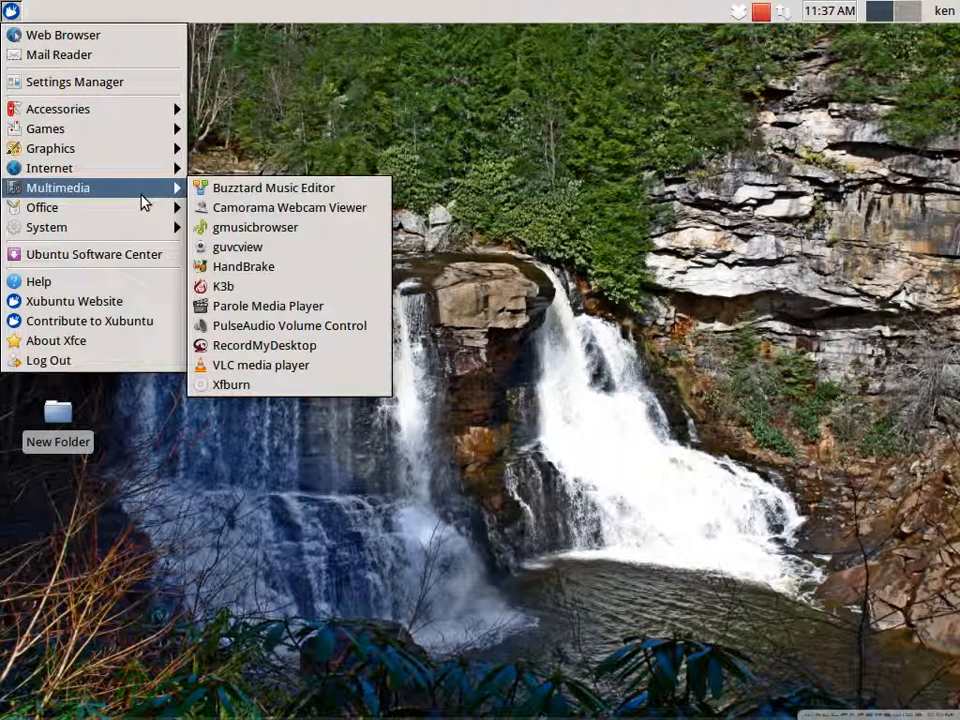
{"action": "mouse_move", "coordinate": [289, 207]}
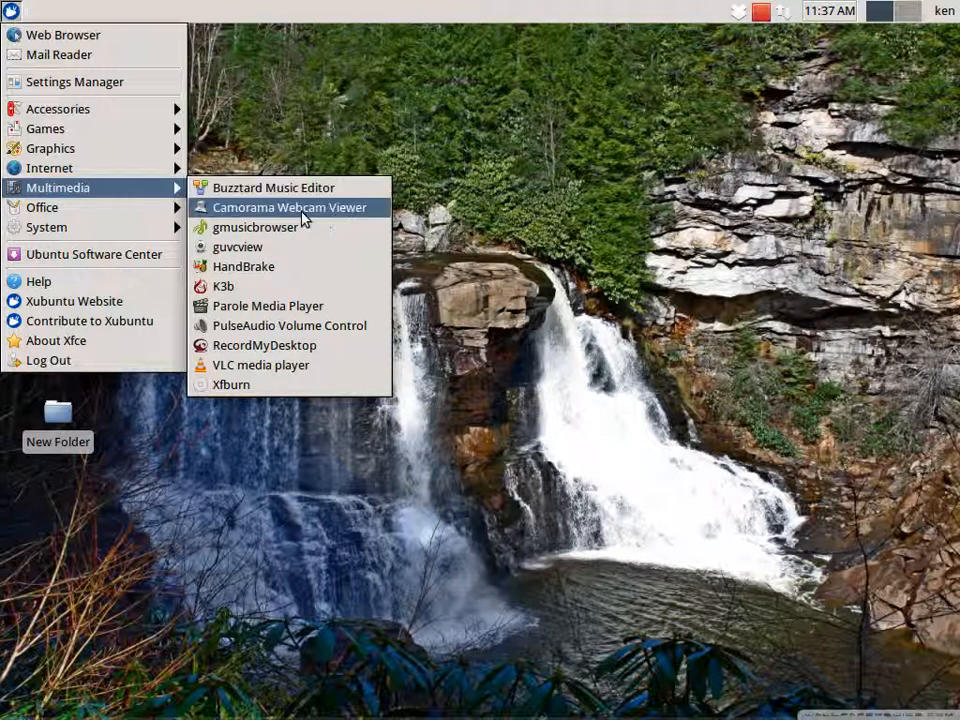
{"action": "mouse_move", "coordinate": [242, 266]}
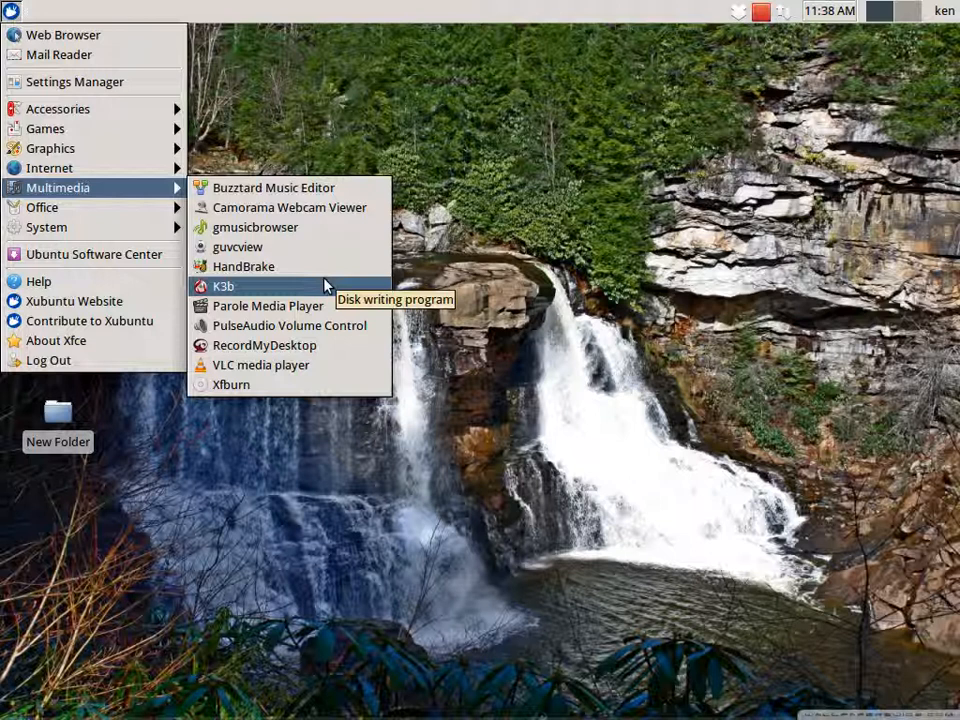
{"action": "mouse_move", "coordinate": [315, 325]}
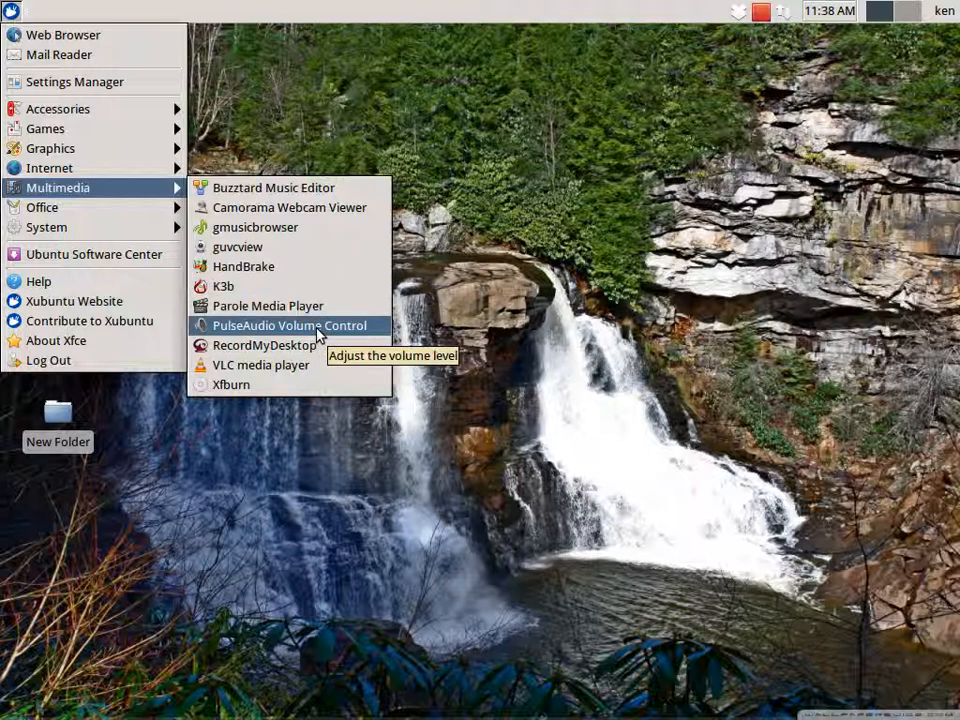
{"action": "mouse_move", "coordinate": [265, 345]}
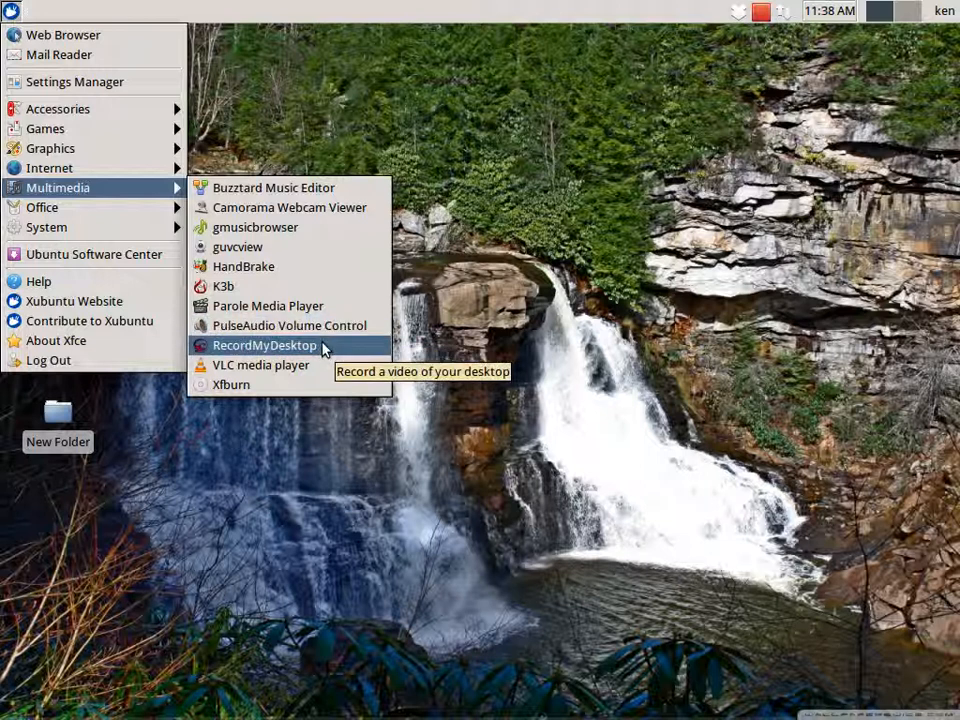
{"action": "mouse_move", "coordinate": [260, 365]}
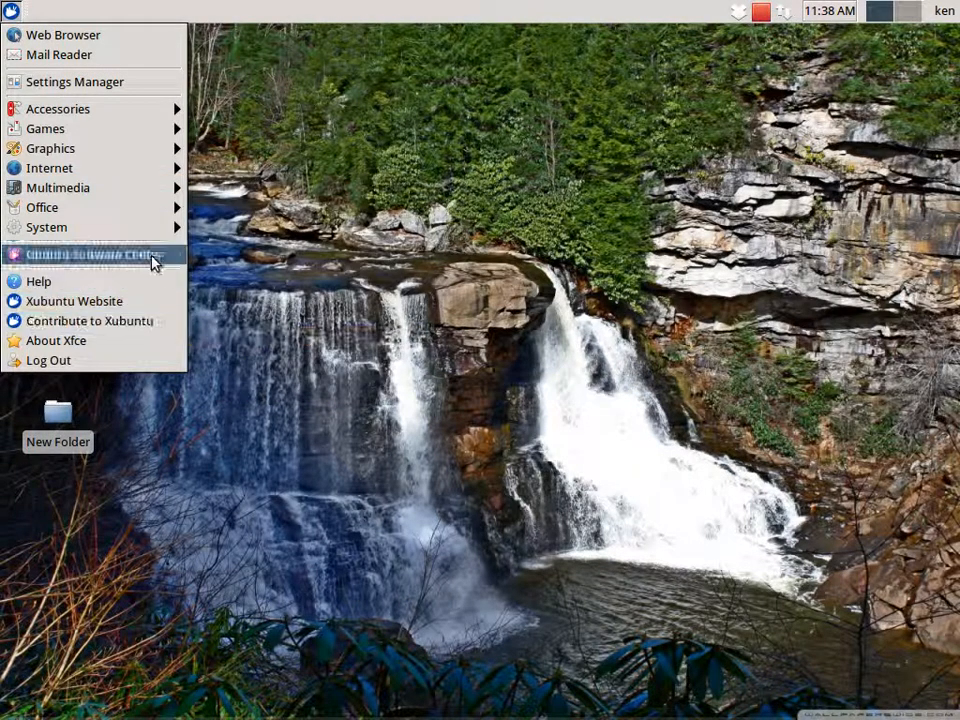
{"action": "mouse_move", "coordinate": [42, 207]}
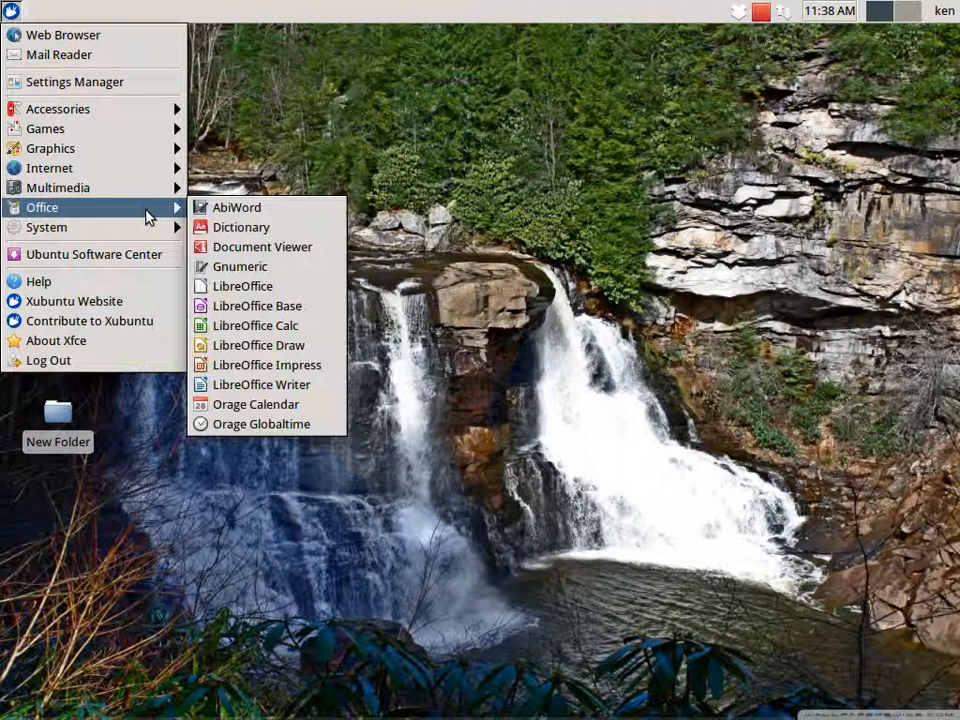
{"action": "mouse_move", "coordinate": [237, 207]}
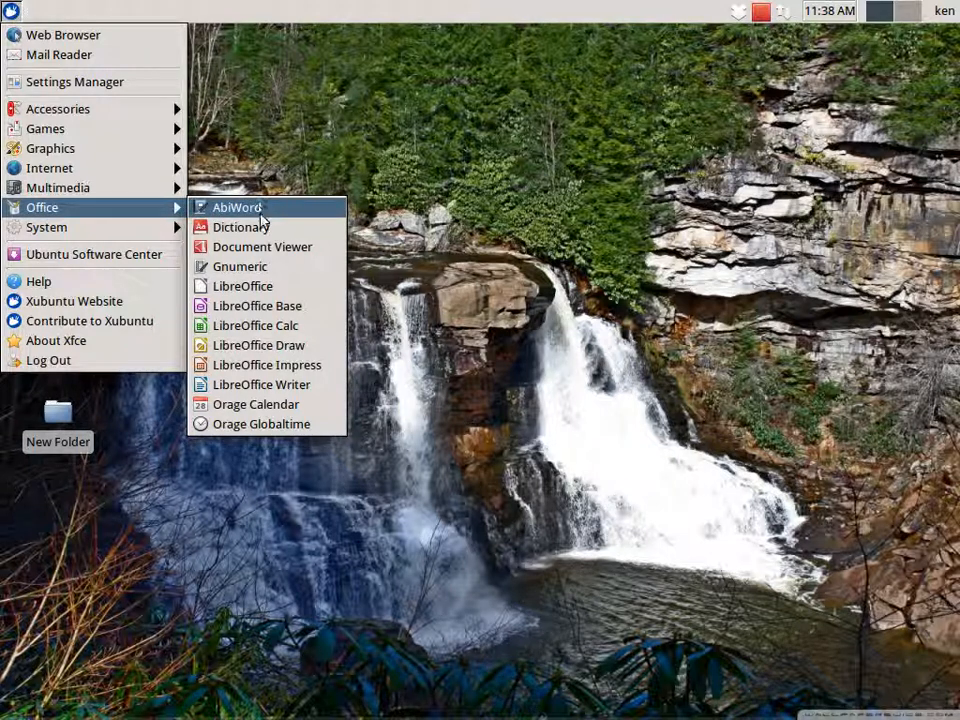
{"action": "mouse_move", "coordinate": [262, 247]}
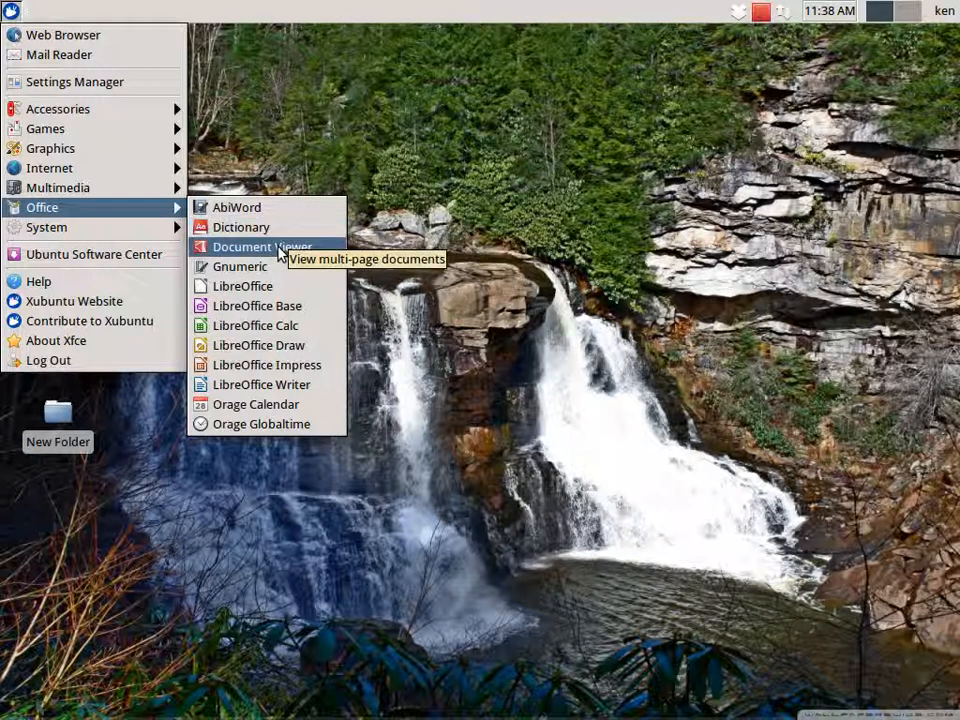
{"action": "mouse_move", "coordinate": [317, 258]}
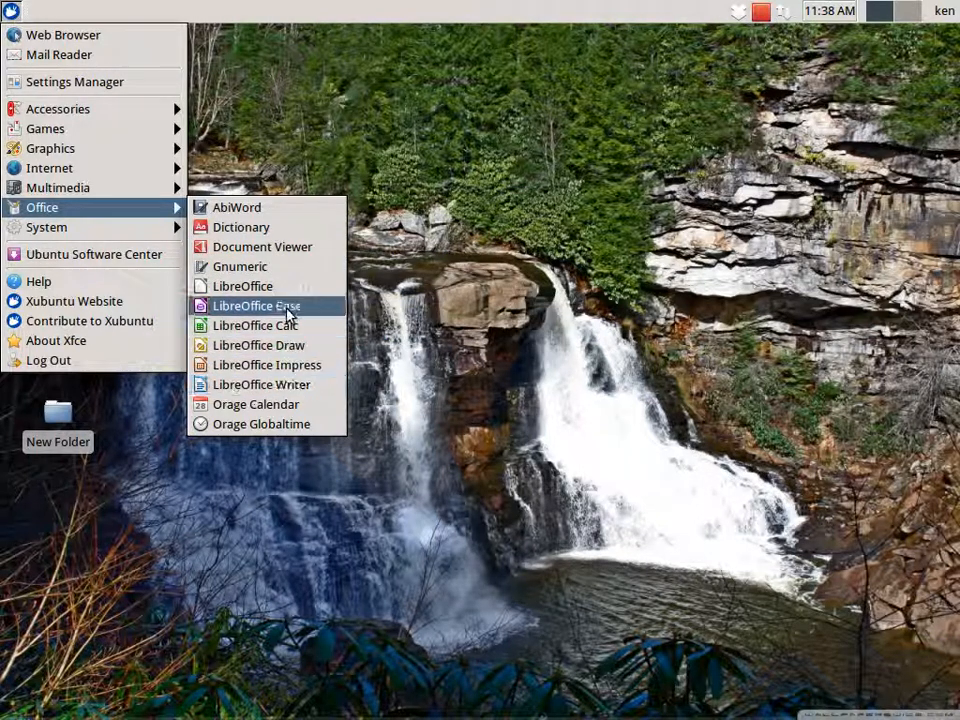
{"action": "mouse_move", "coordinate": [261, 384]}
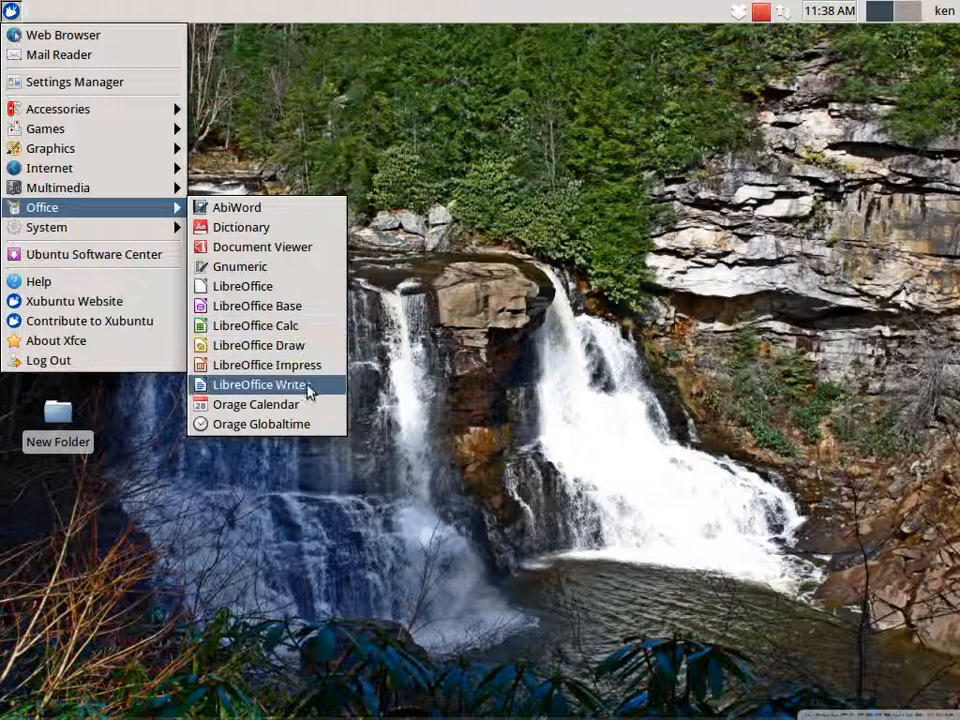
{"action": "mouse_move", "coordinate": [243, 285]}
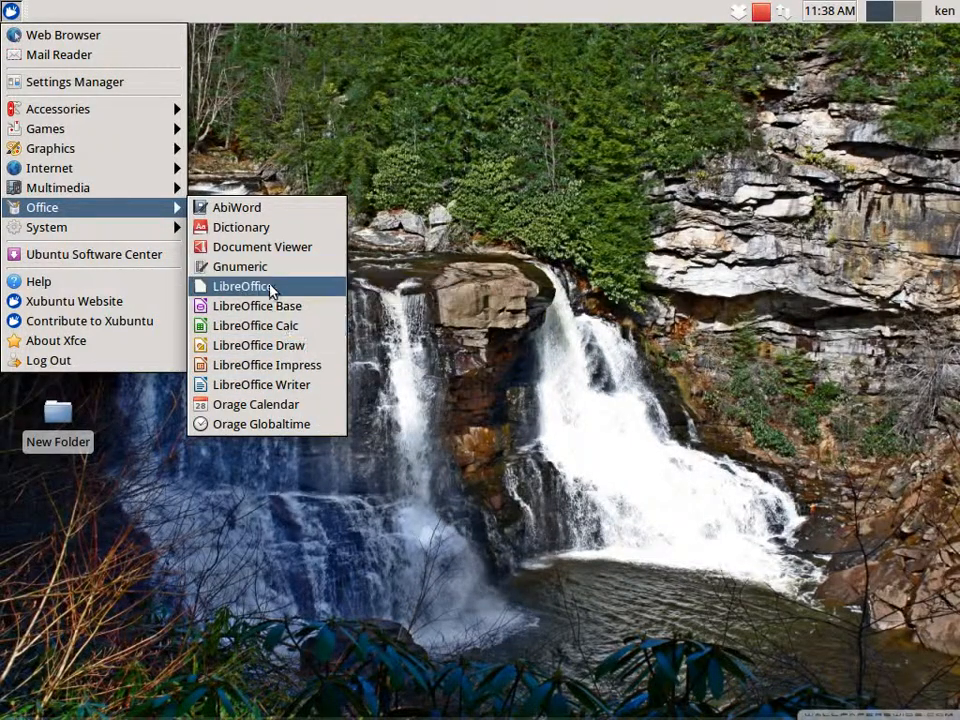
{"action": "mouse_move", "coordinate": [261, 384]}
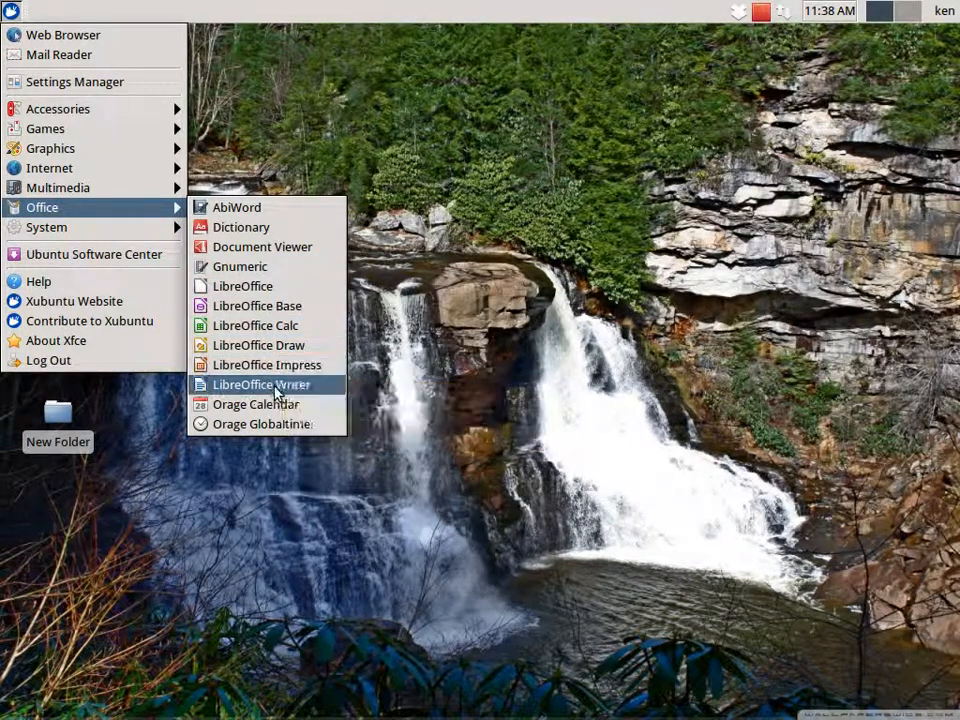
{"action": "mouse_move", "coordinate": [261, 424]}
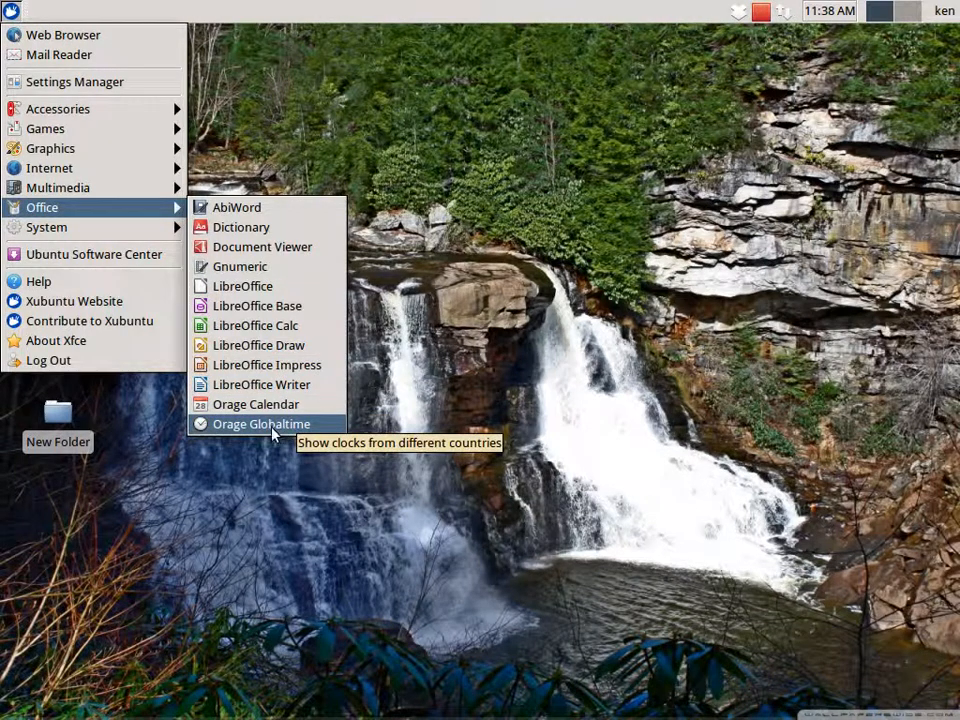
{"action": "mouse_move", "coordinate": [93, 253]}
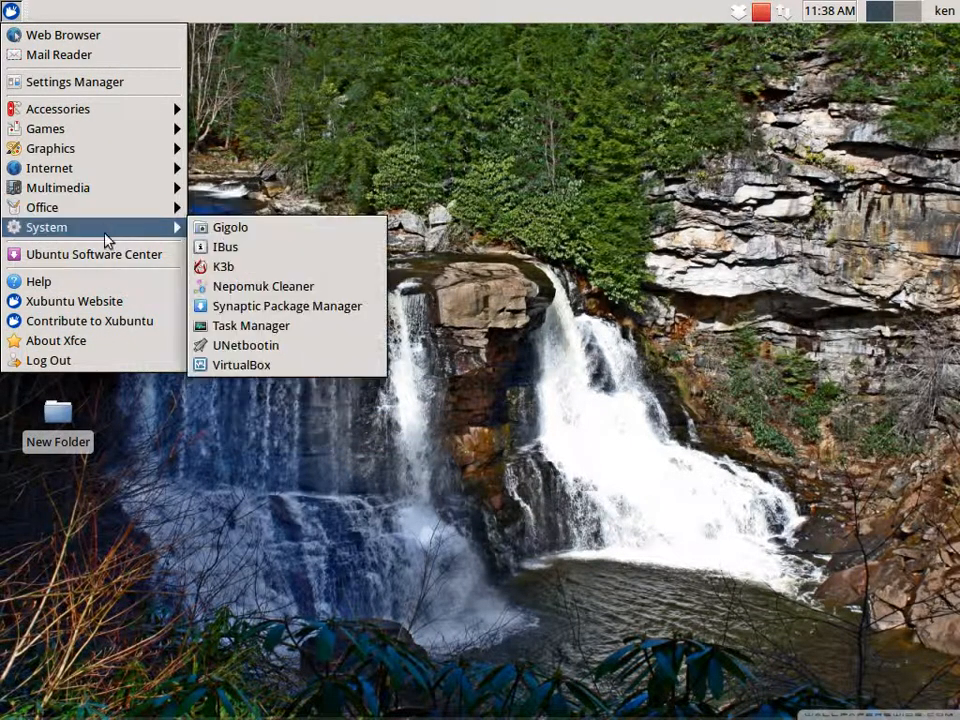
{"action": "mouse_move", "coordinate": [263, 287]}
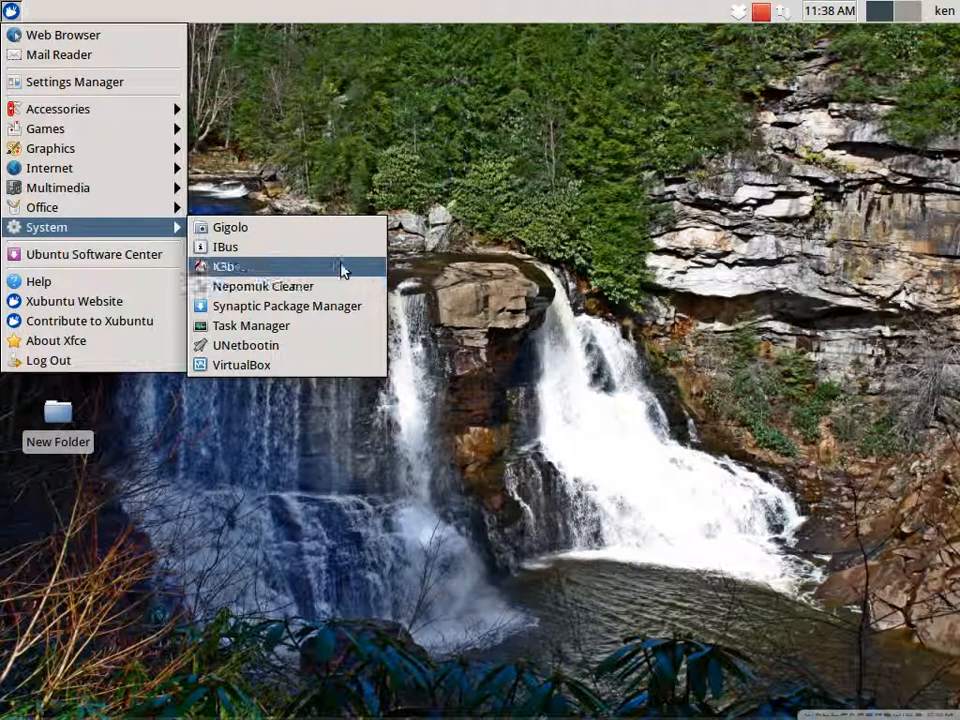
{"action": "mouse_move", "coordinate": [287, 306]}
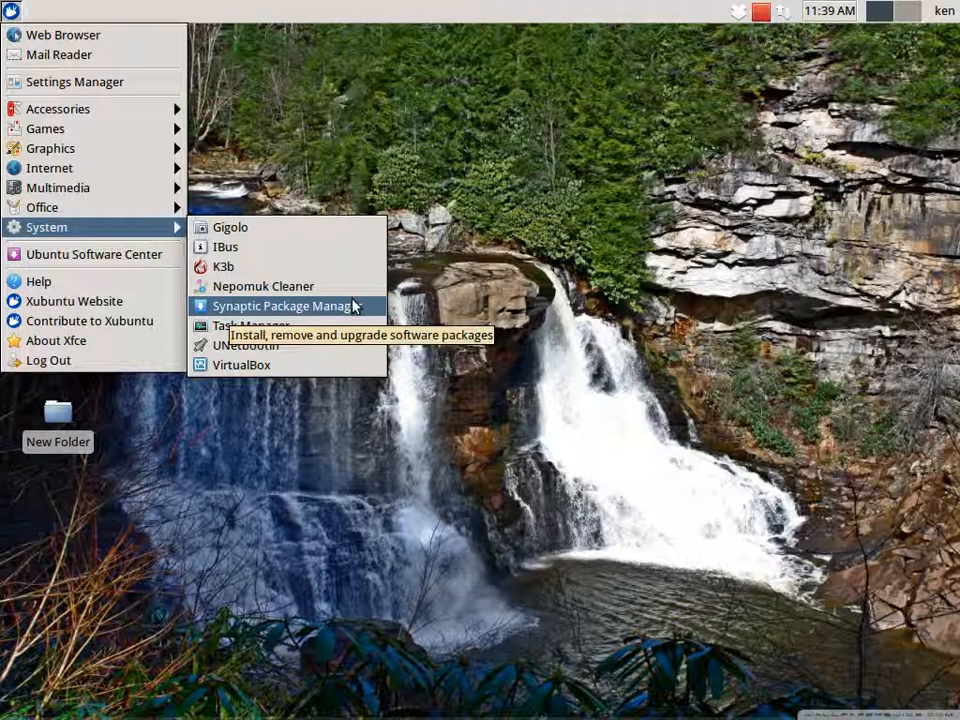
{"action": "mouse_move", "coordinate": [249, 325]}
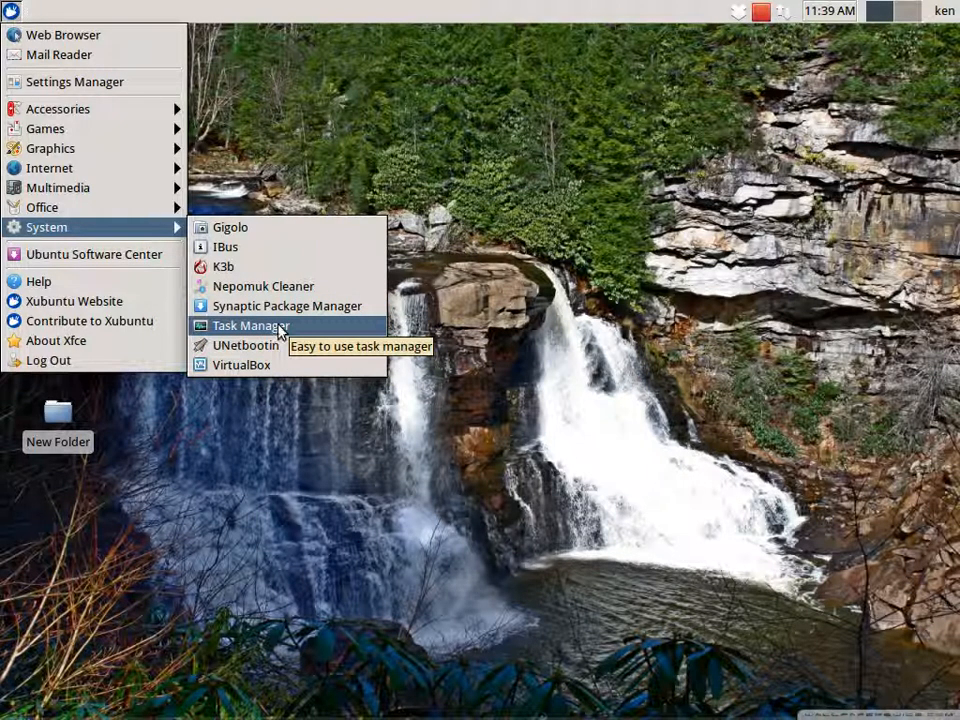
{"action": "mouse_move", "coordinate": [245, 345]}
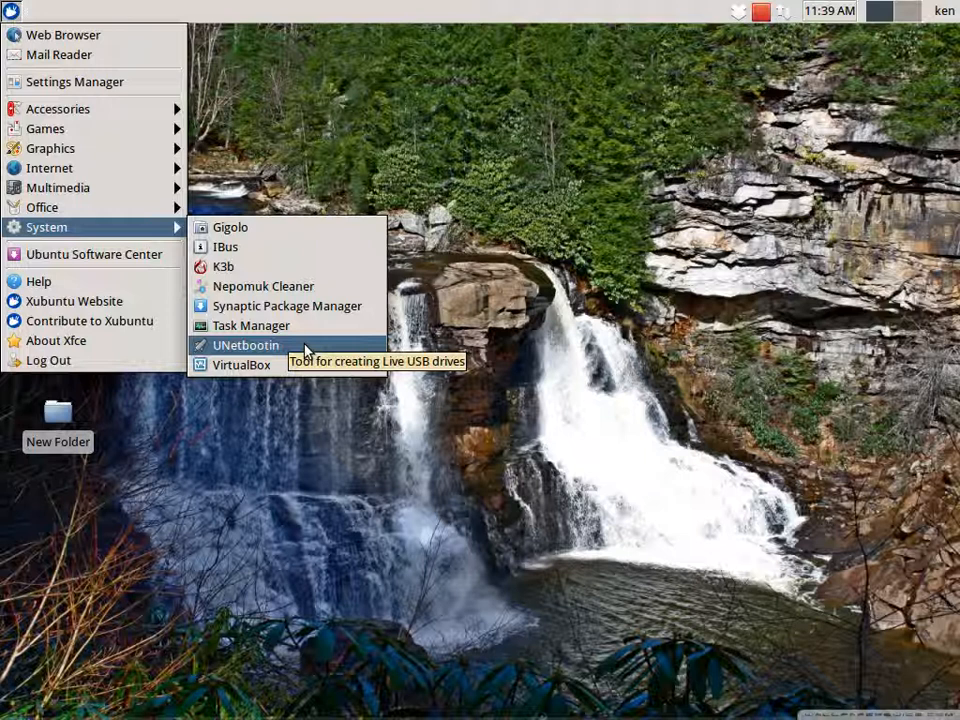
{"action": "mouse_move", "coordinate": [240, 364]}
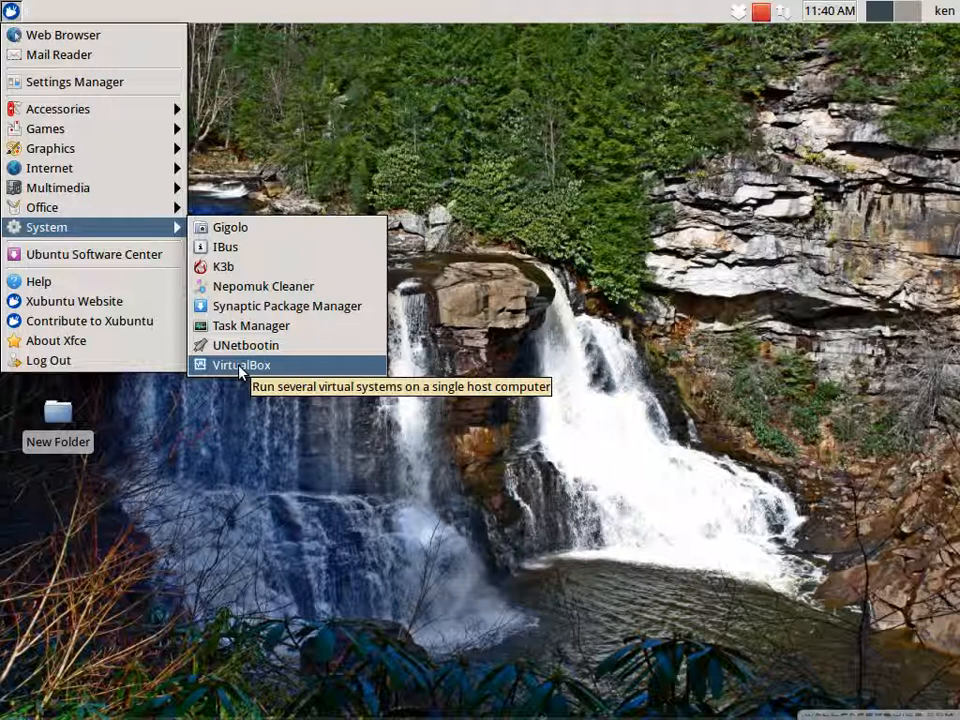
{"action": "mouse_move", "coordinate": [94, 254]}
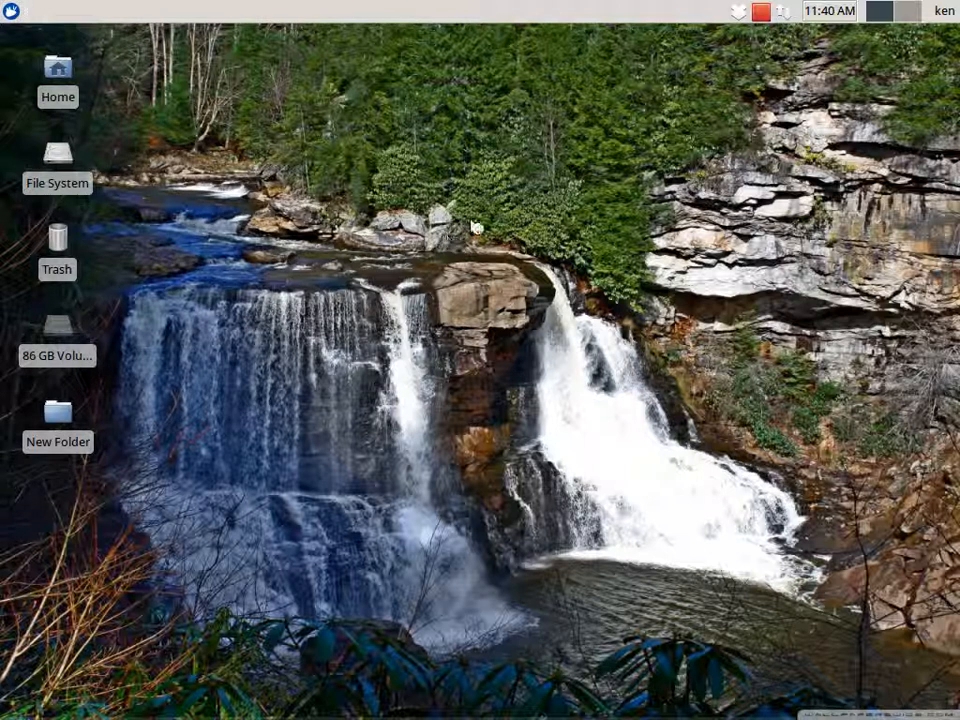
{"action": "mouse_move", "coordinate": [615, 190]}
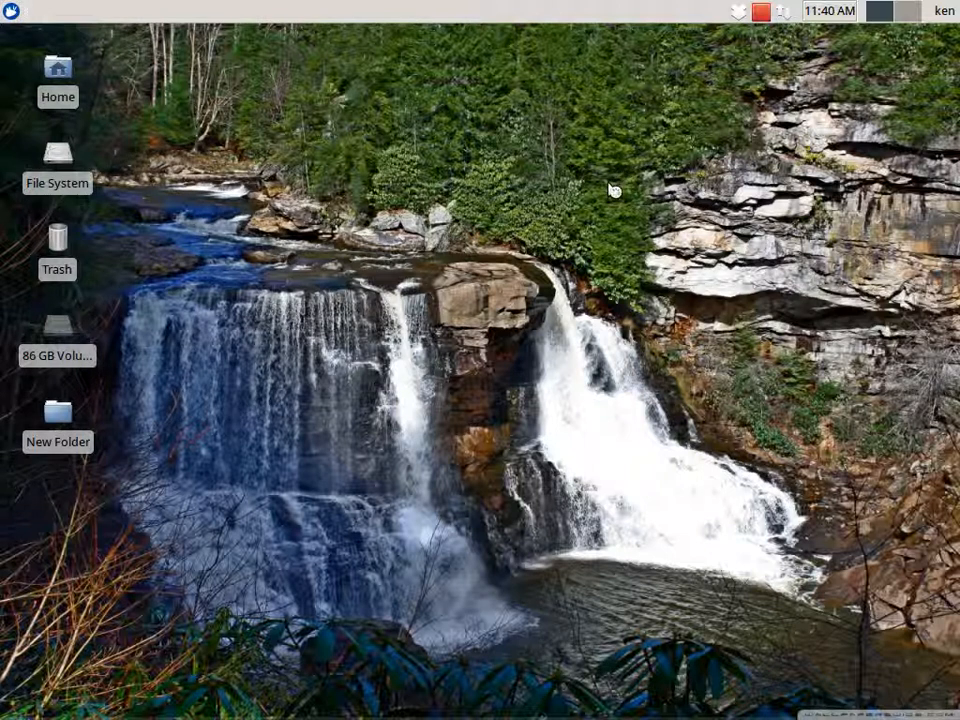
{"action": "mouse_move", "coordinate": [395, 415]}
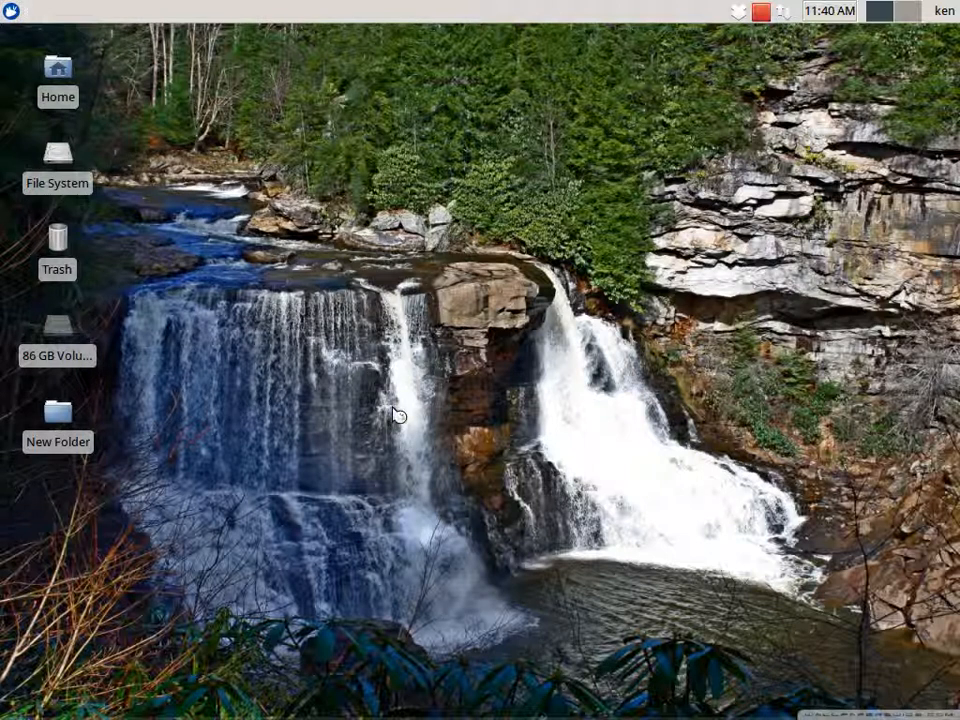
{"action": "mouse_move", "coordinate": [335, 311]}
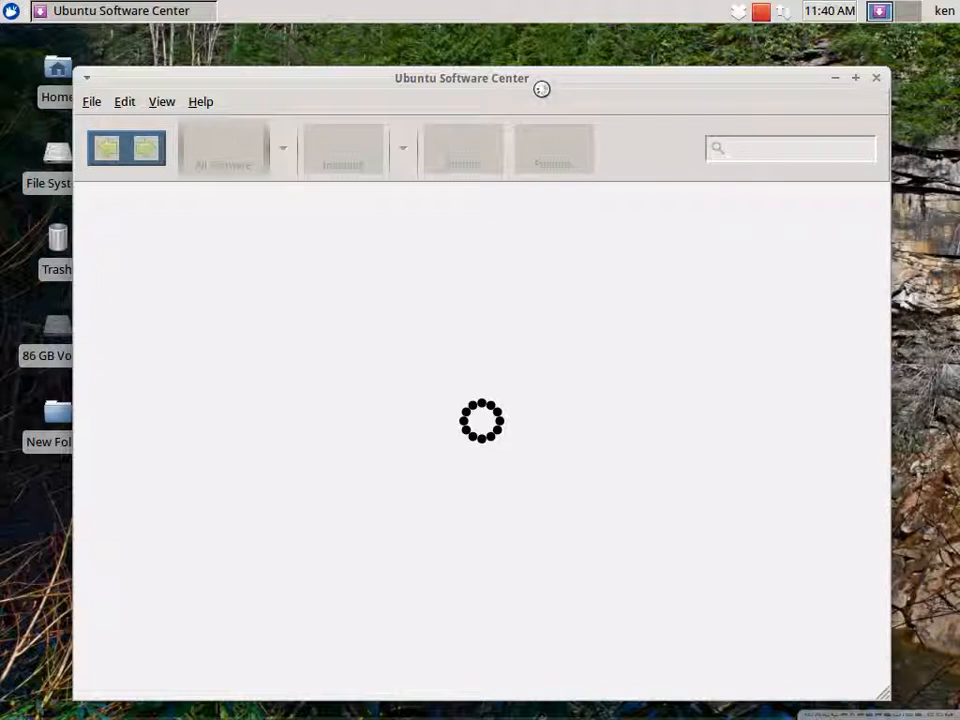
{"action": "mouse_move", "coordinate": [843, 85]}
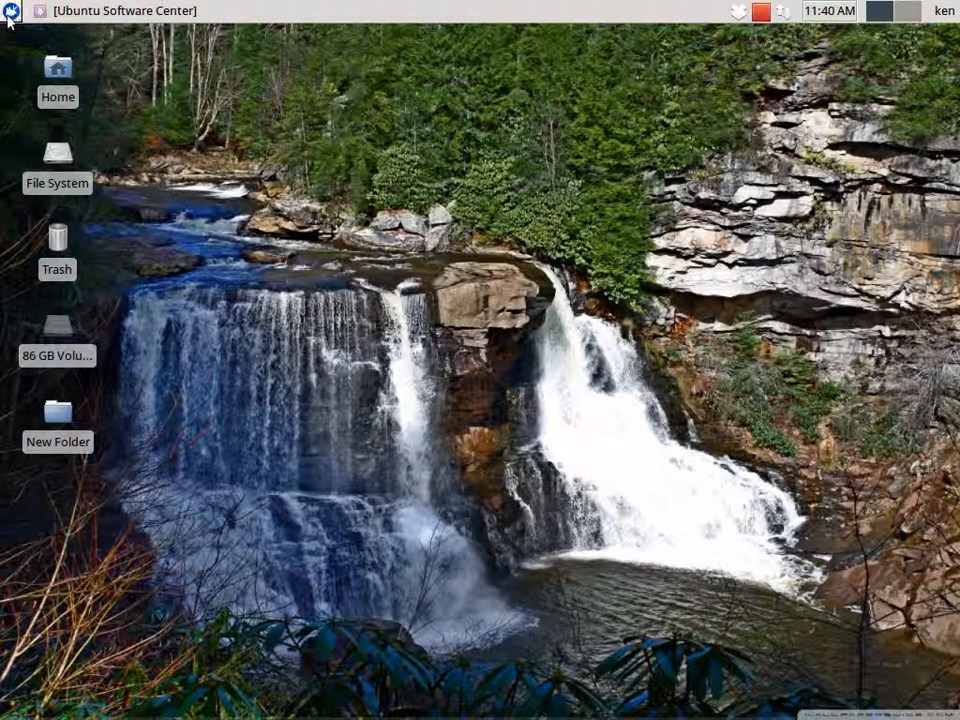
Step: Bring up the applications menu after hiding Ubuntu Software Center
{"action": "left_click", "coordinate": [10, 10]}
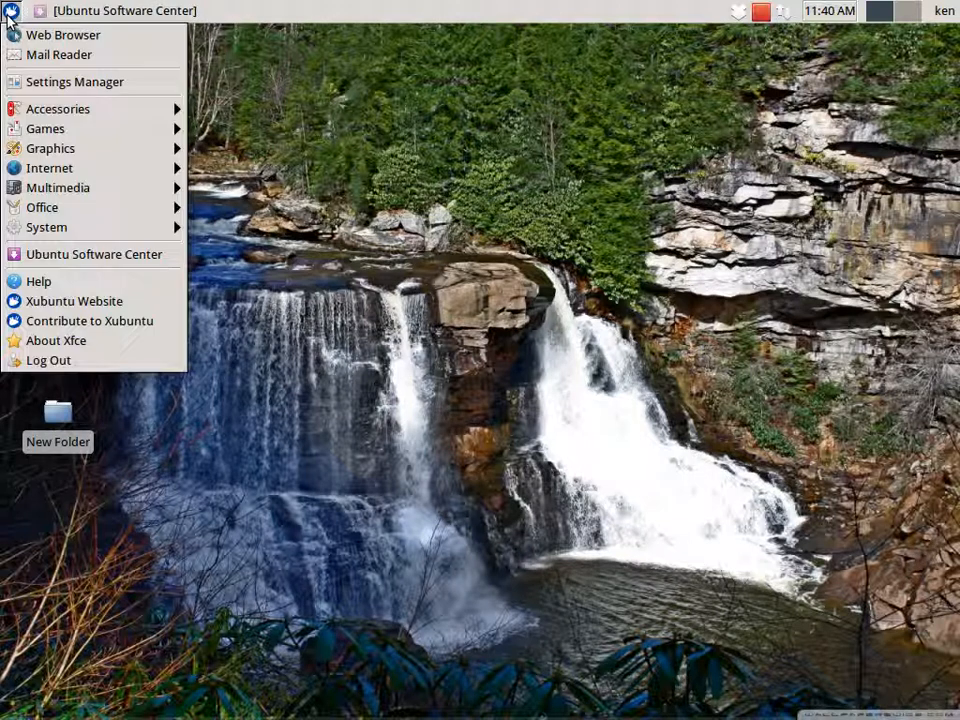
{"action": "mouse_move", "coordinate": [75, 82]}
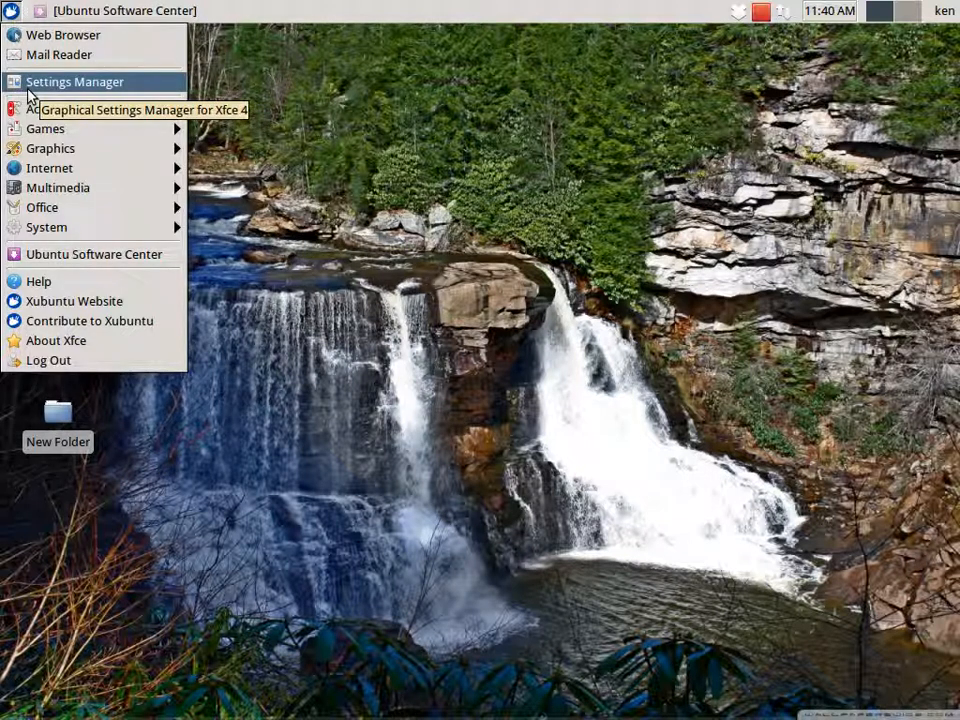
{"action": "mouse_move", "coordinate": [42, 207]}
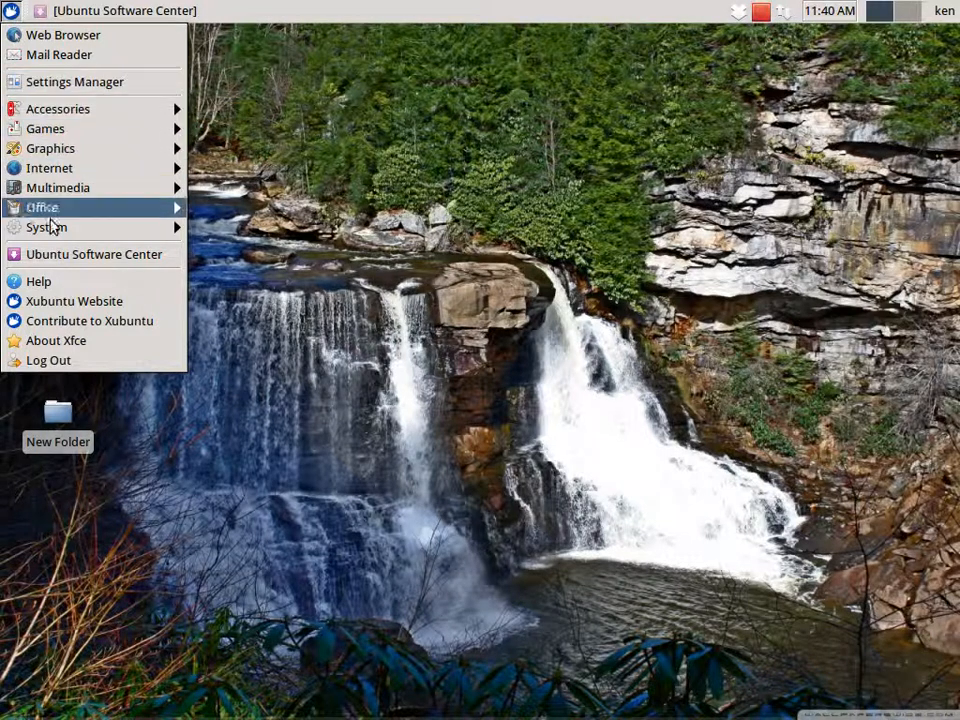
{"action": "mouse_move", "coordinate": [74, 301]}
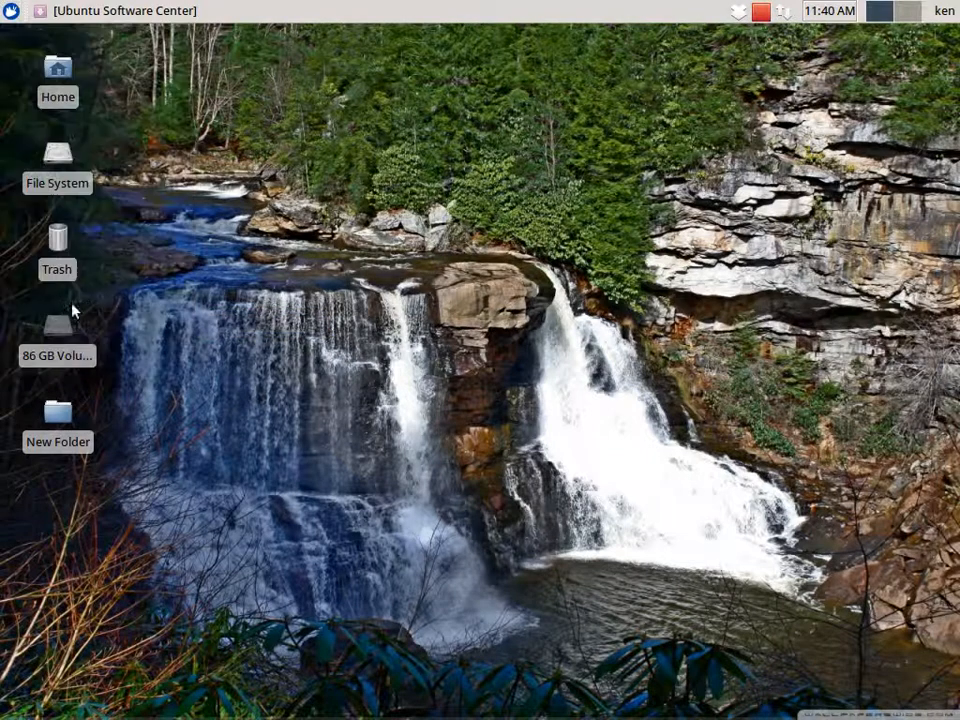
{"action": "mouse_move", "coordinate": [240, 65]}
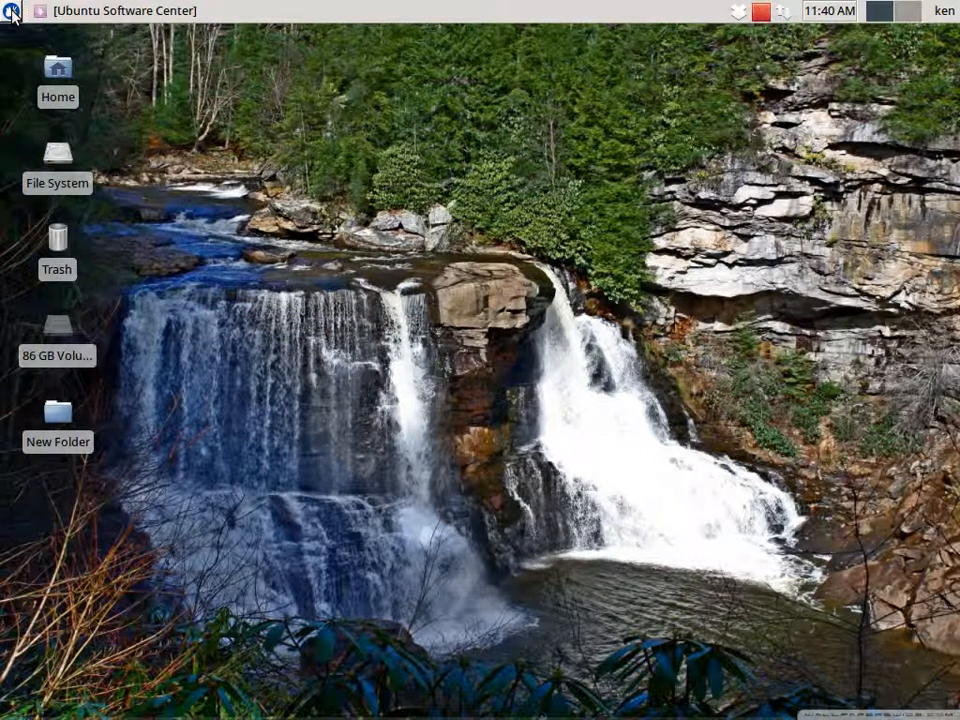
Step: Open xubuntu.org in Firefox, scroll down to the blog and footer links, then back up
{"action": "left_click", "coordinate": [13, 10]}
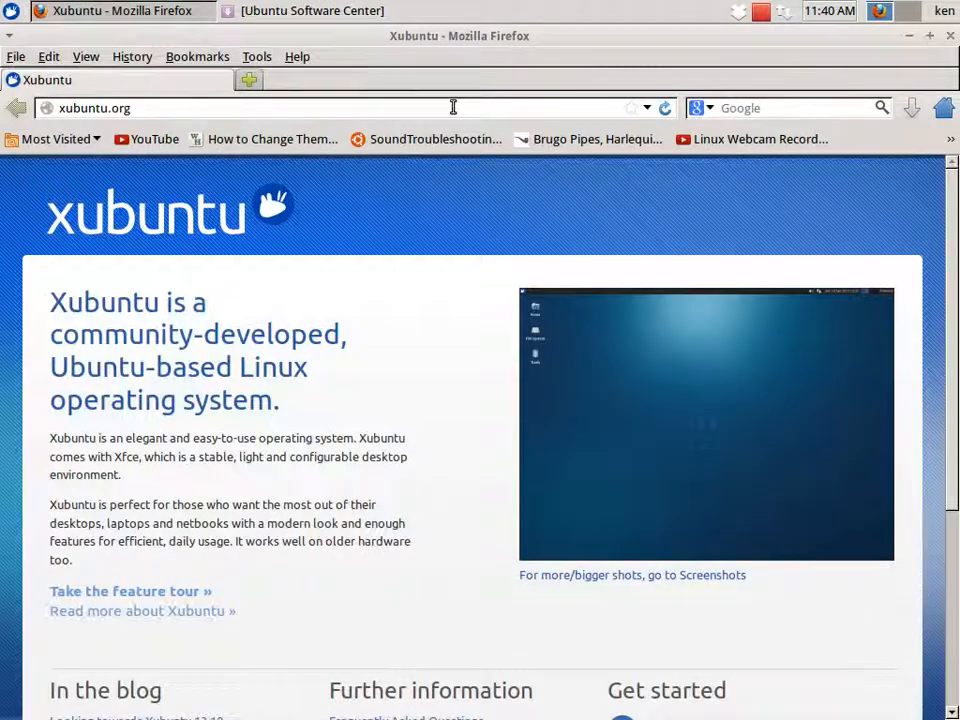
{"action": "mouse_move", "coordinate": [410, 314]}
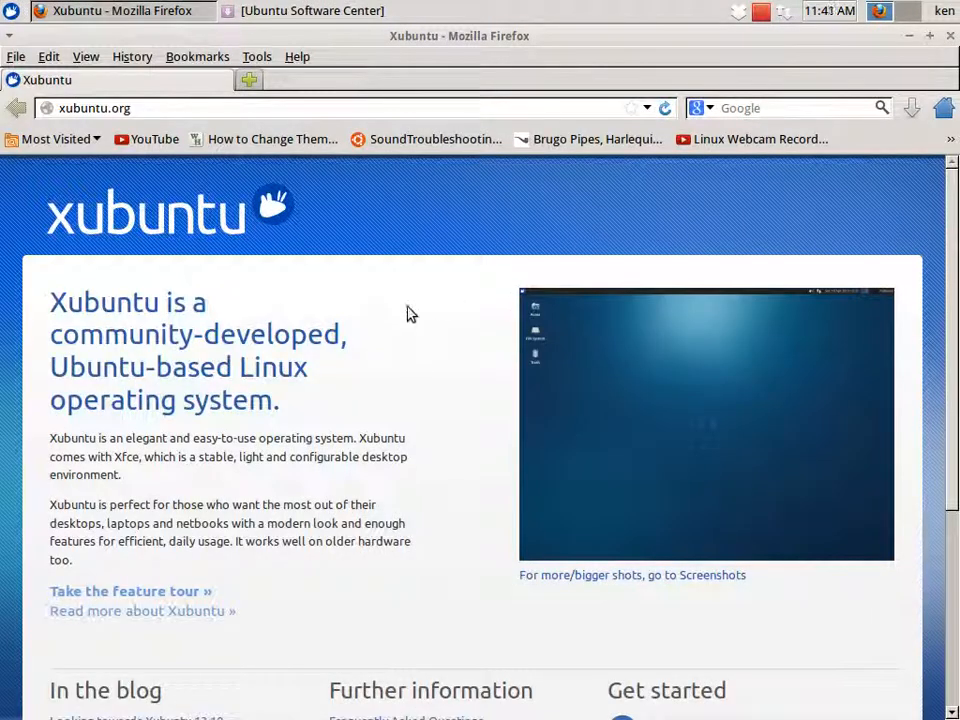
{"action": "scroll", "scroll_direction": "down", "scroll_amount": 3}
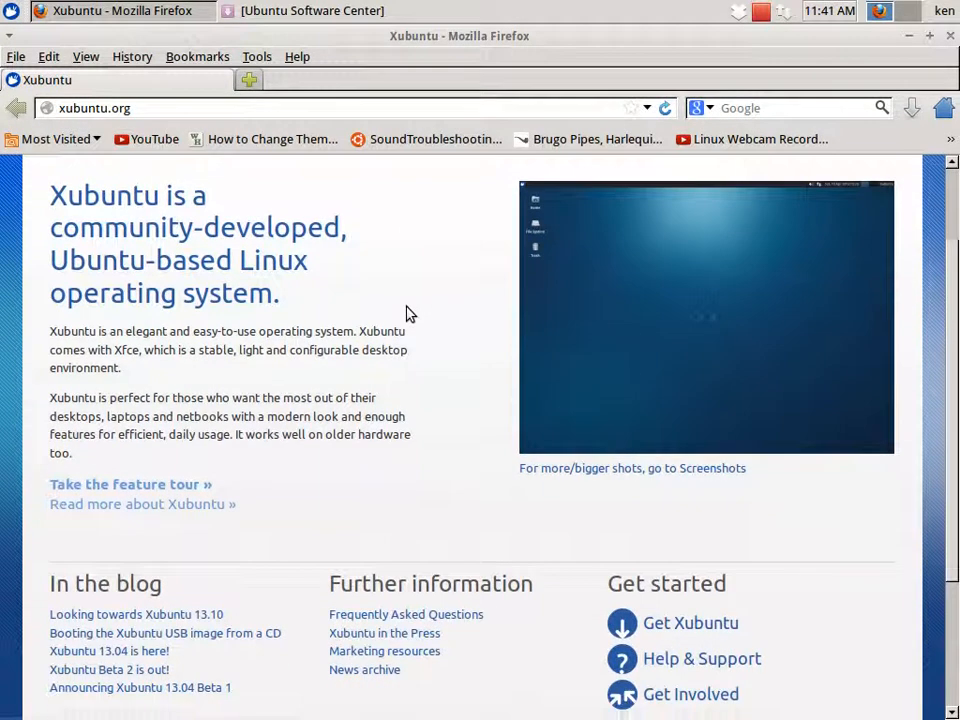
{"action": "scroll", "scroll_direction": "down", "scroll_amount": 3}
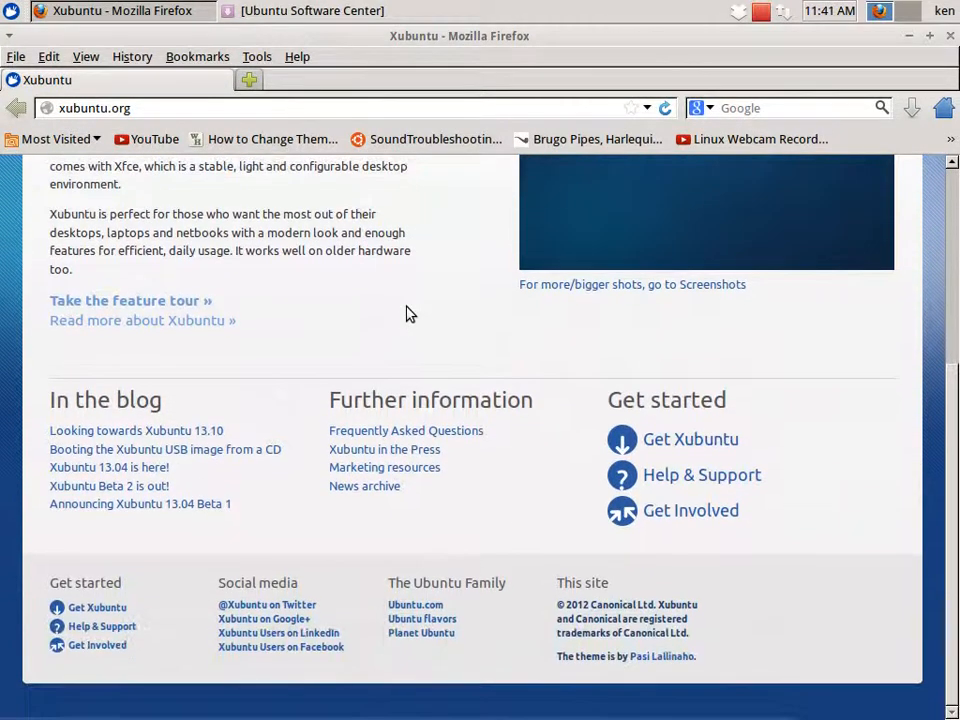
{"action": "mouse_move", "coordinate": [690, 439]}
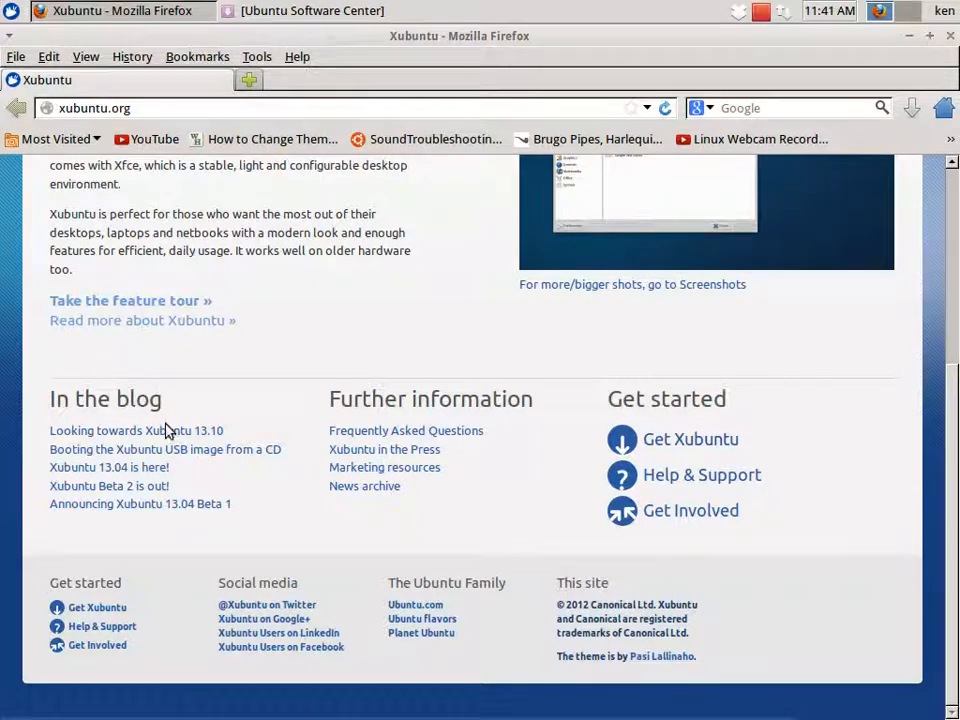
{"action": "mouse_move", "coordinate": [136, 430]}
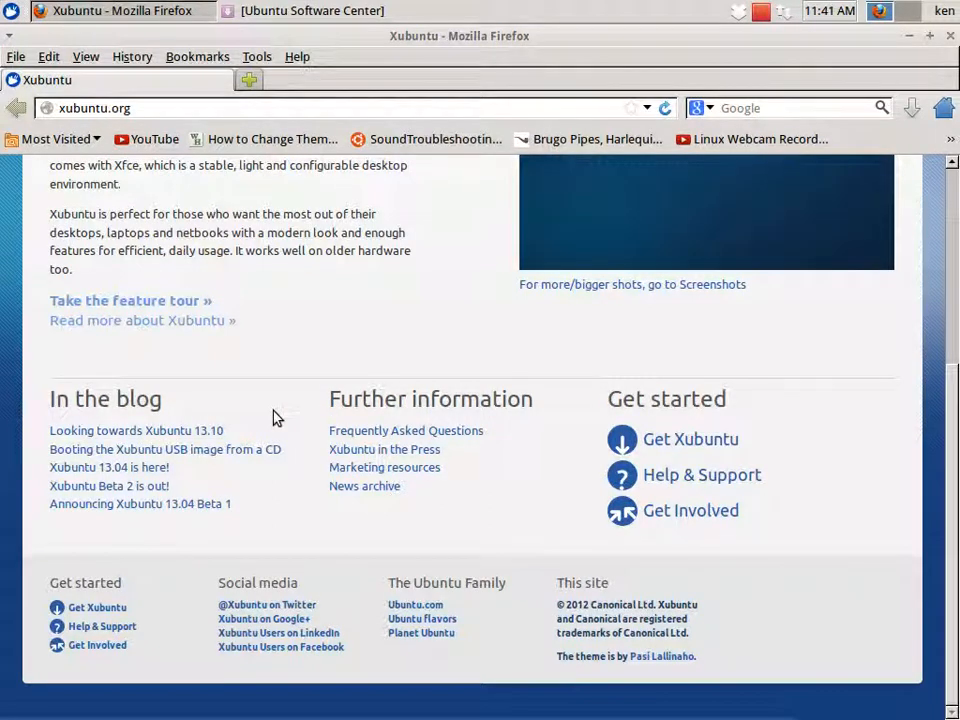
{"action": "scroll", "scroll_direction": "up", "scroll_amount": 3}
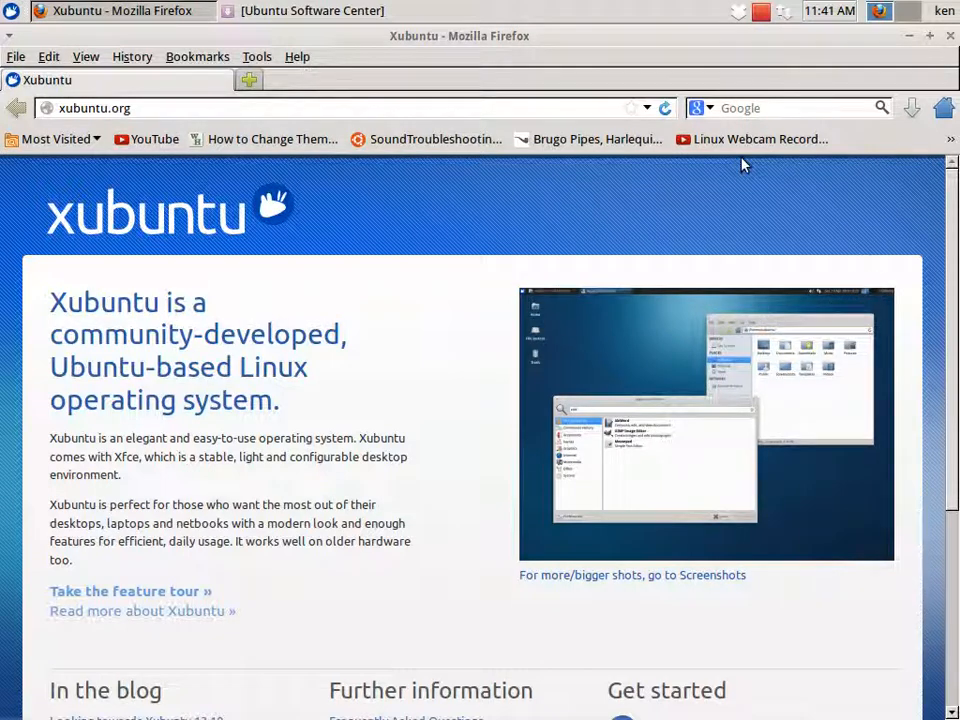
{"action": "mouse_move", "coordinate": [472, 230]}
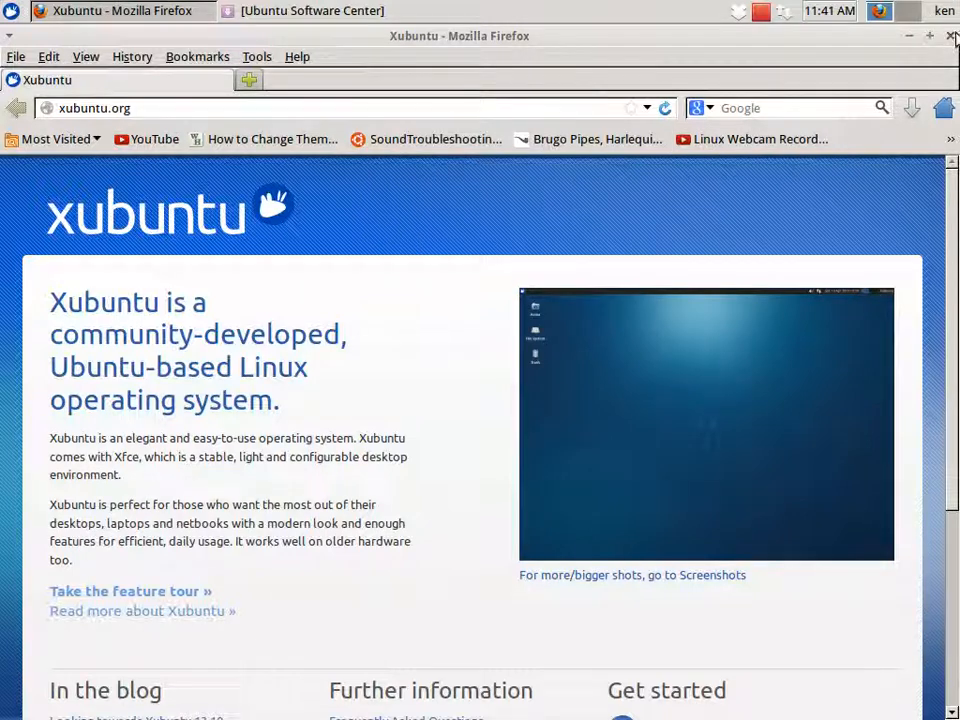
Step: Close Firefox, view the Xubuntu tab of the About Xfce dialog, then close it
{"action": "left_click", "coordinate": [951, 36]}
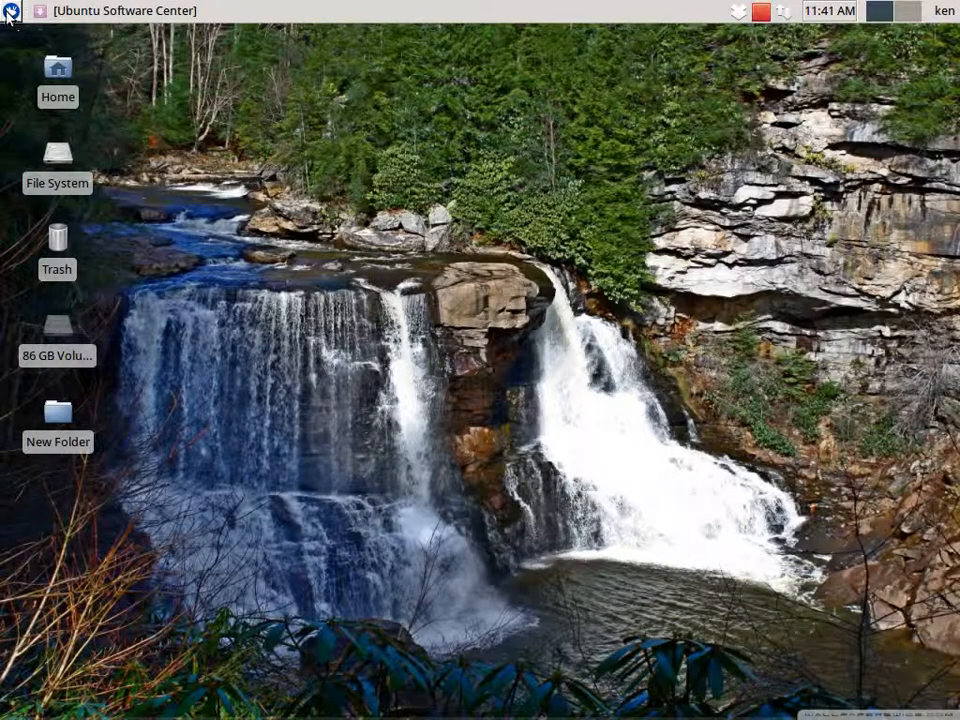
{"action": "left_click", "coordinate": [12, 10]}
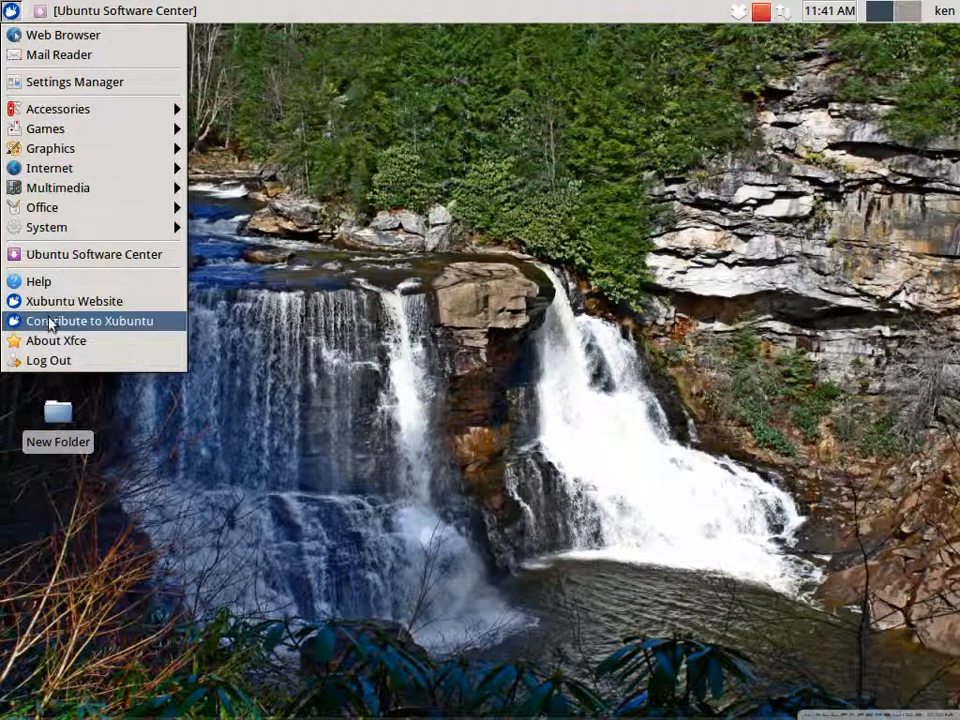
{"action": "mouse_move", "coordinate": [88, 321]}
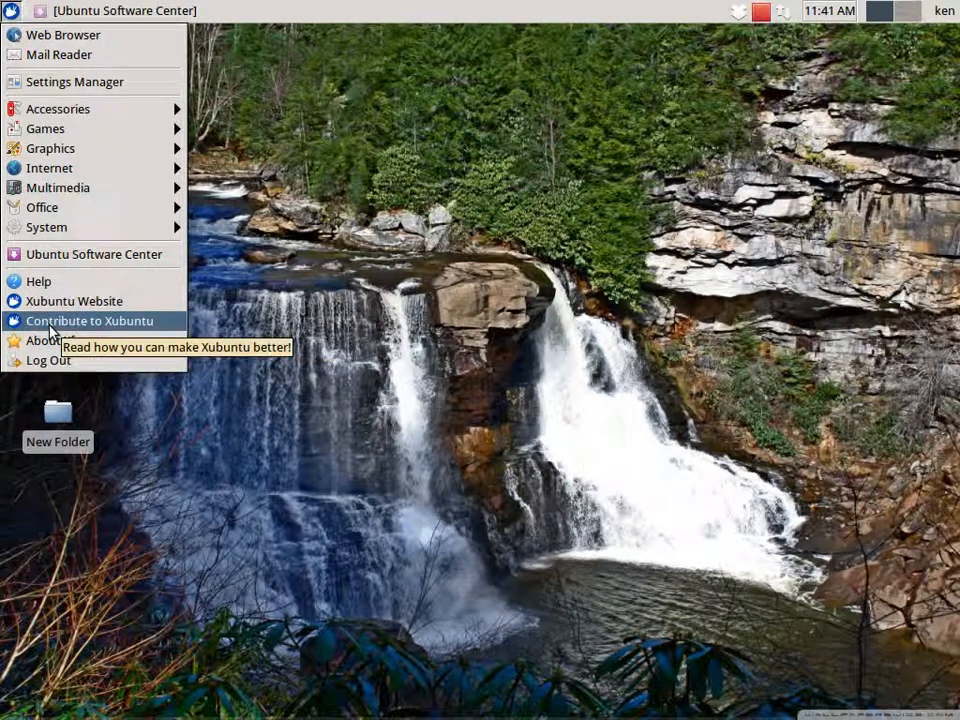
{"action": "left_click", "coordinate": [40, 340]}
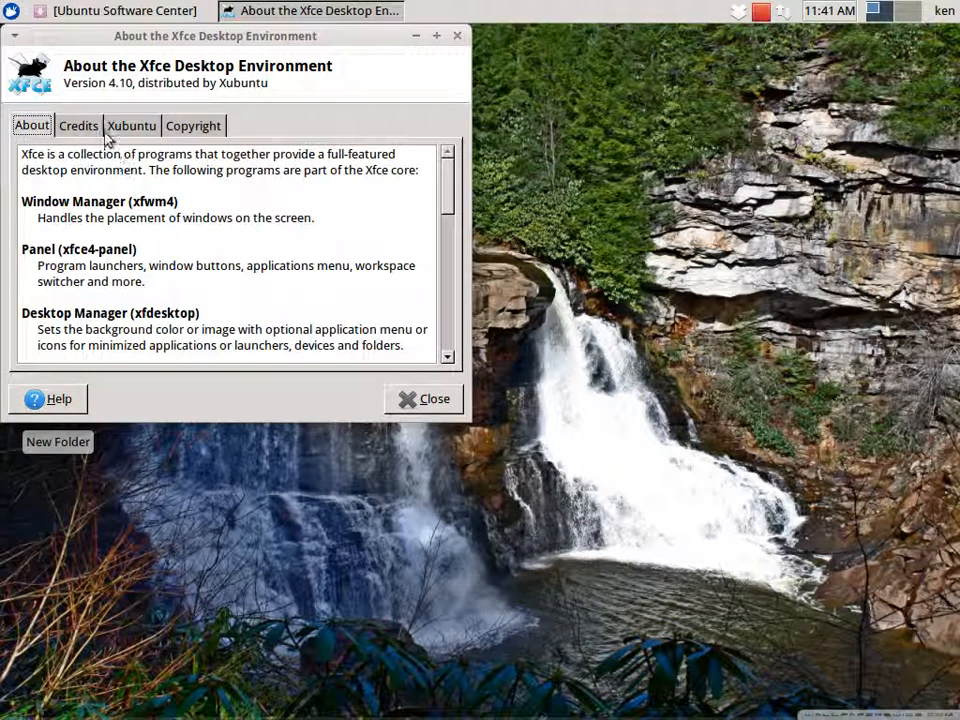
{"action": "left_click", "coordinate": [131, 125]}
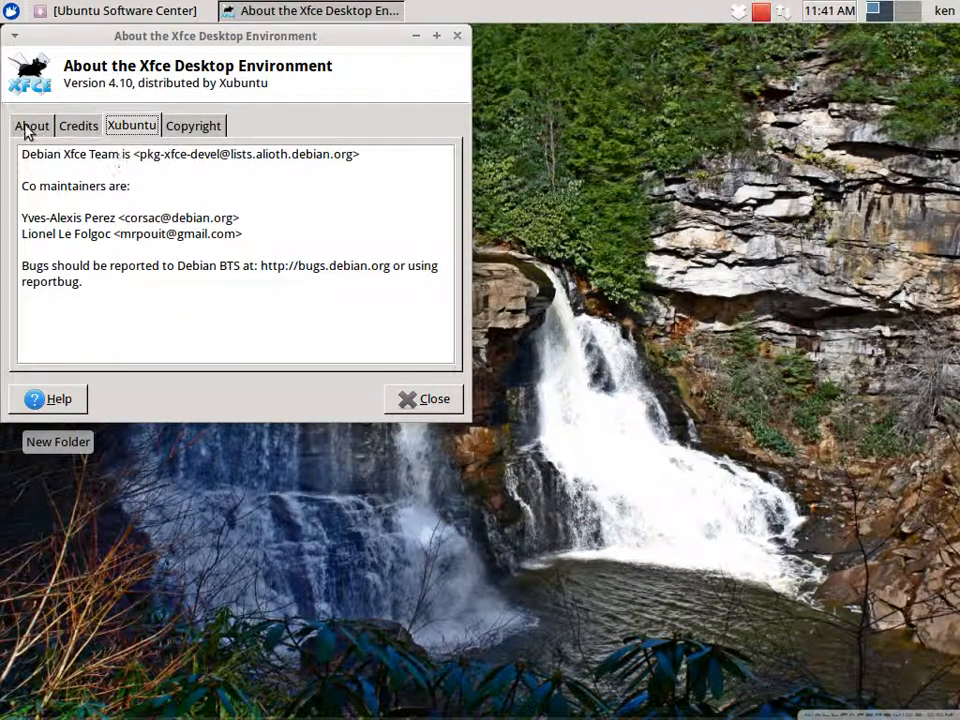
{"action": "left_click", "coordinate": [424, 398]}
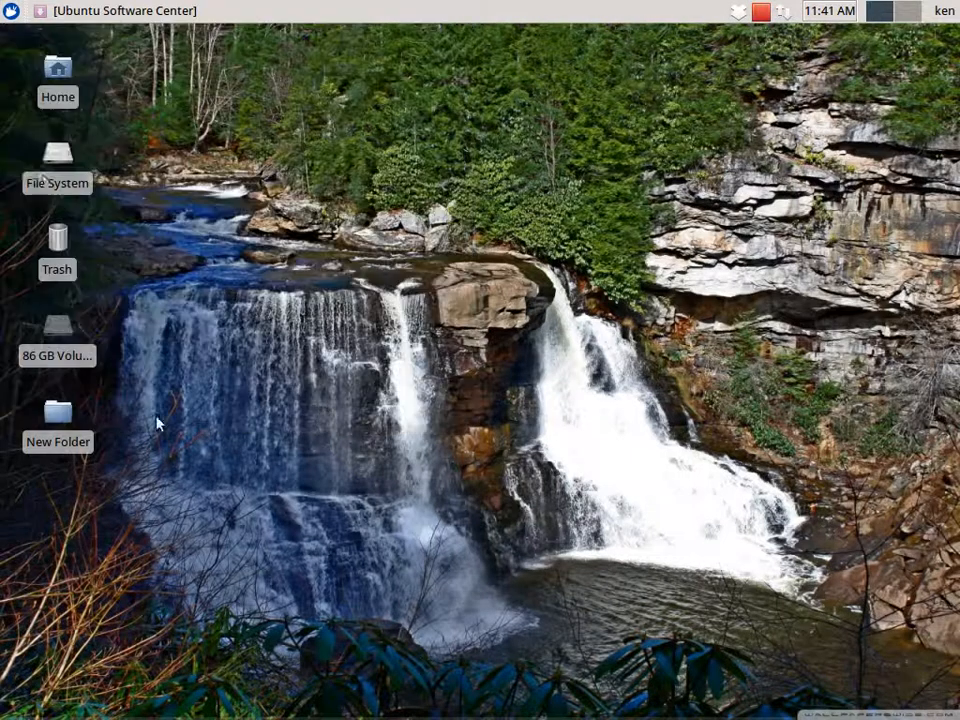
Step: Restore Ubuntu Software Center from the panel to its All Software home page
{"action": "left_click", "coordinate": [120, 11]}
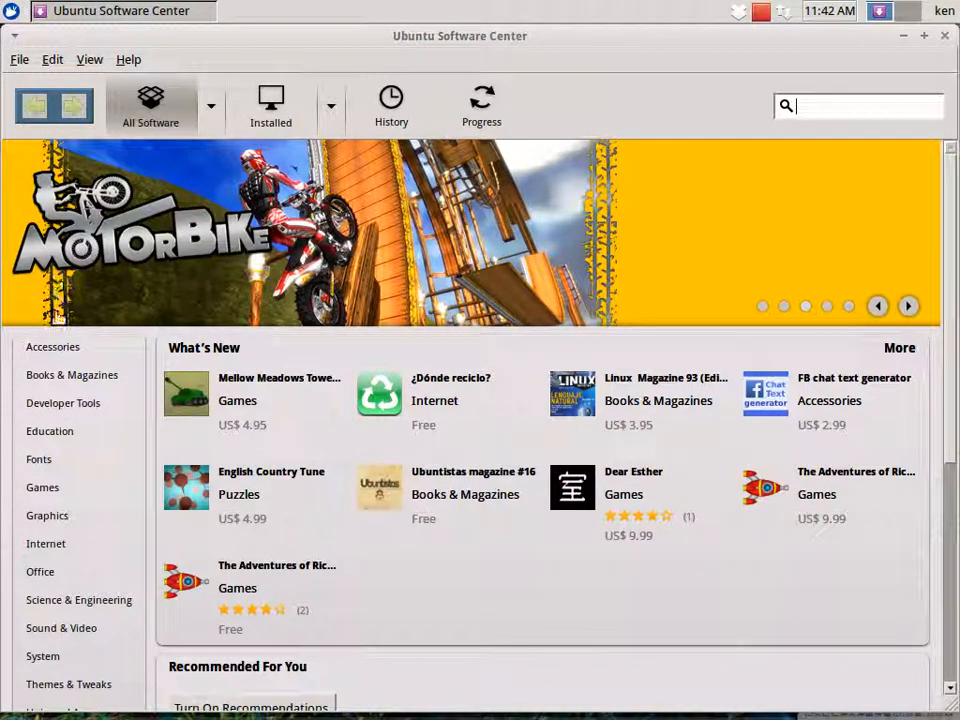
{"action": "mouse_move", "coordinate": [90, 415]}
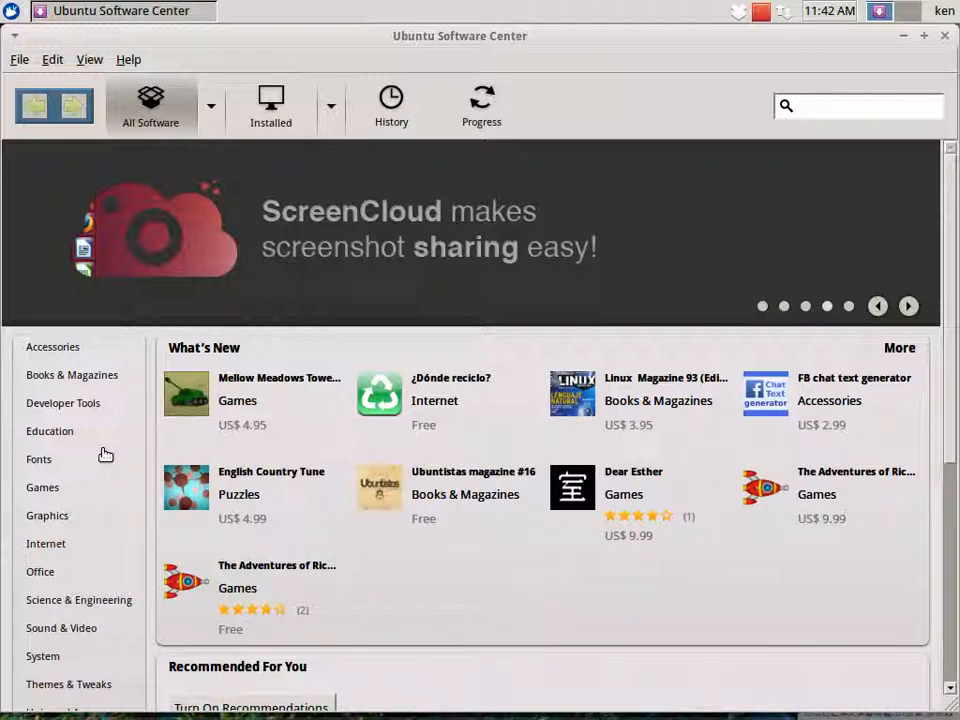
{"action": "left_click", "coordinate": [858, 105]}
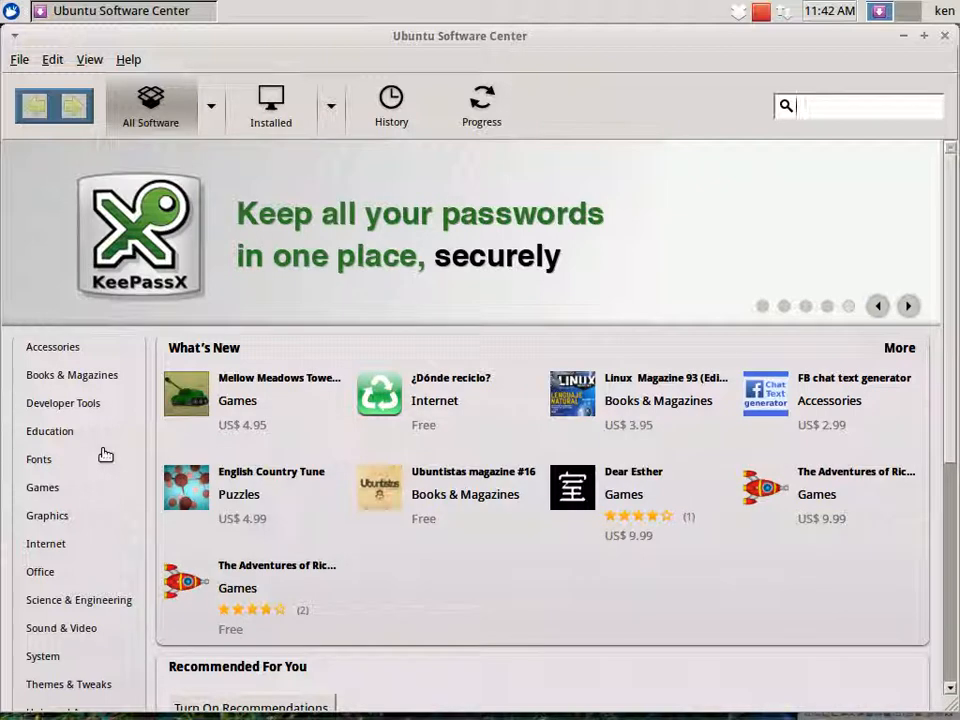
{"action": "mouse_move", "coordinate": [5, 503]}
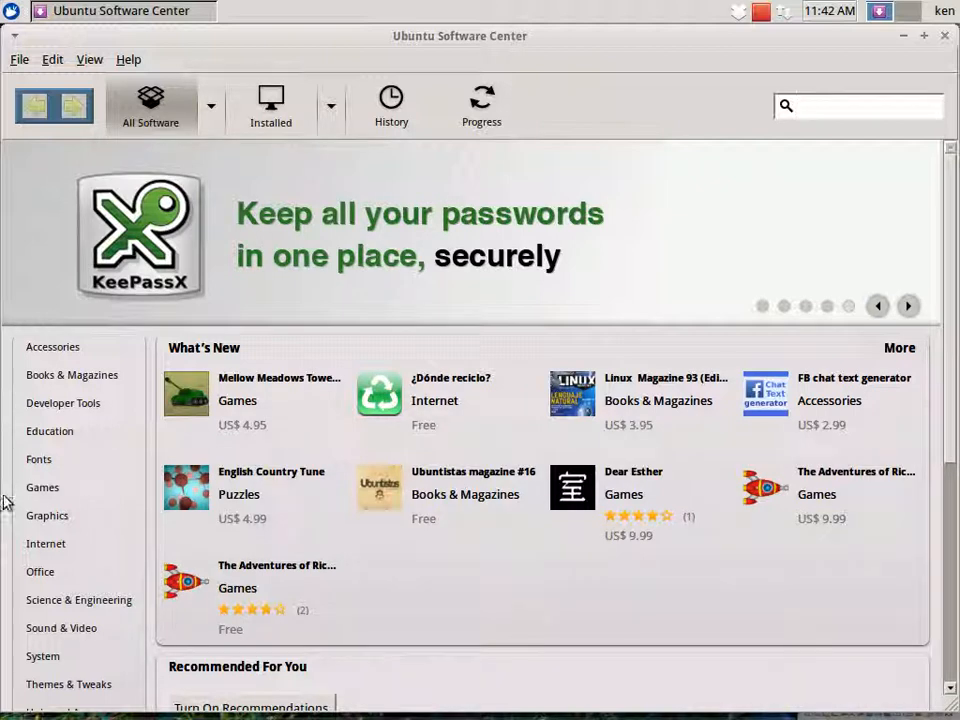
Step: Open the Games category and scroll through its subcategories and top-rated games
{"action": "left_click", "coordinate": [42, 487]}
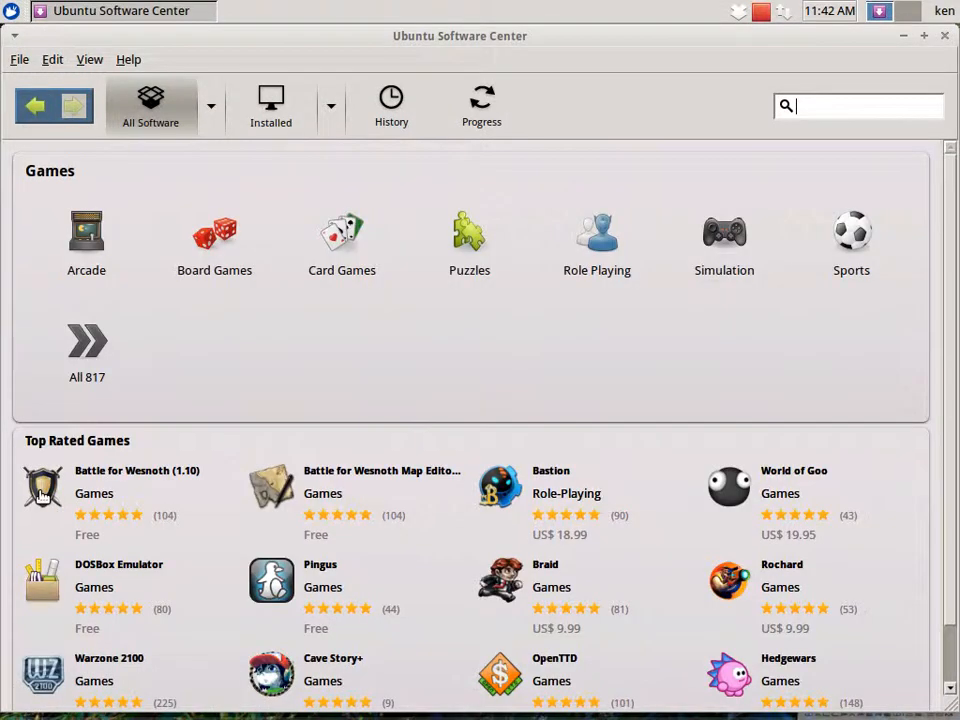
{"action": "mouse_move", "coordinate": [88, 318]}
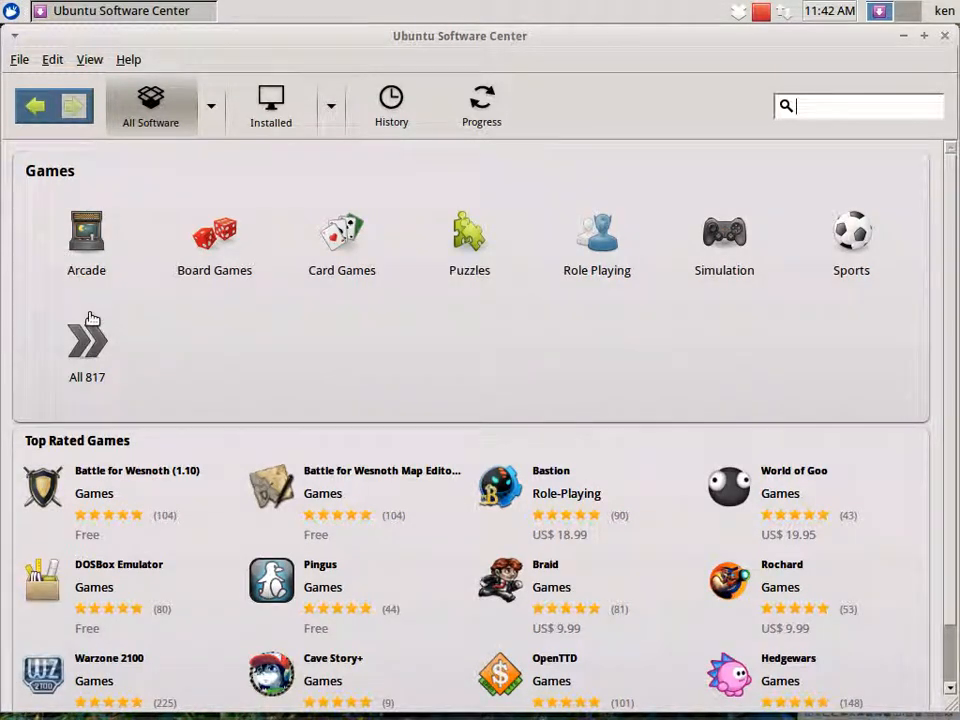
{"action": "mouse_move", "coordinate": [862, 295]}
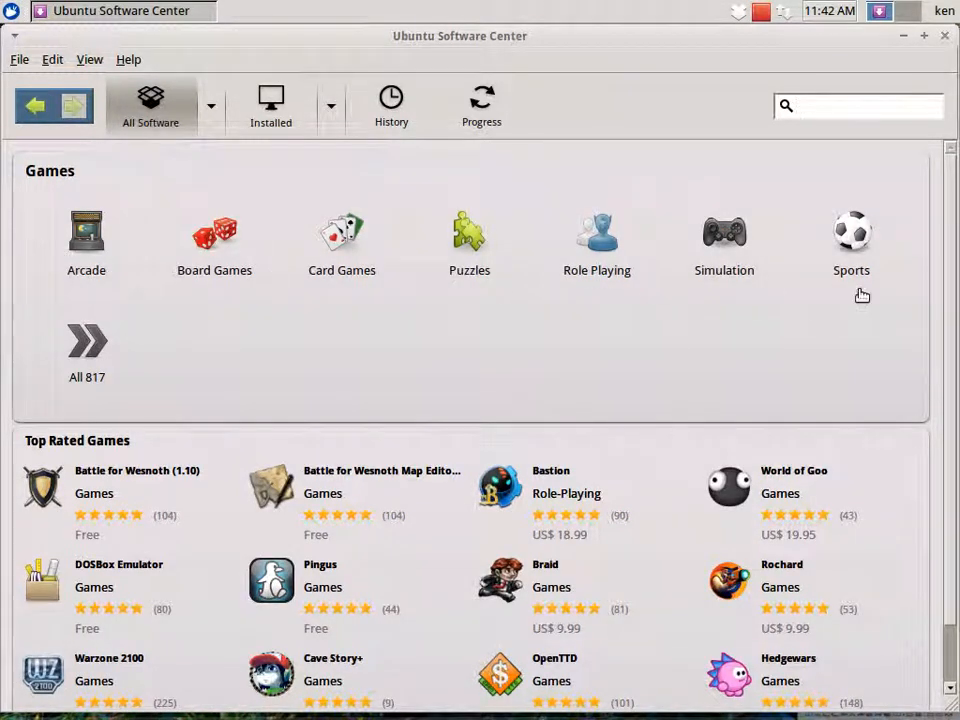
{"action": "scroll", "scroll_direction": "down", "scroll_amount": 3}
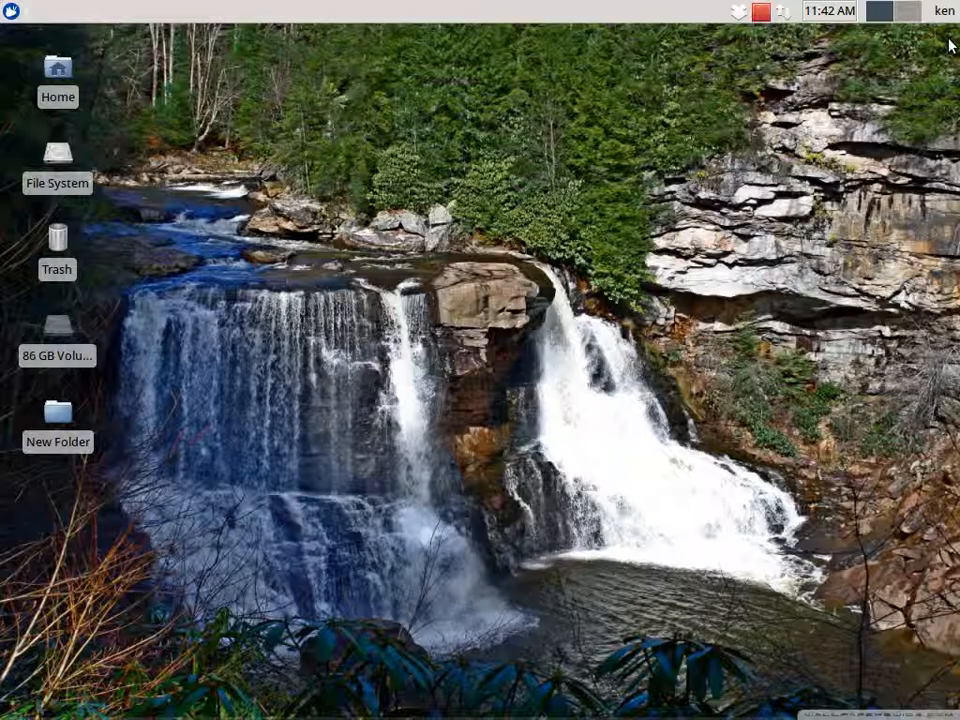
{"action": "mouse_move", "coordinate": [197, 221]}
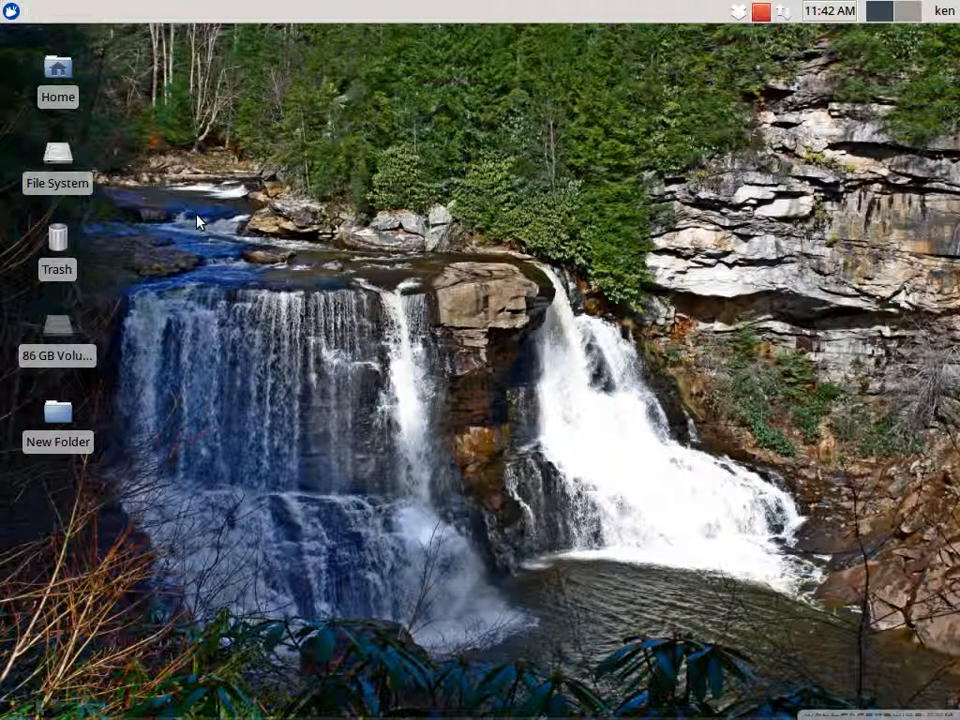
{"action": "mouse_move", "coordinate": [36, 32]}
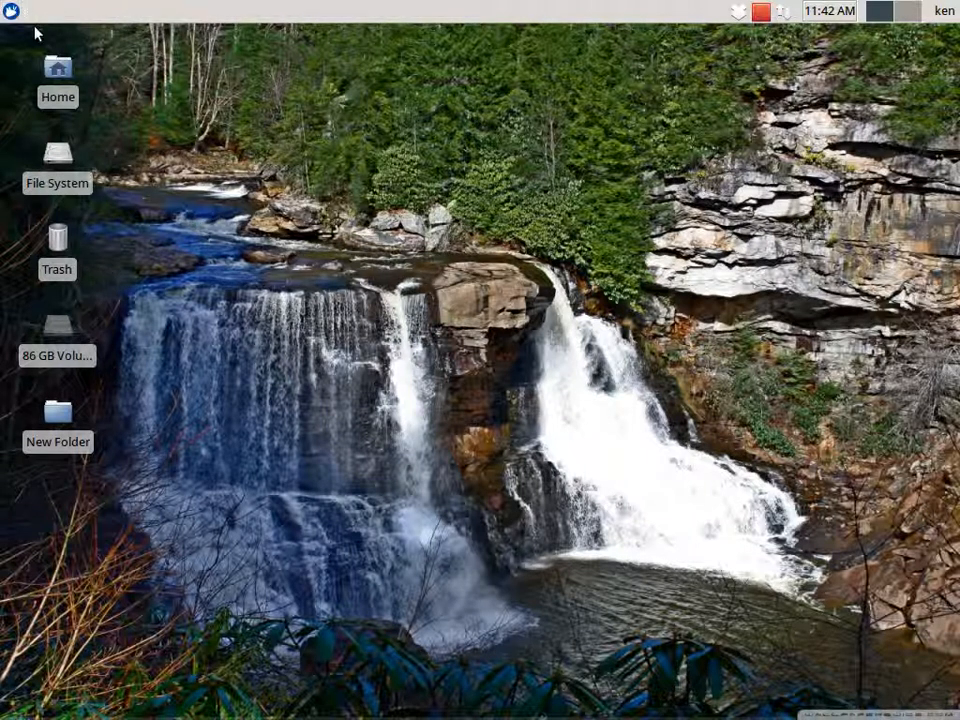
{"action": "mouse_move", "coordinate": [351, 179]}
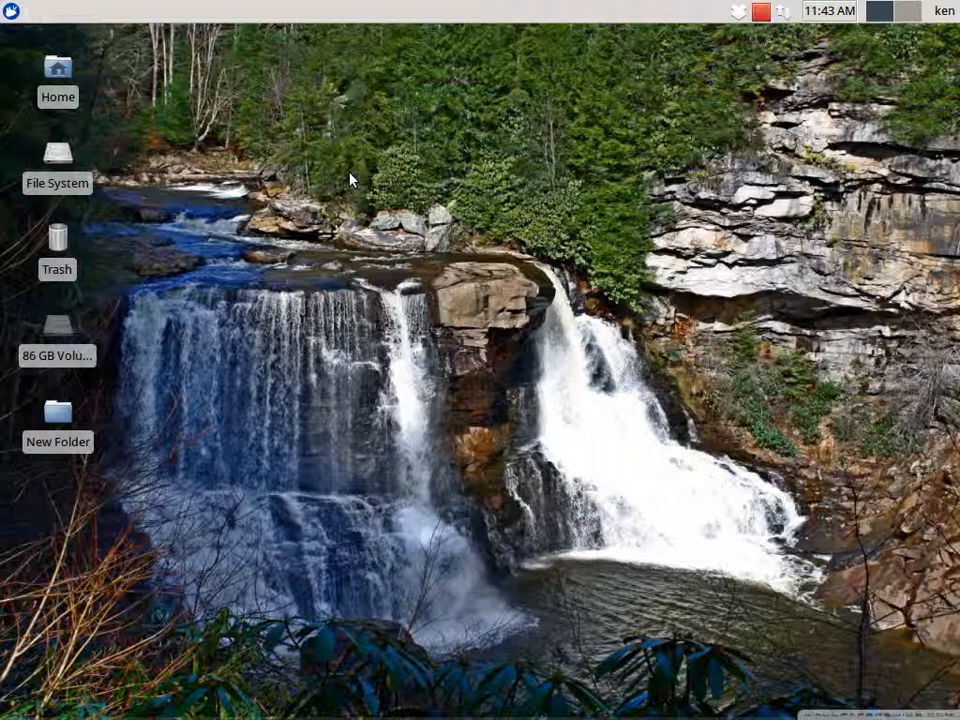
{"action": "mouse_move", "coordinate": [588, 7]}
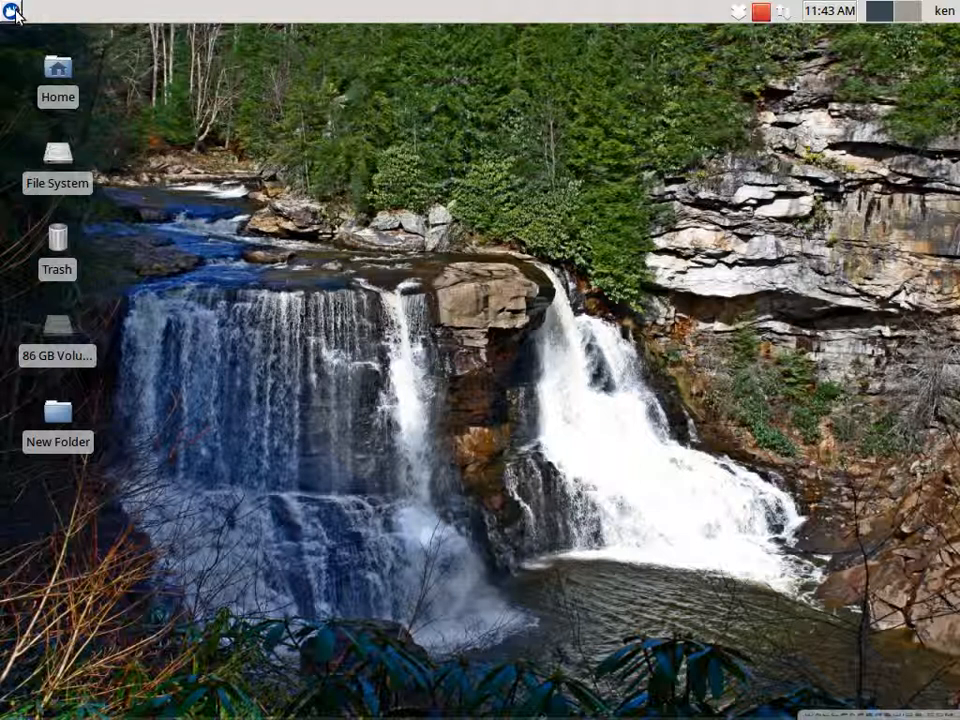
{"action": "mouse_move", "coordinate": [12, 10]}
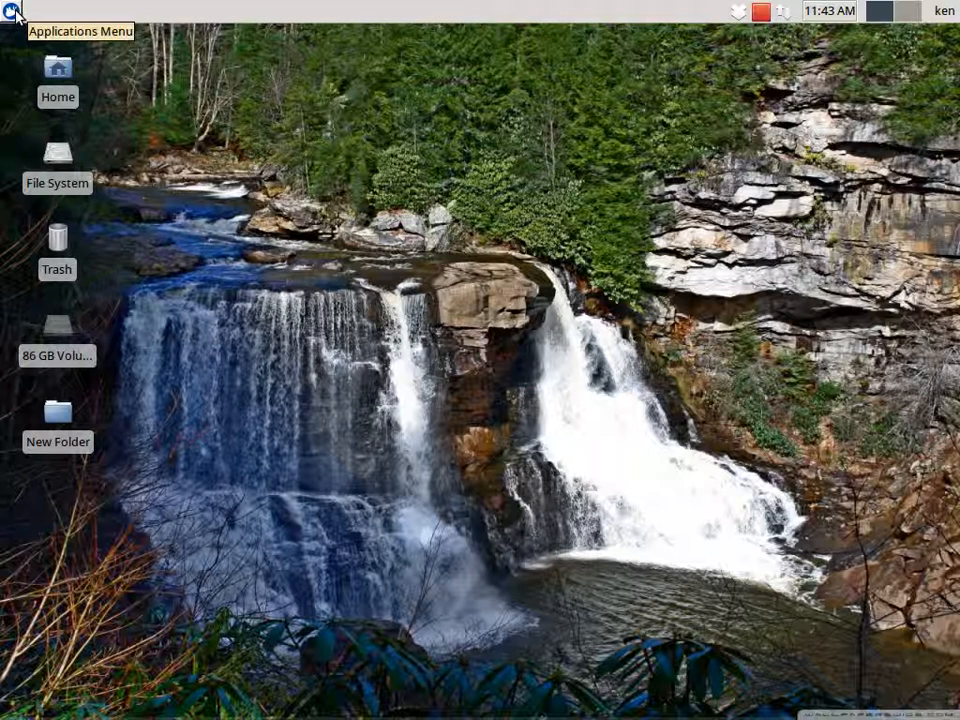
Step: Open, dismiss and reopen the applications menu over the waterfall desktop
{"action": "left_click", "coordinate": [12, 11]}
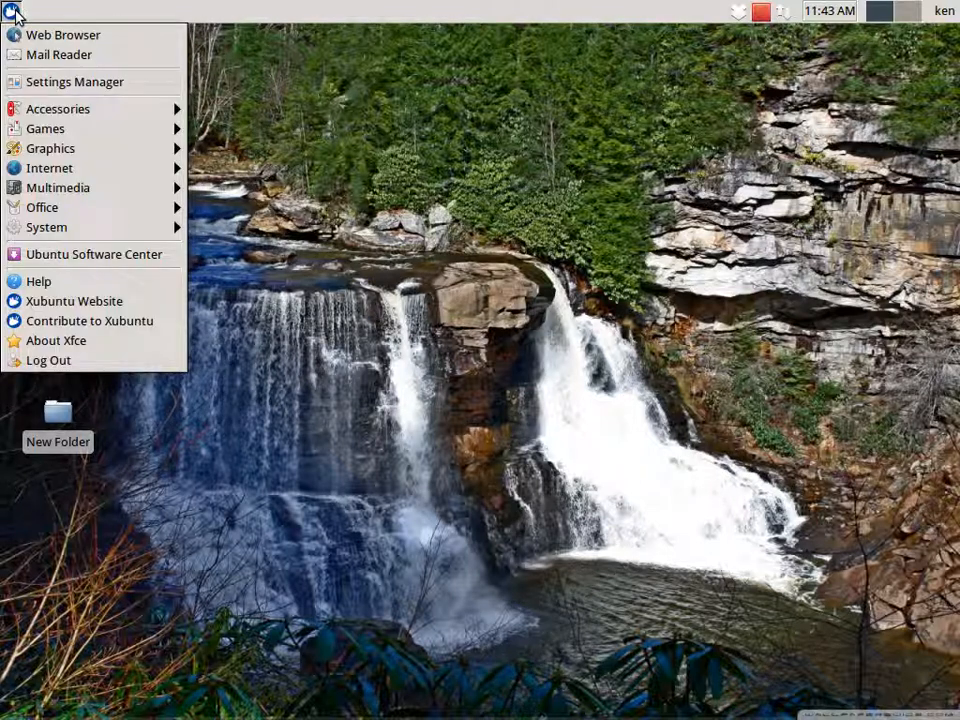
{"action": "mouse_move", "coordinate": [49, 168]}
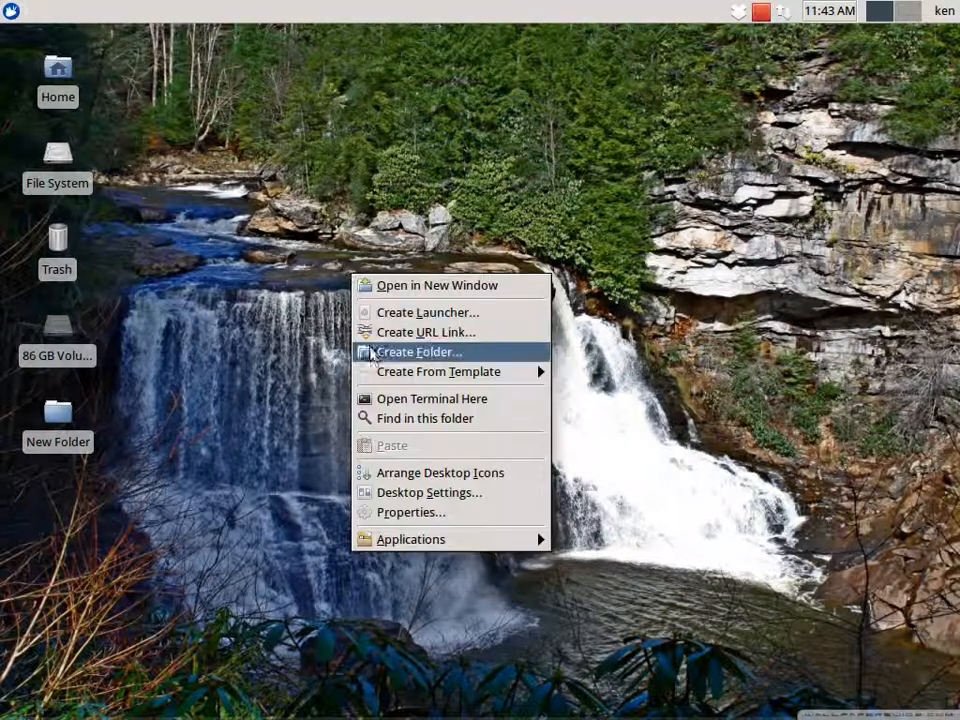
{"action": "mouse_move", "coordinate": [437, 285]}
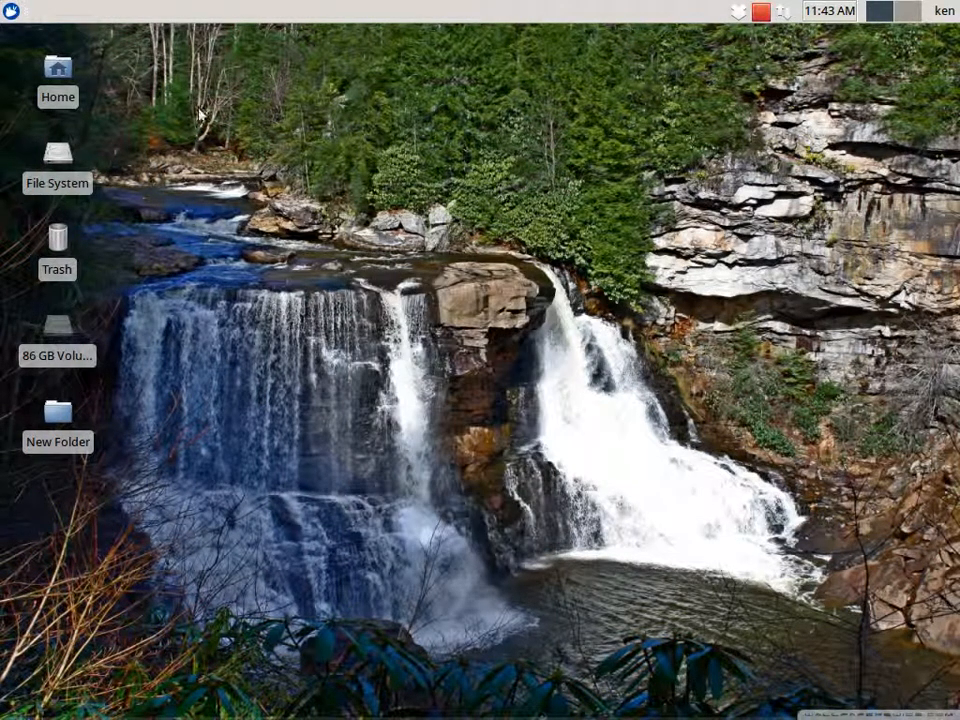
{"action": "mouse_move", "coordinate": [240, 125]}
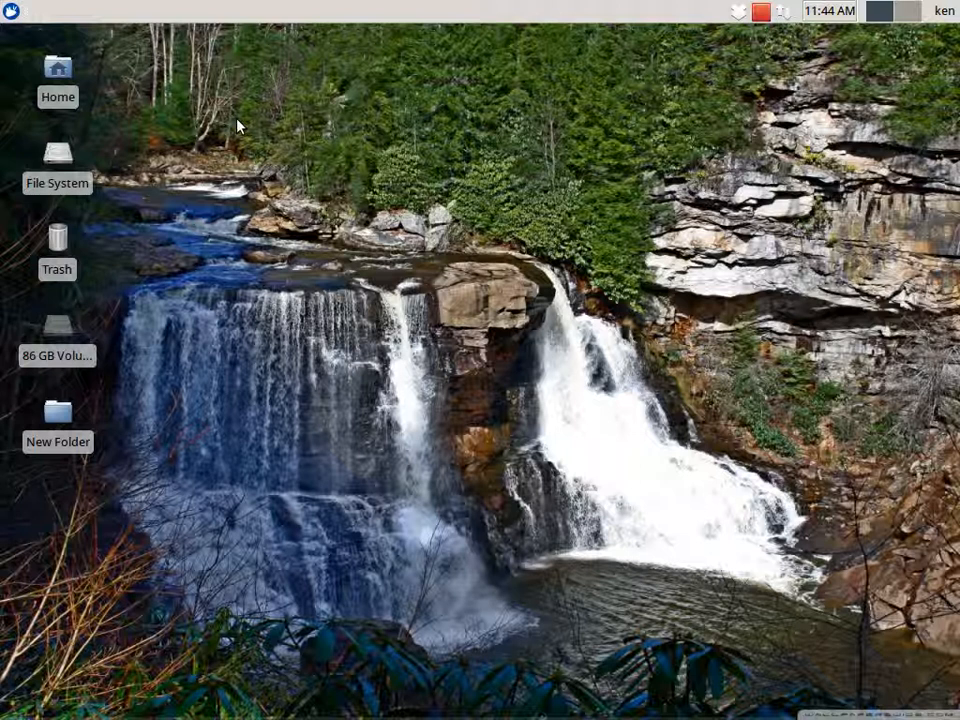
{"action": "left_click", "coordinate": [12, 10]}
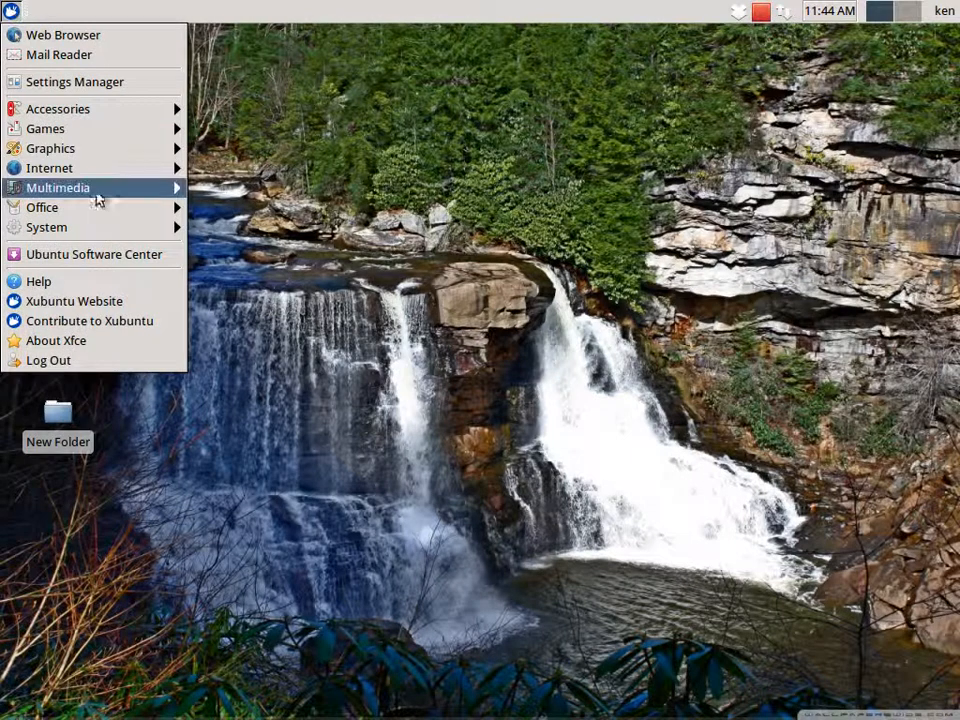
{"action": "mouse_move", "coordinate": [42, 207]}
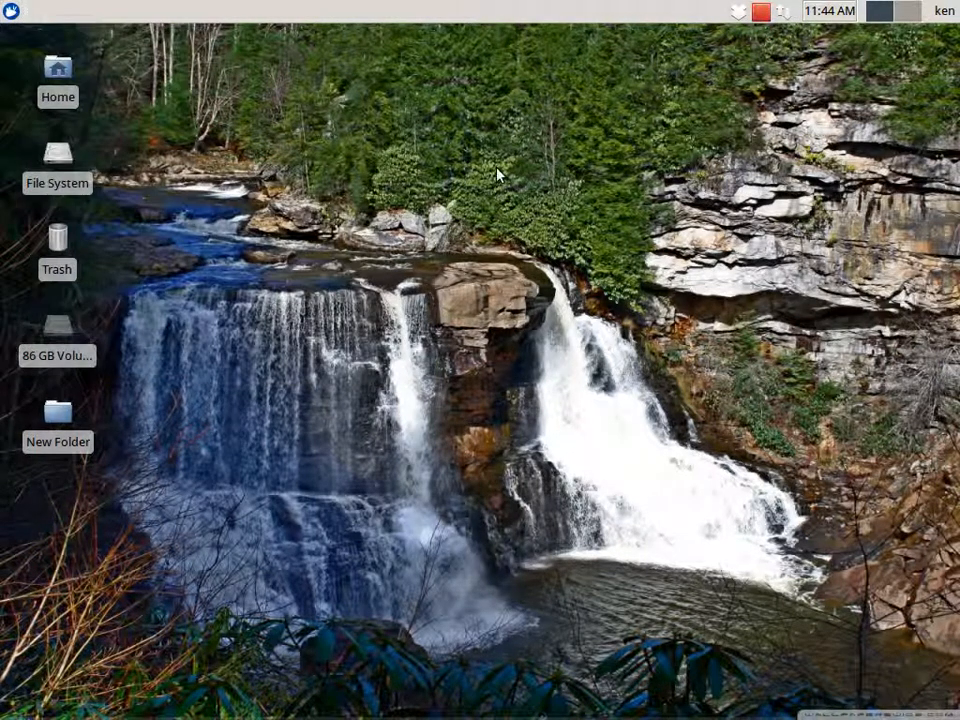
{"action": "mouse_move", "coordinate": [630, 135]}
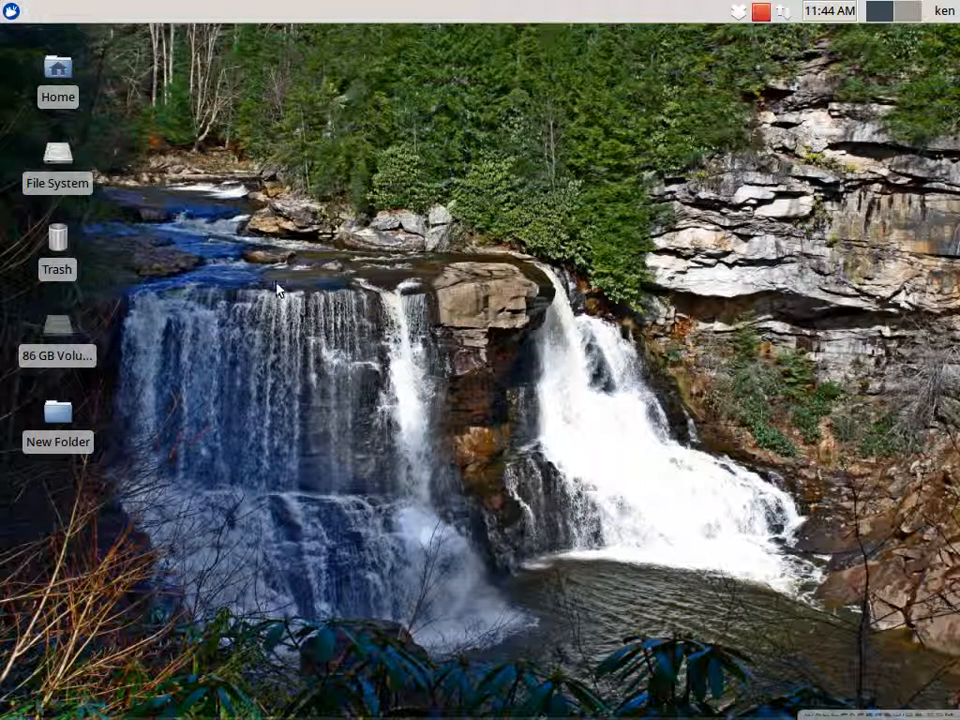
{"action": "mouse_move", "coordinate": [483, 405]}
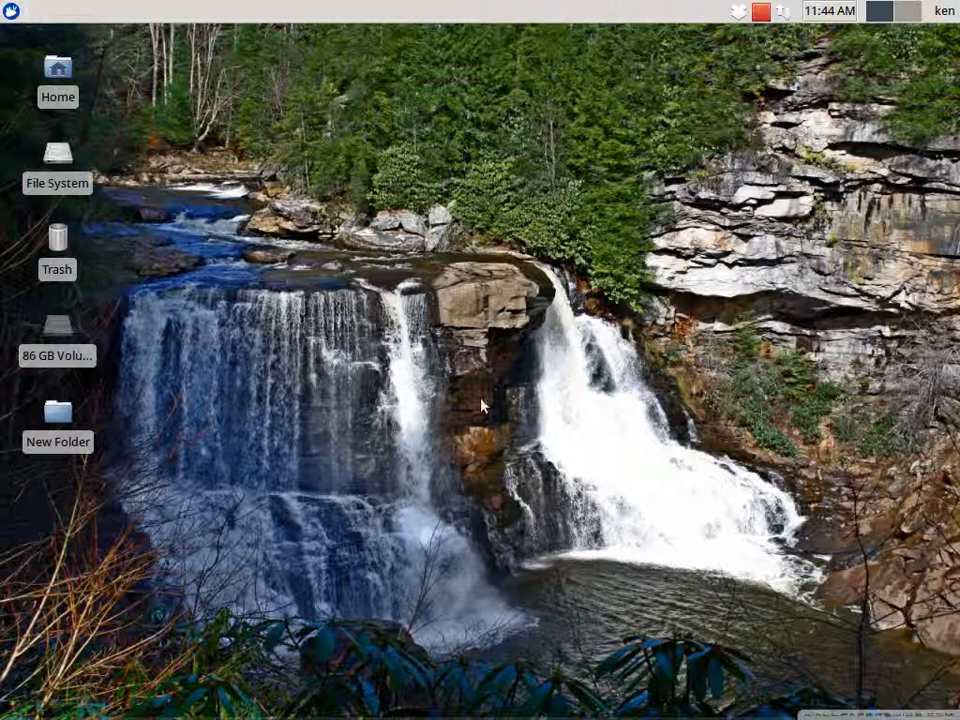
{"action": "mouse_move", "coordinate": [365, 27]}
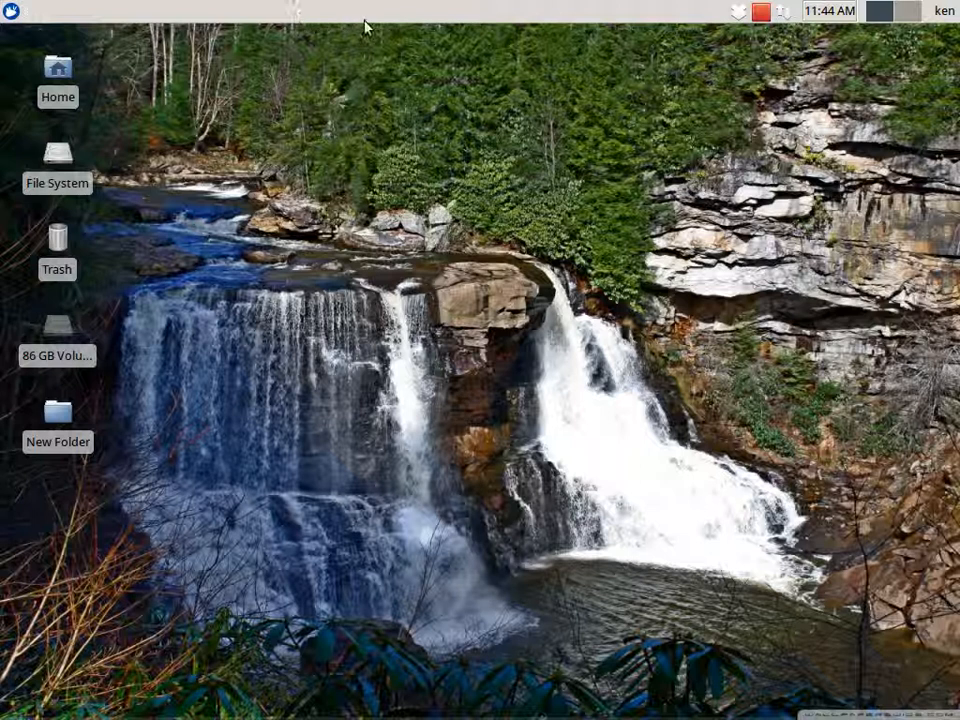
{"action": "mouse_move", "coordinate": [150, 20]}
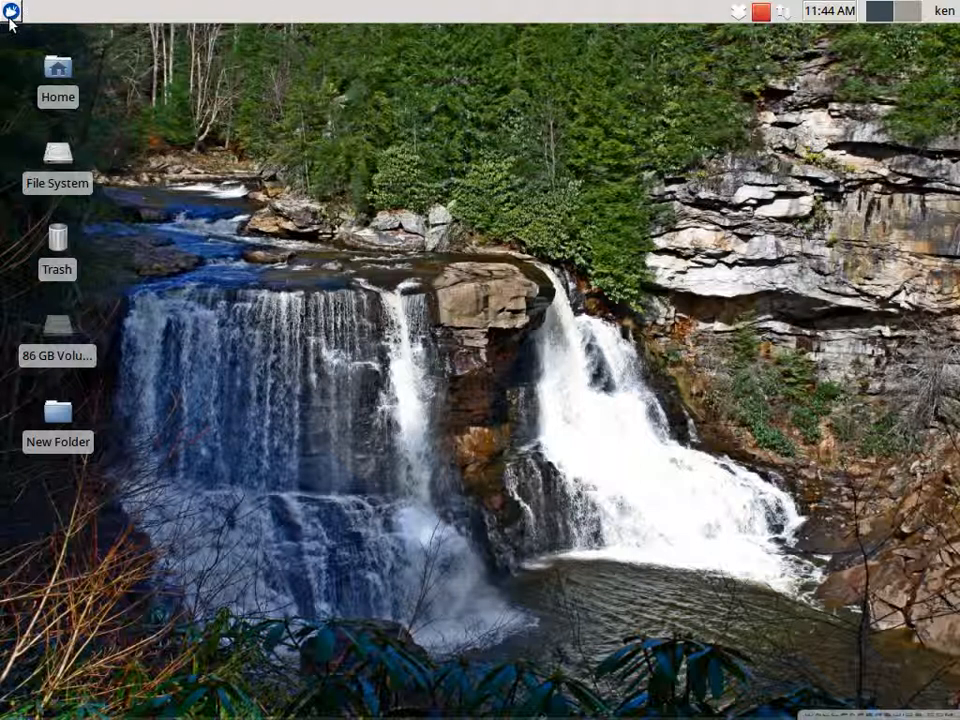
{"action": "left_click", "coordinate": [10, 11]}
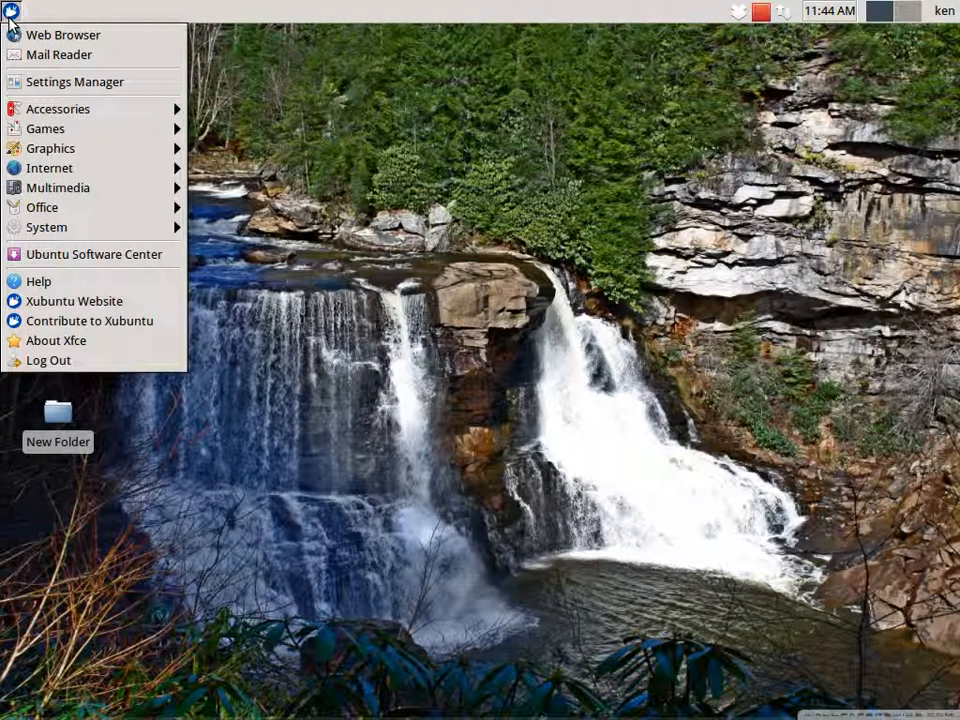
{"action": "mouse_move", "coordinate": [565, 167]}
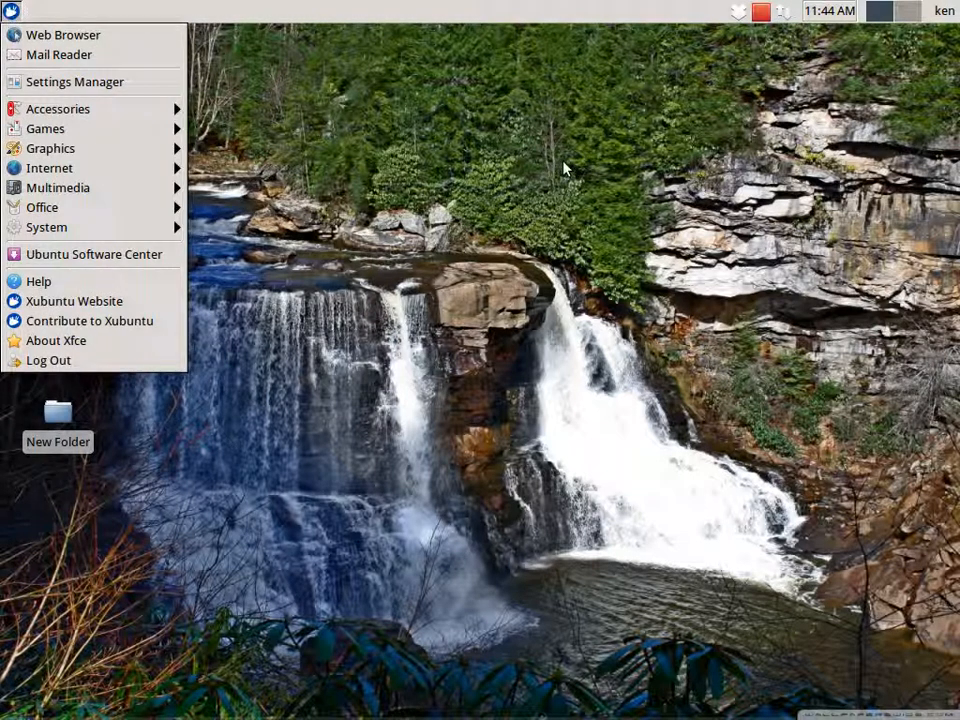
{"action": "left_click", "coordinate": [560, 165]}
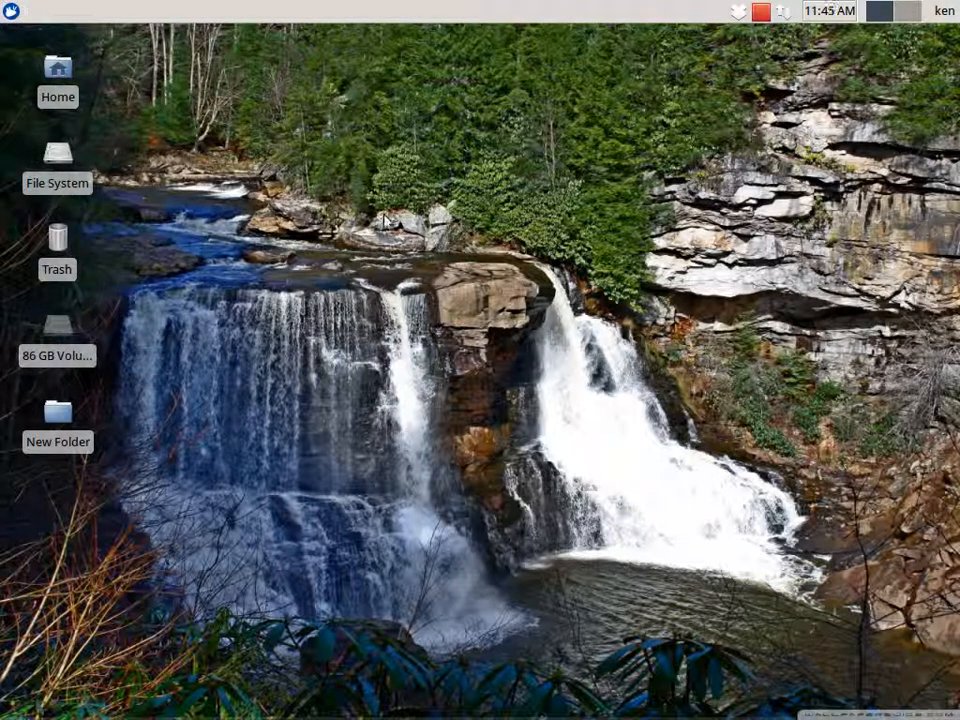
{"action": "mouse_move", "coordinate": [388, 222]}
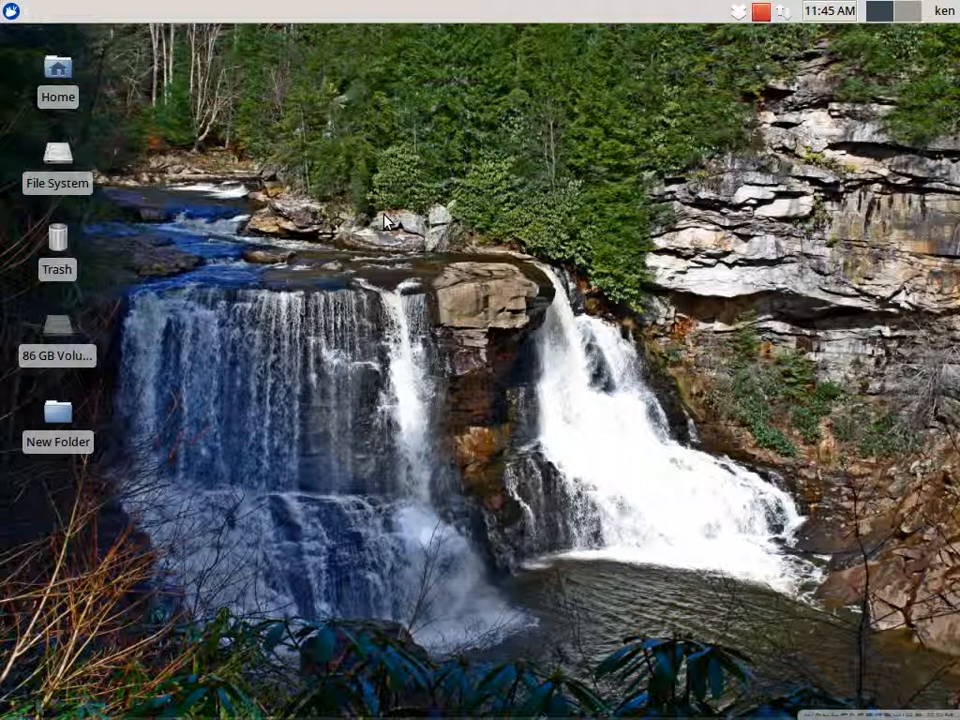
{"action": "mouse_move", "coordinate": [130, 55]}
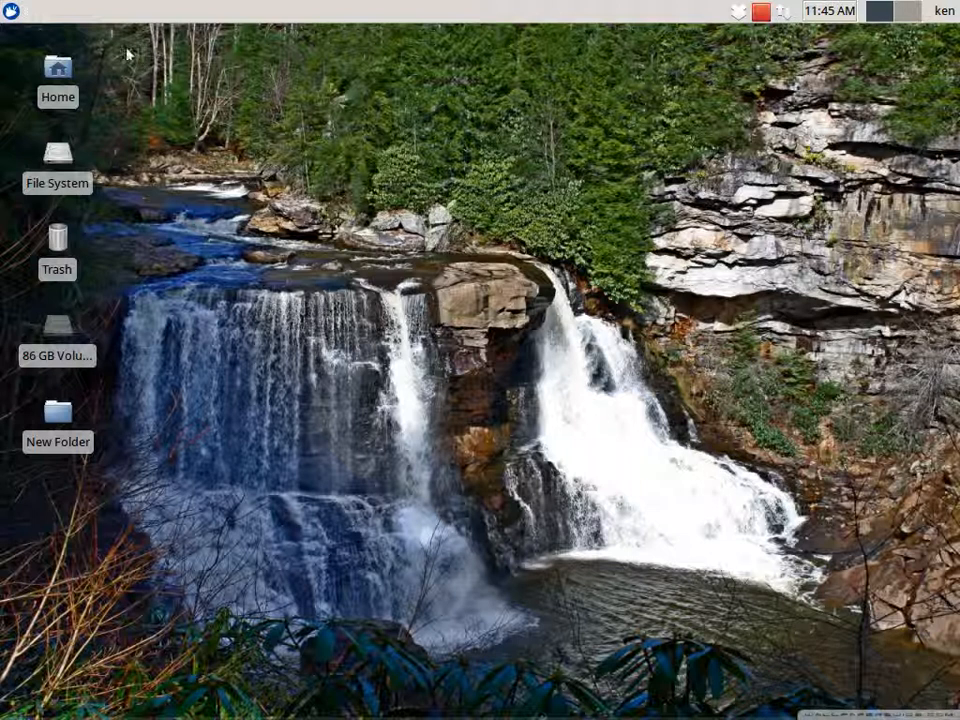
{"action": "left_click", "coordinate": [10, 10]}
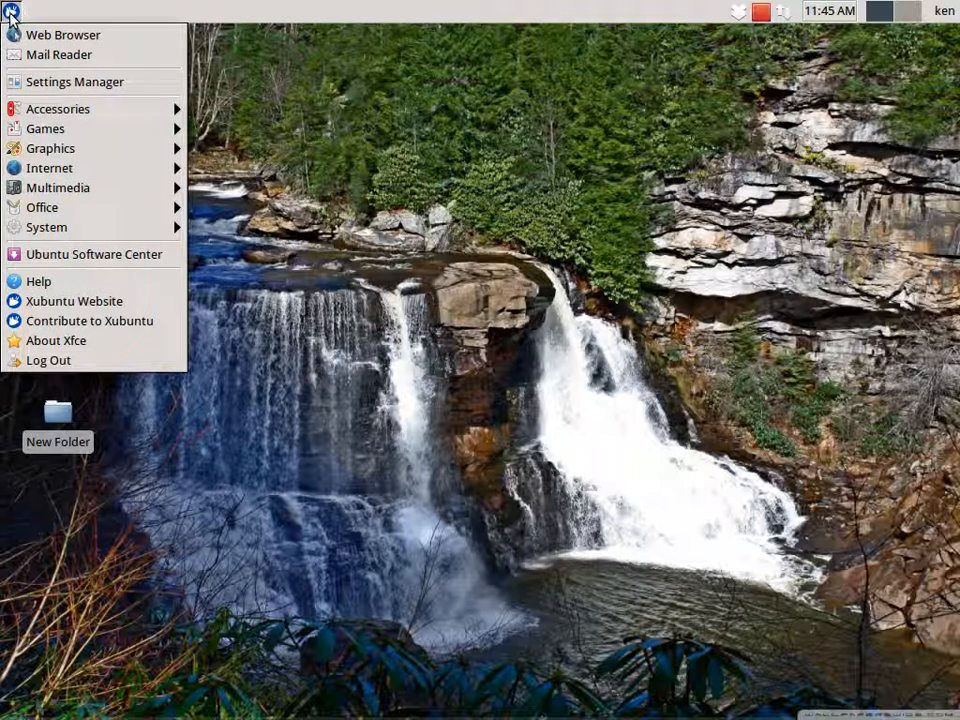
{"action": "mouse_move", "coordinate": [48, 360]}
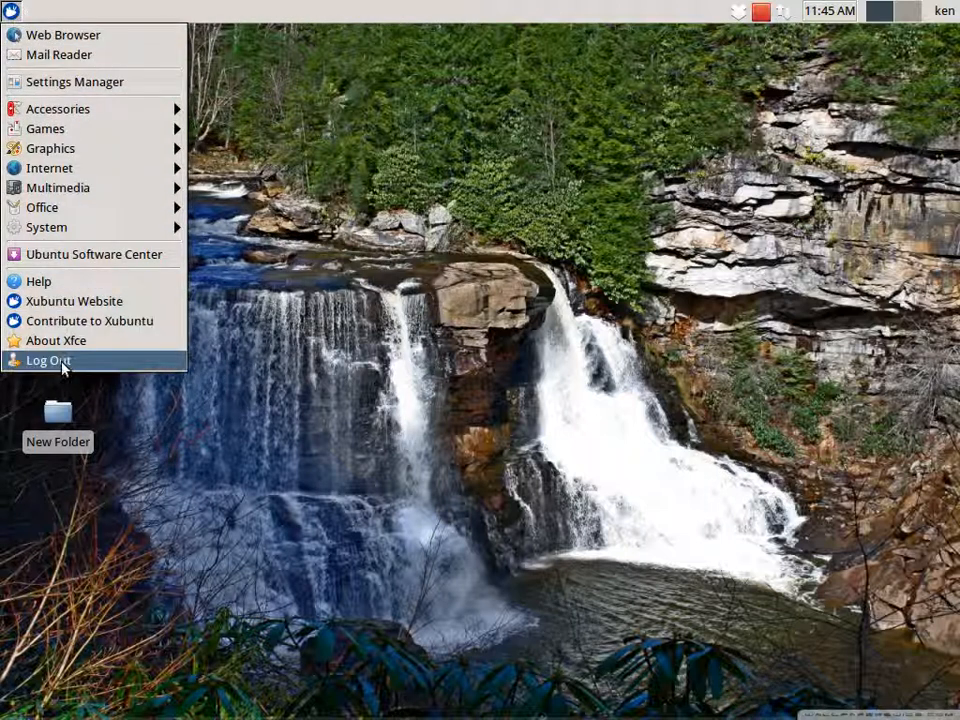